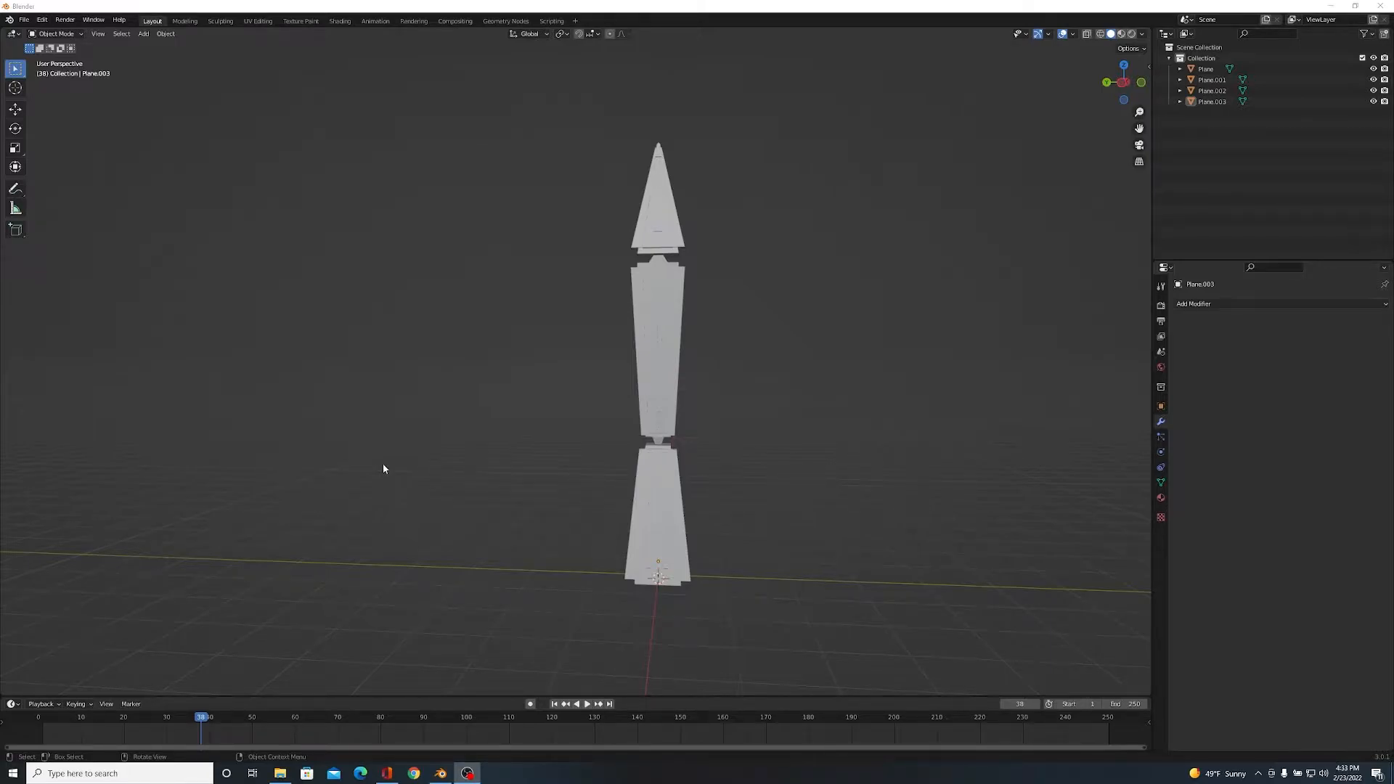
- Orbit around the leg pieces and snap the 3D cursor to the lowest segment, Plane.001
drag(383, 468, 689, 486)
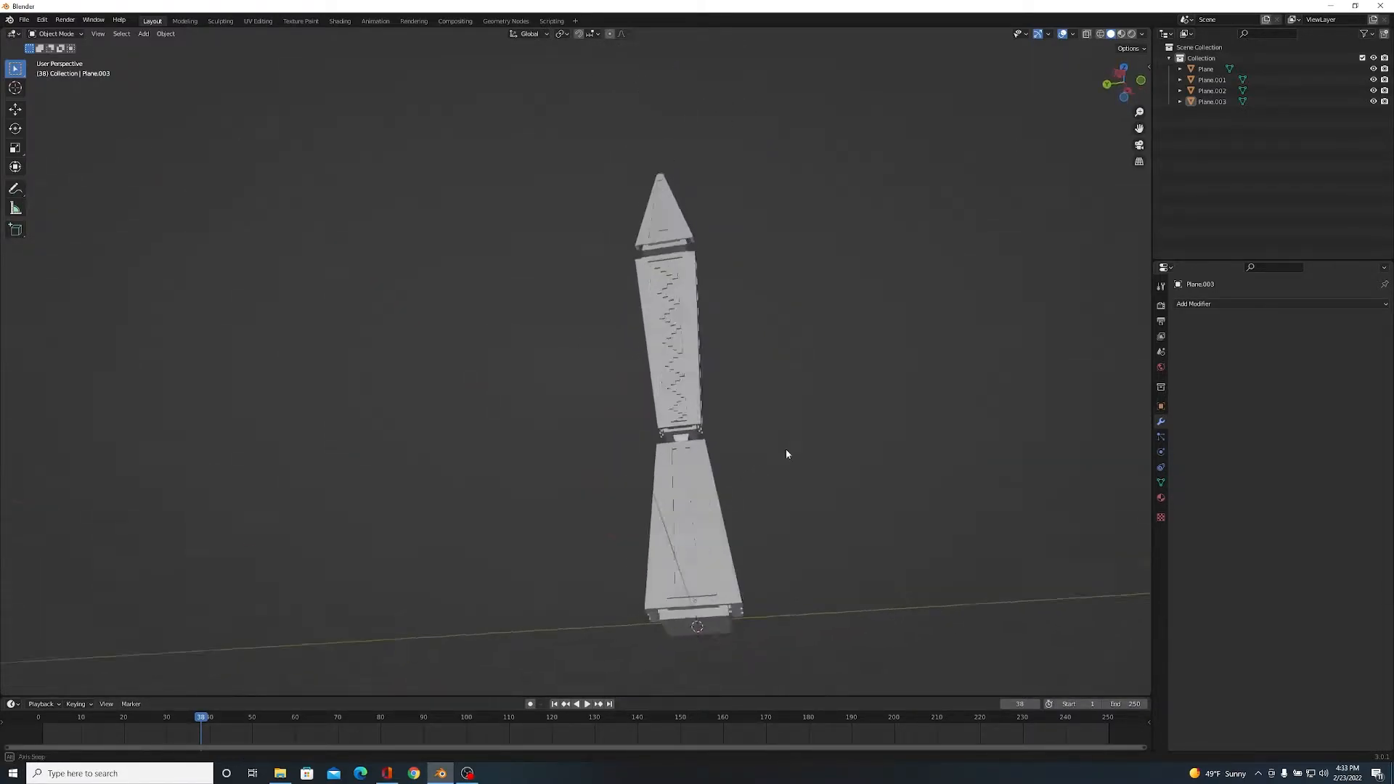
drag(786, 454, 758, 517)
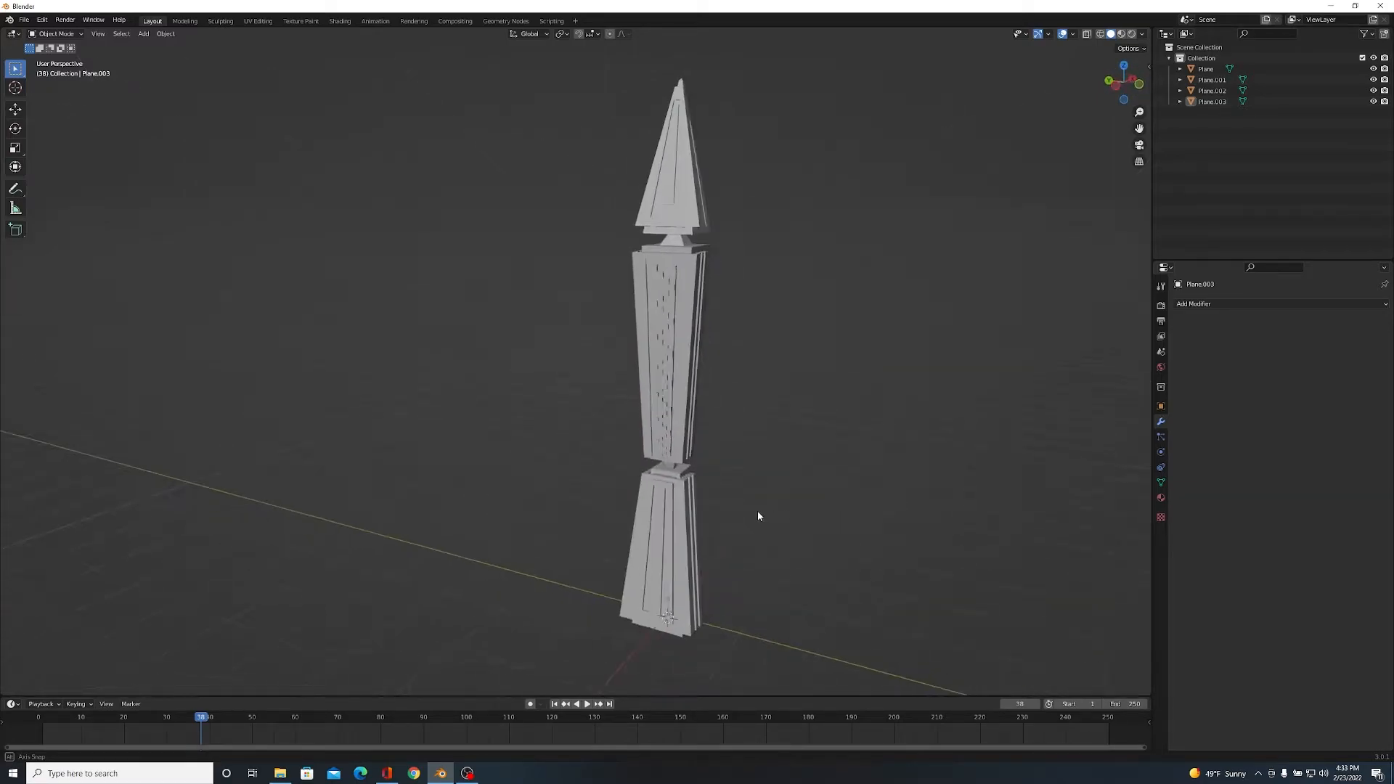
drag(758, 516, 783, 444)
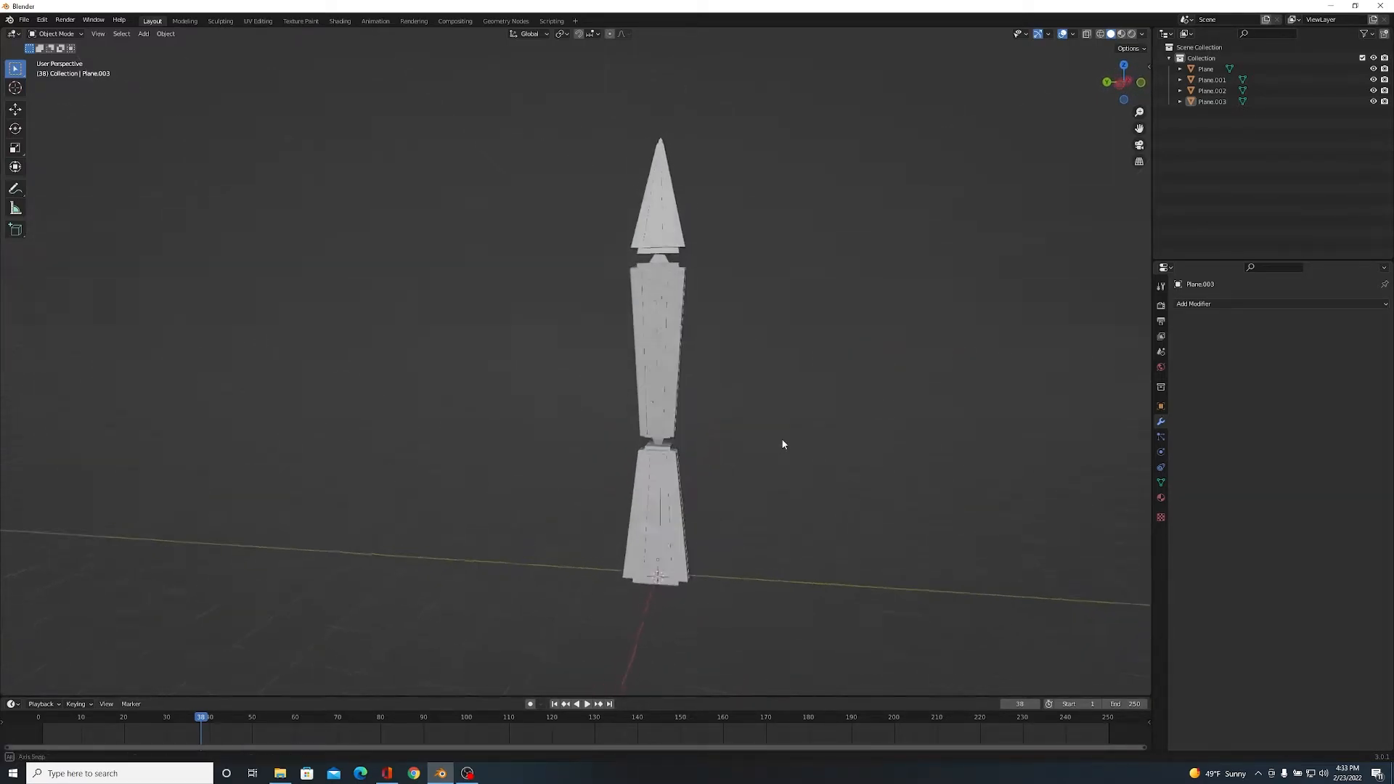
drag(782, 445, 796, 436)
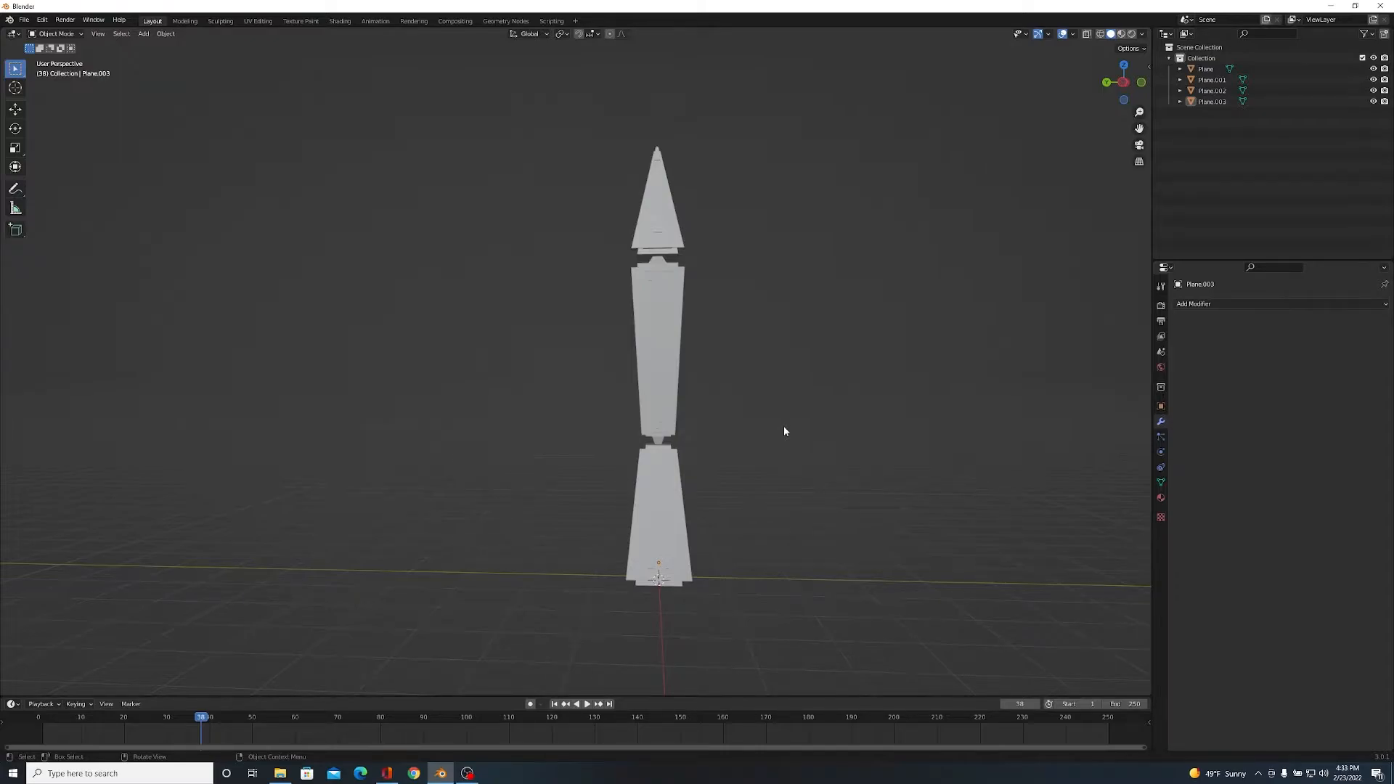
mouse_move(669, 375)
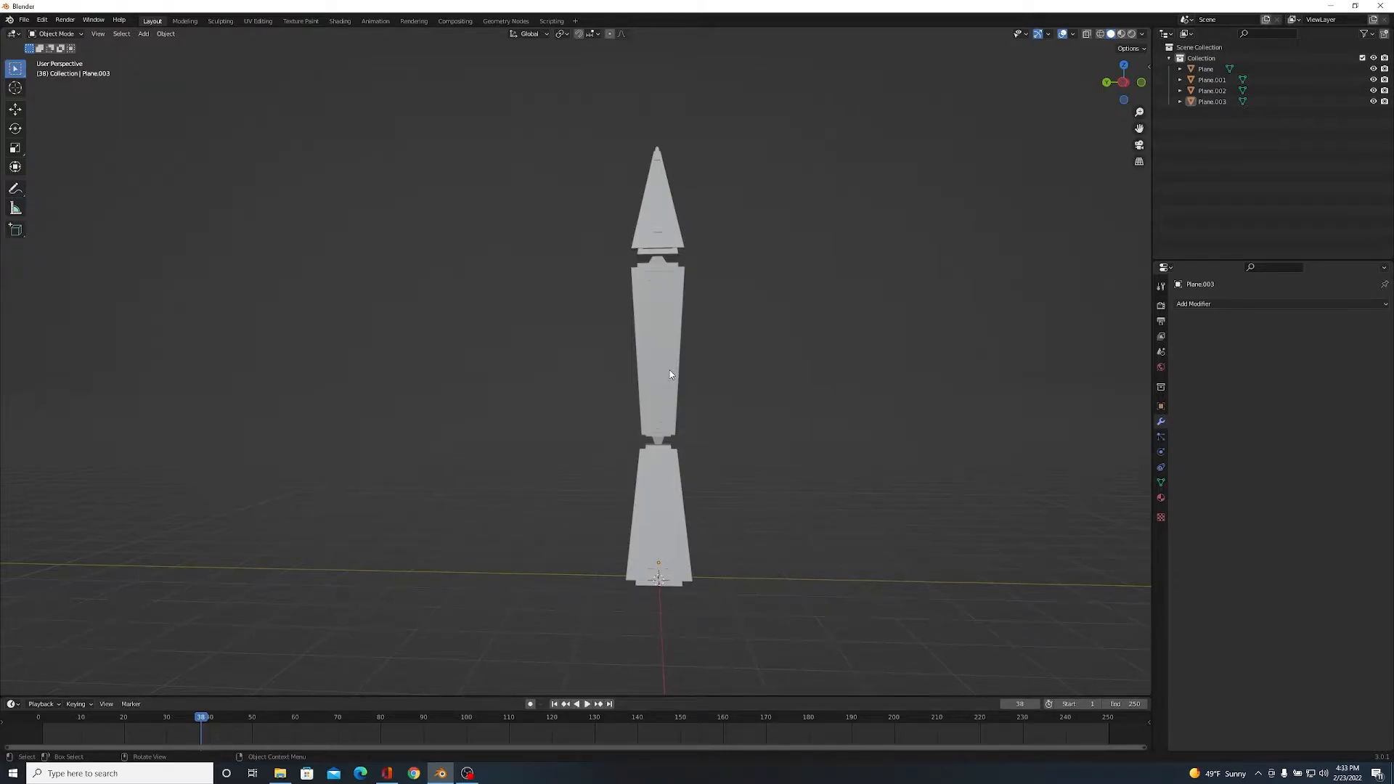
mouse_move(844, 458)
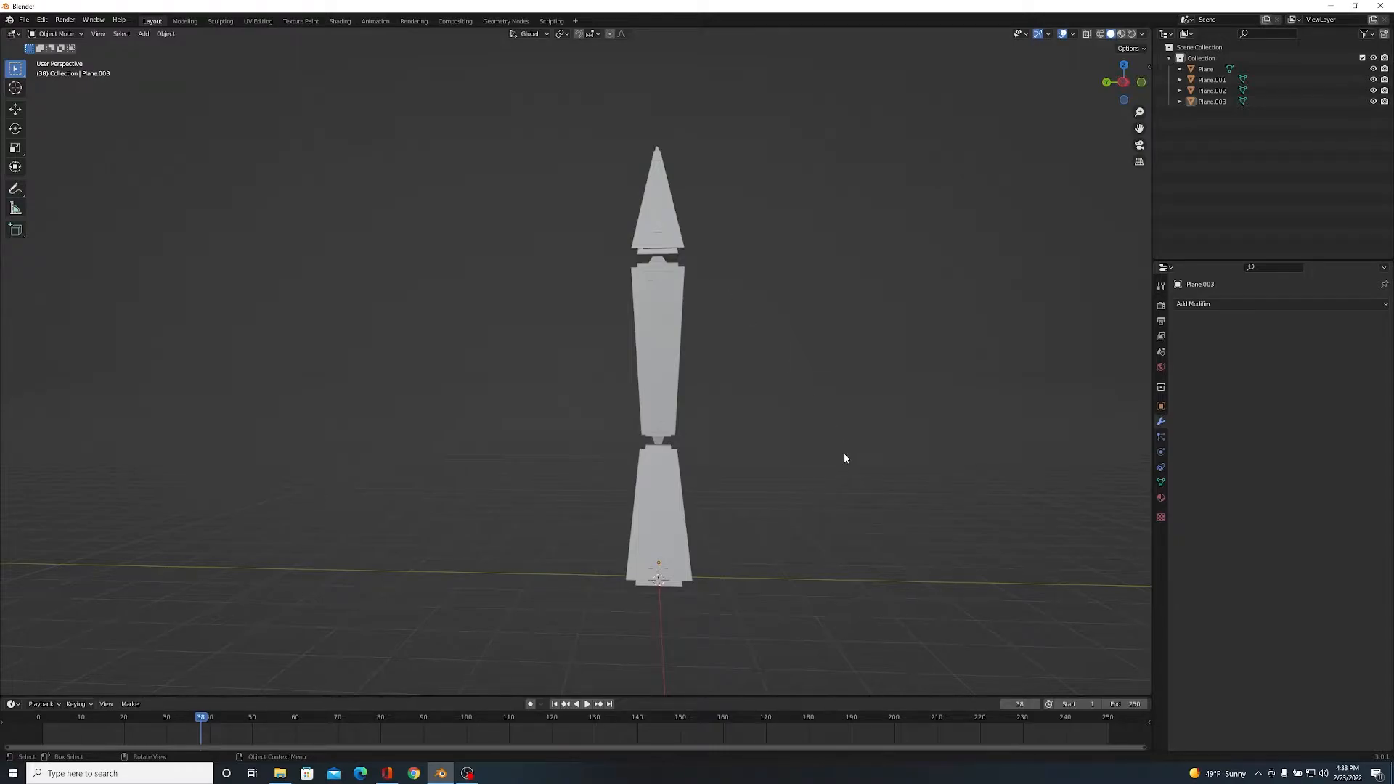
mouse_move(756, 578)
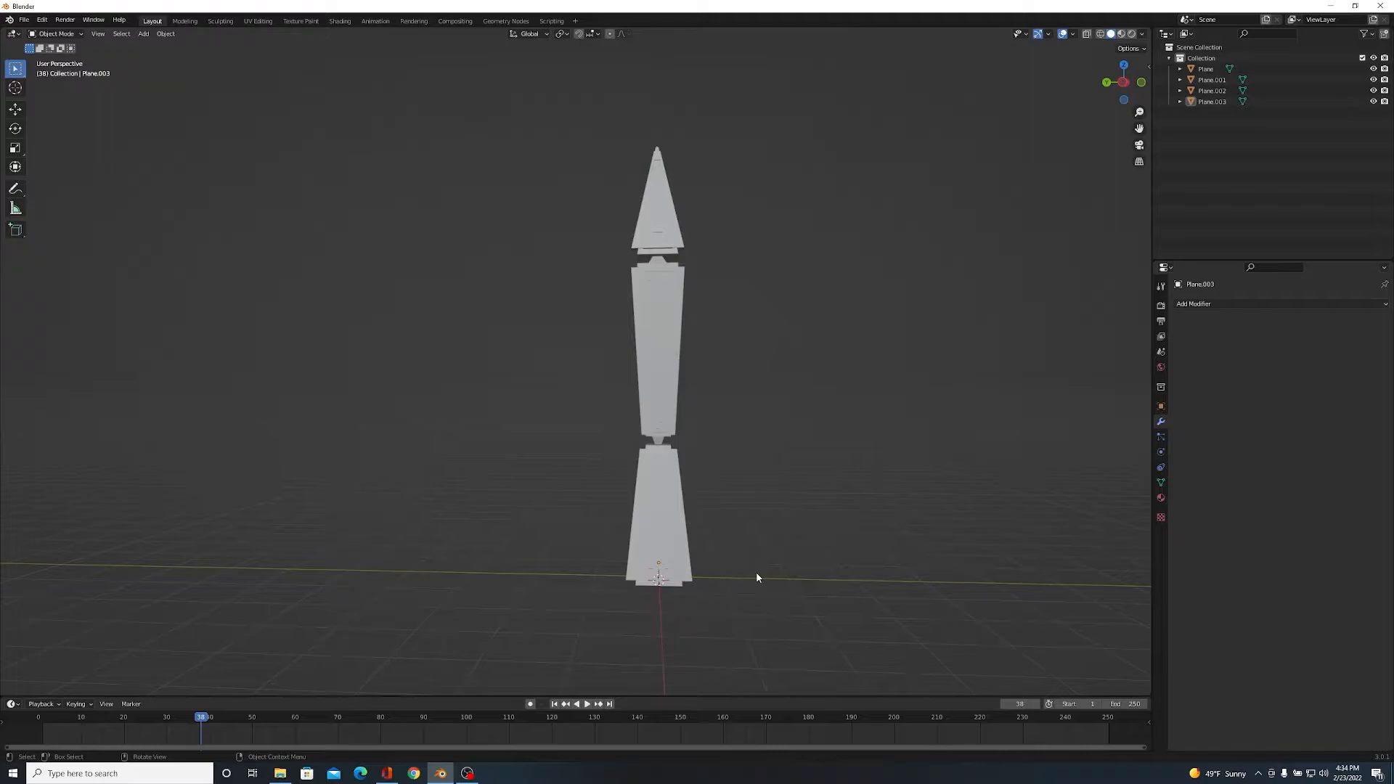
mouse_move(734, 511)
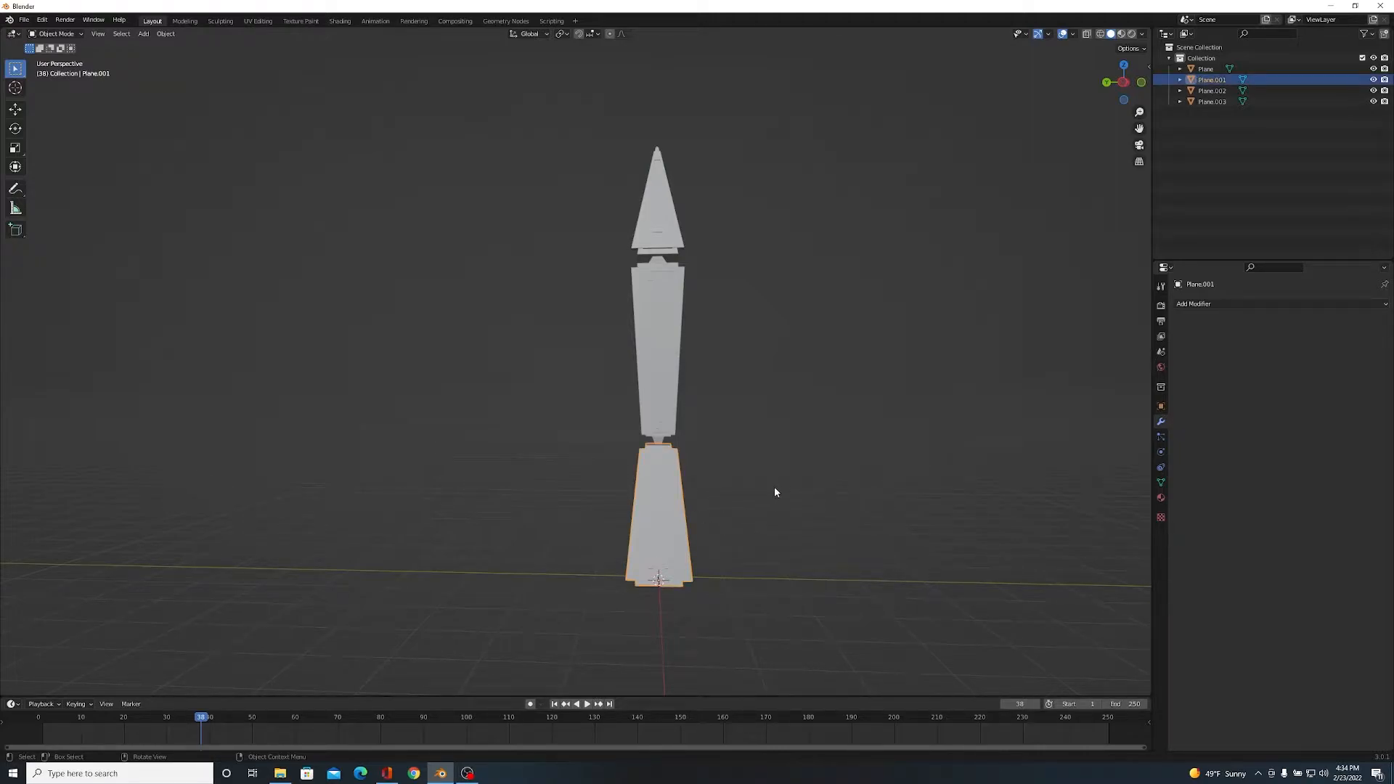
drag(775, 493, 857, 436)
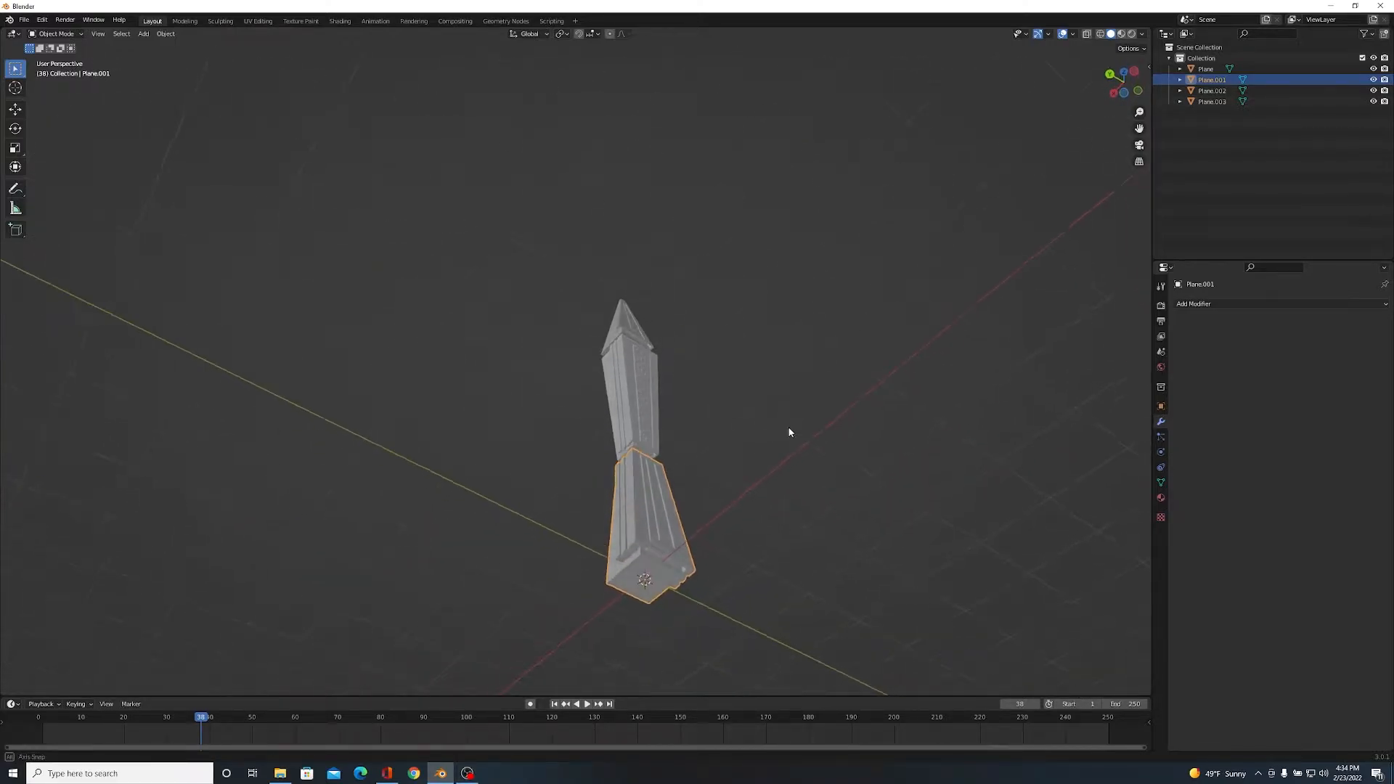
drag(789, 432, 741, 459)
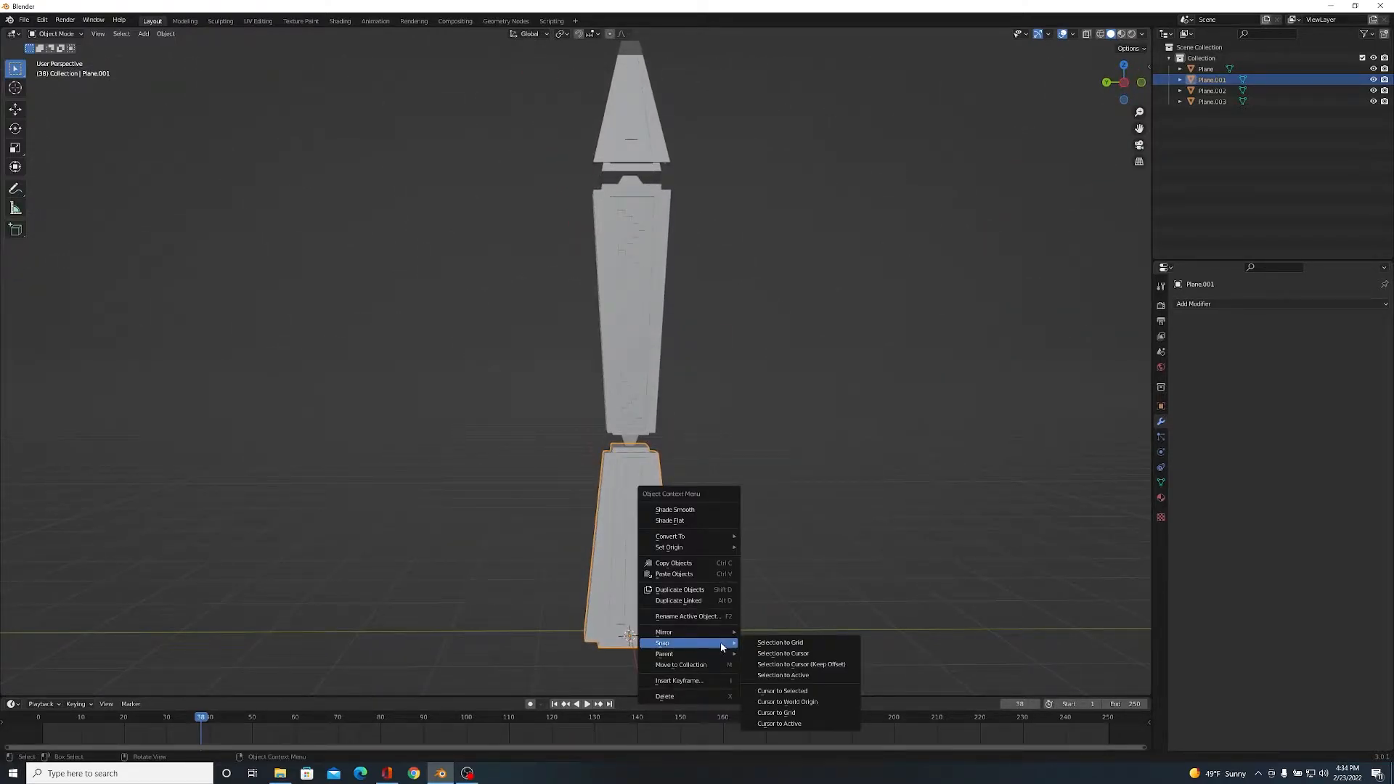
mouse_move(781, 690)
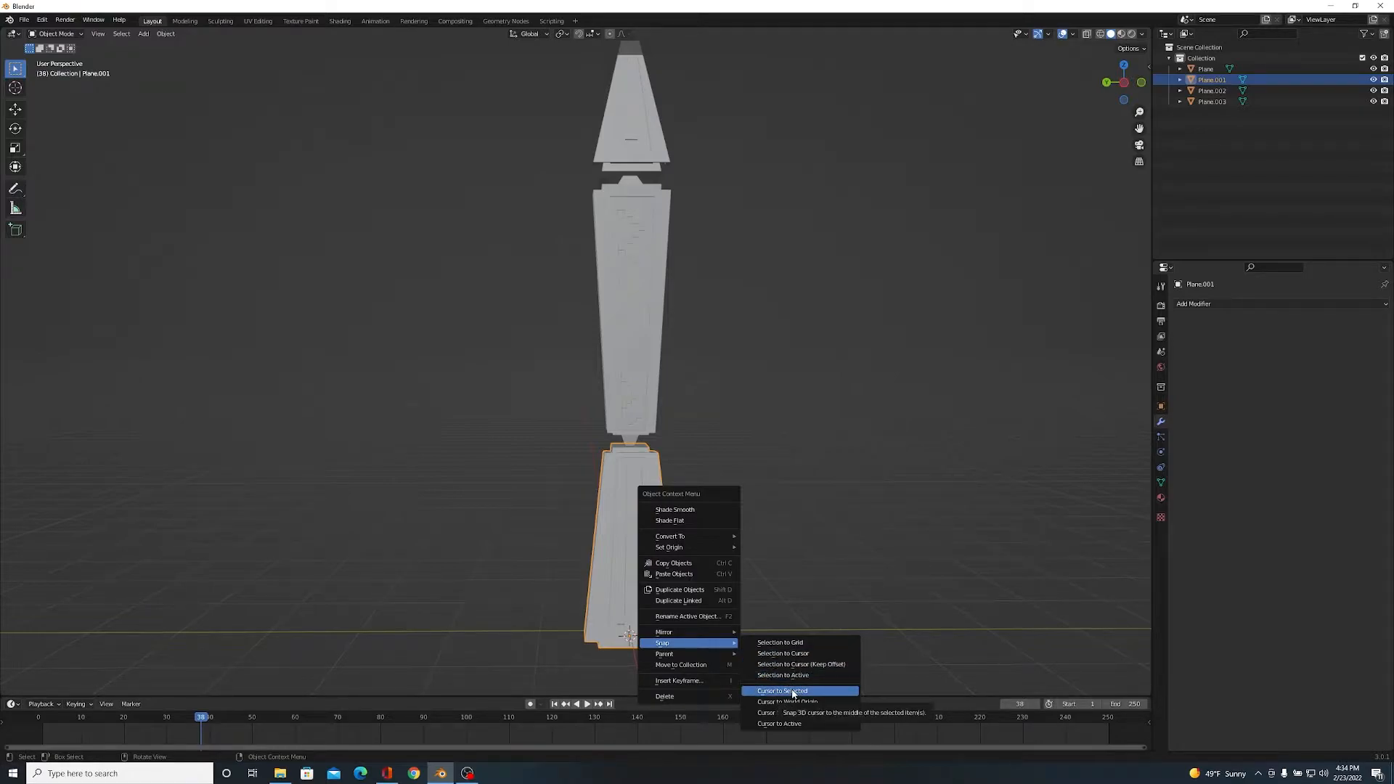
click(781, 690)
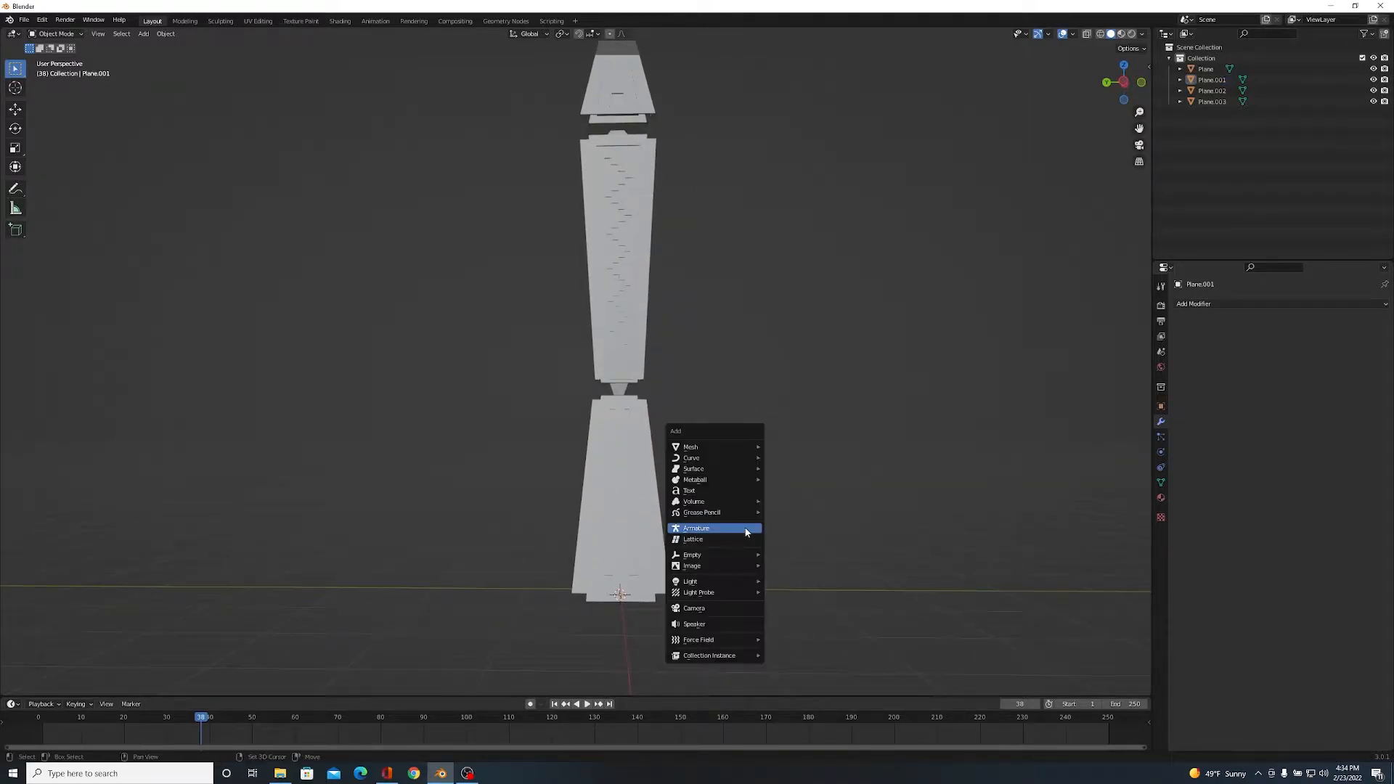
- Add a single-bone armature at the cursor and show its Object Data properties
click(696, 527)
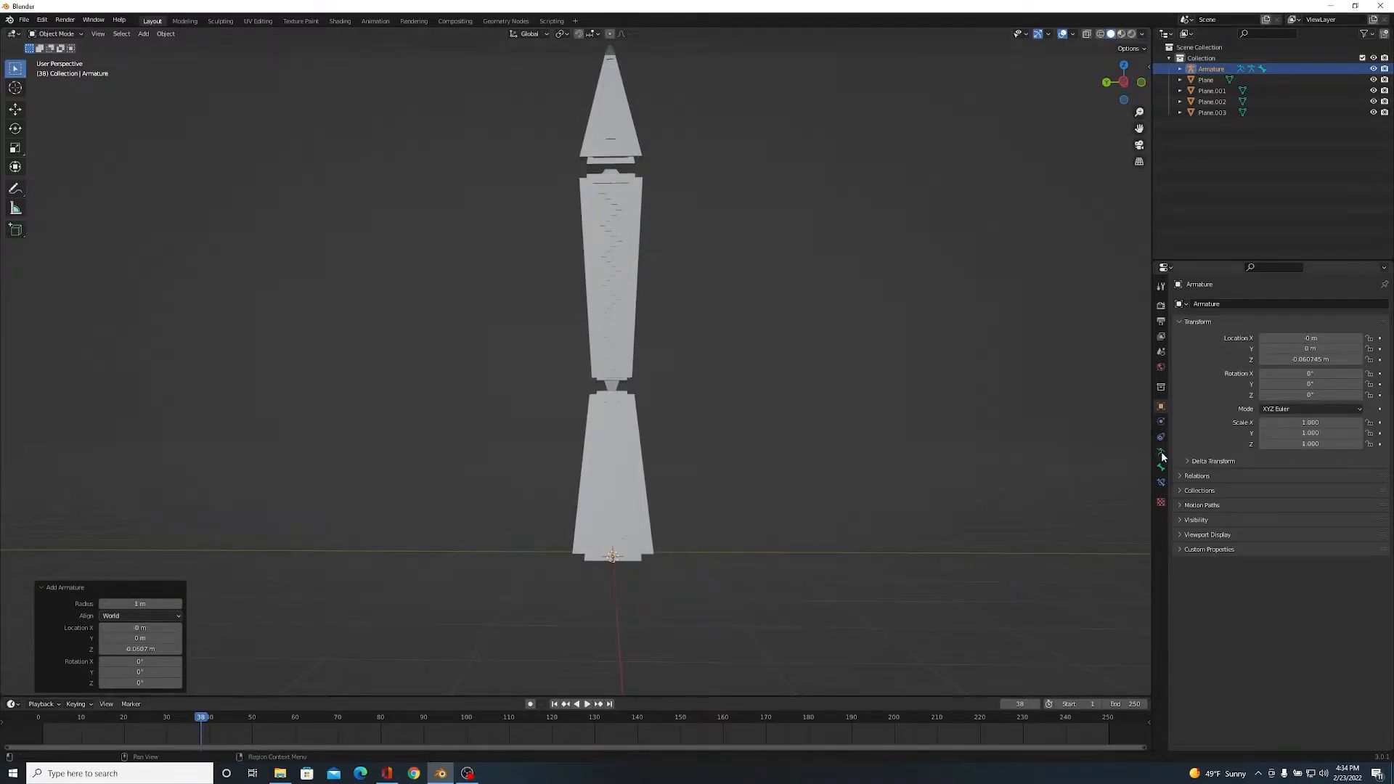
click(1160, 451)
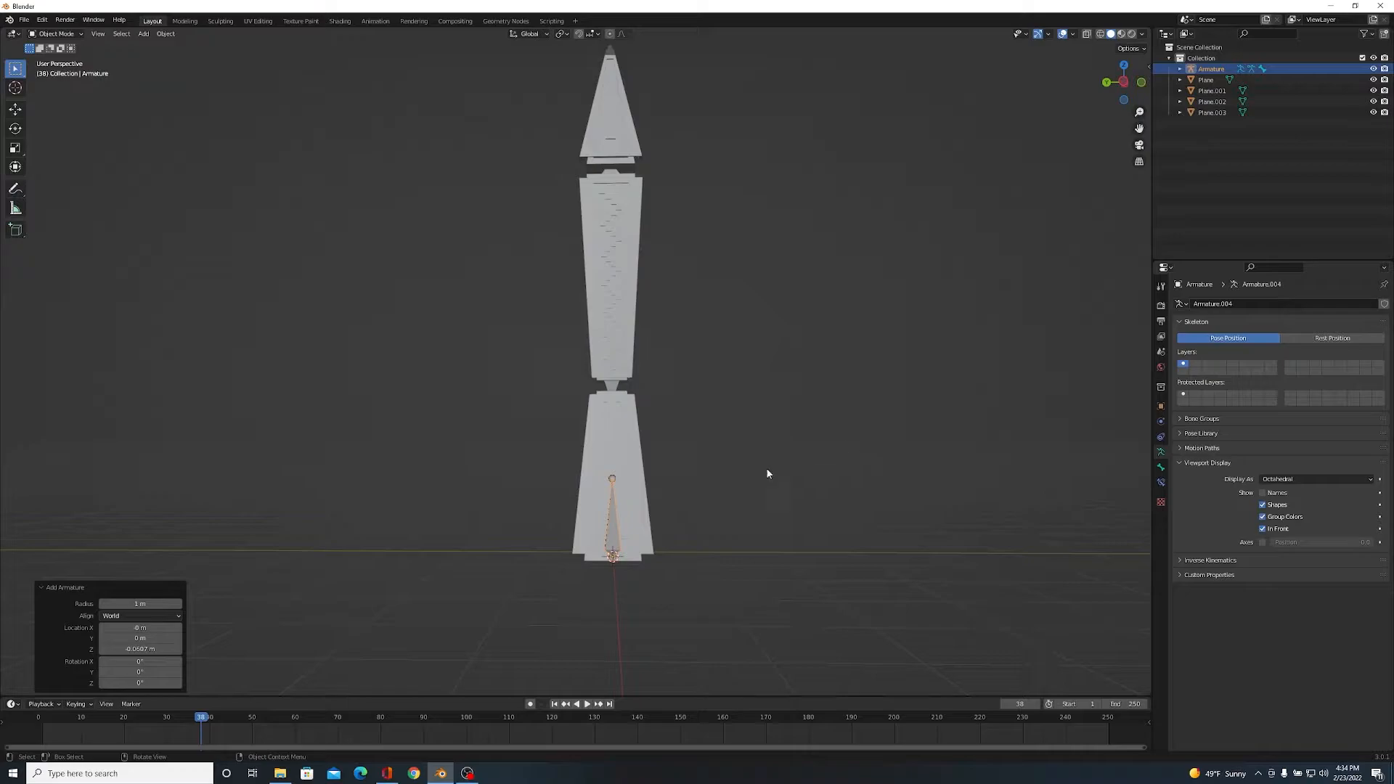
mouse_move(617, 525)
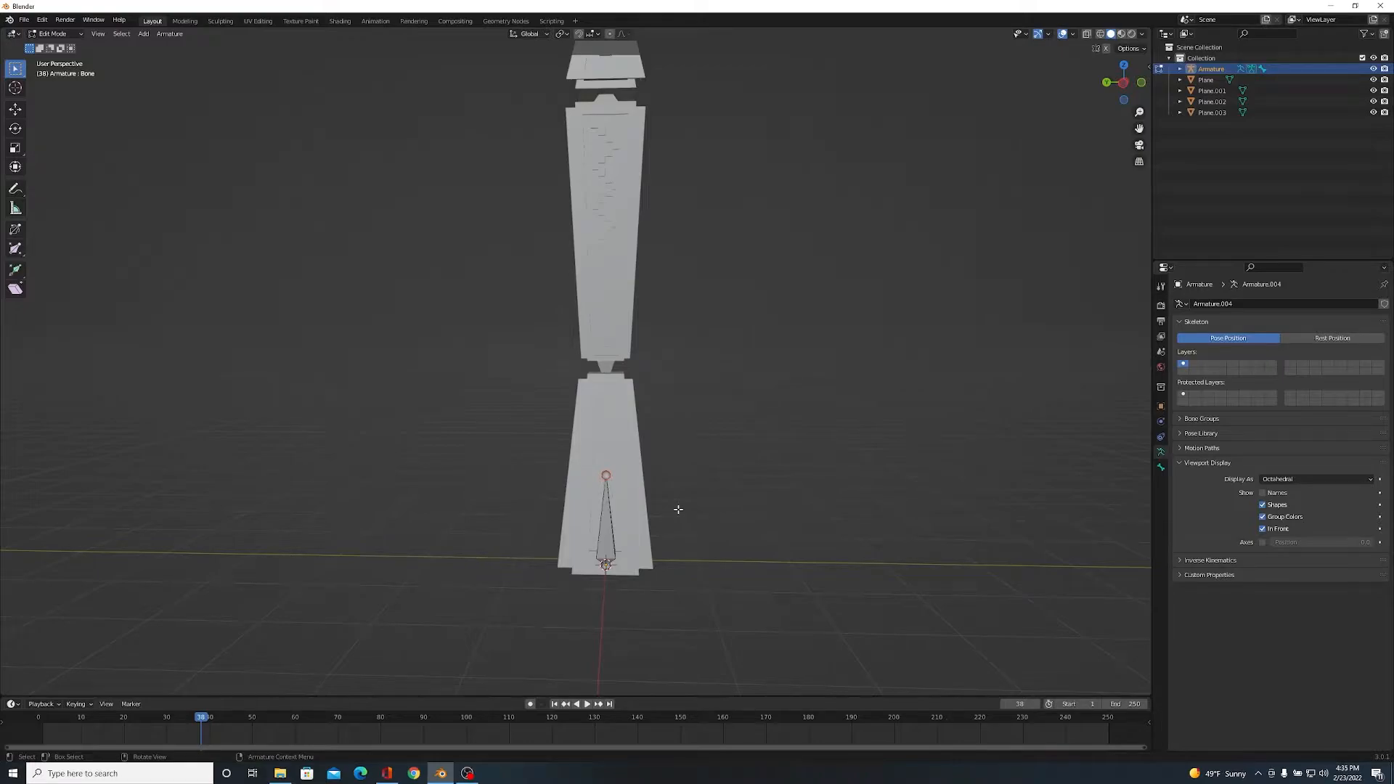
- Move the bone tip to the first joint and extrude bones up to the leg tip
key(g)
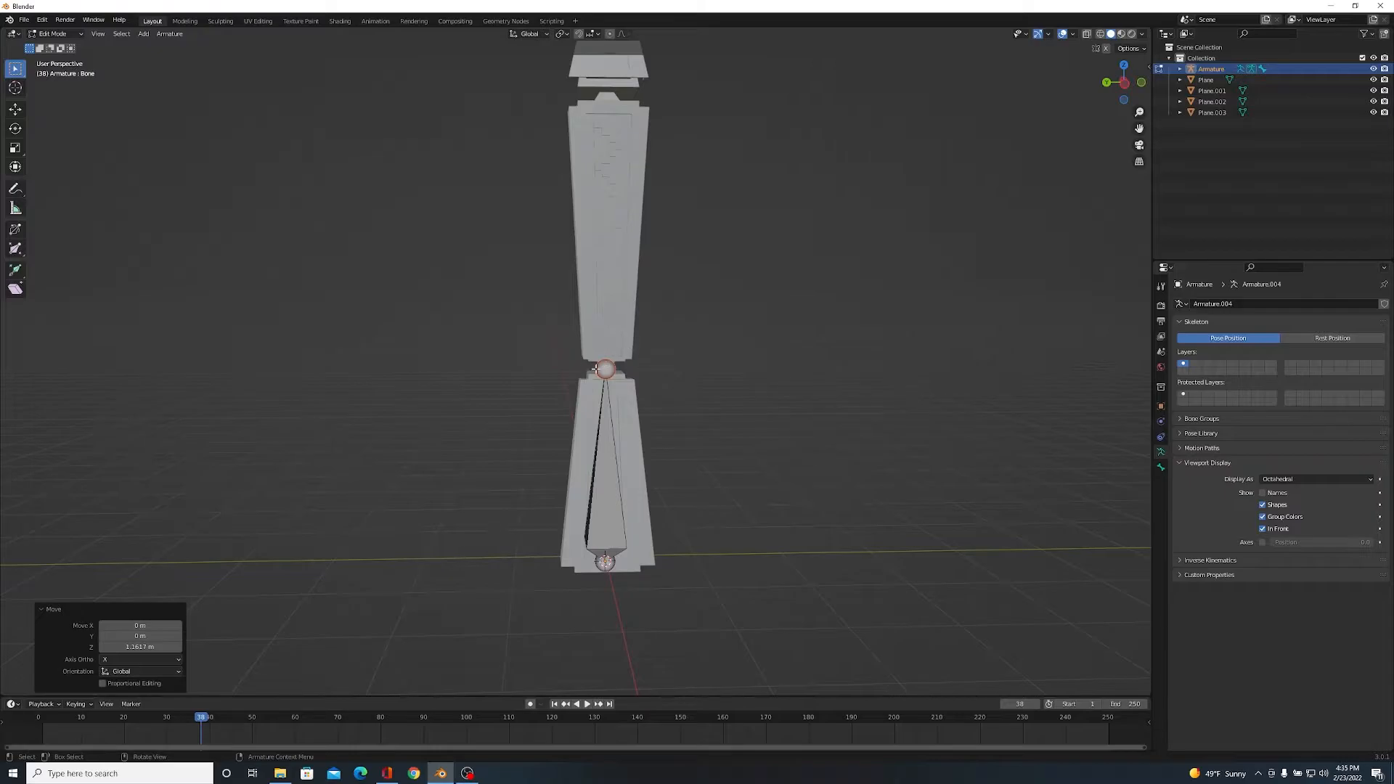
mouse_move(644, 407)
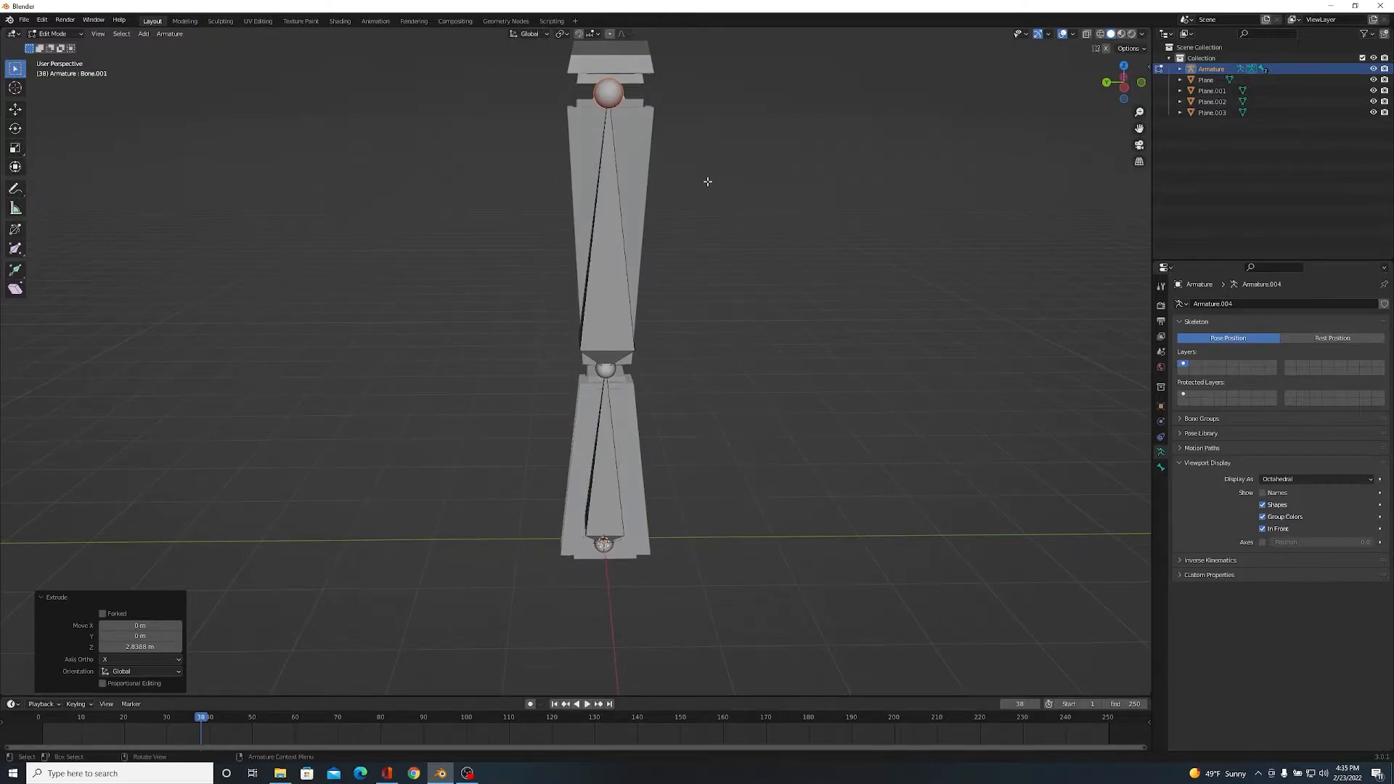
key(g)
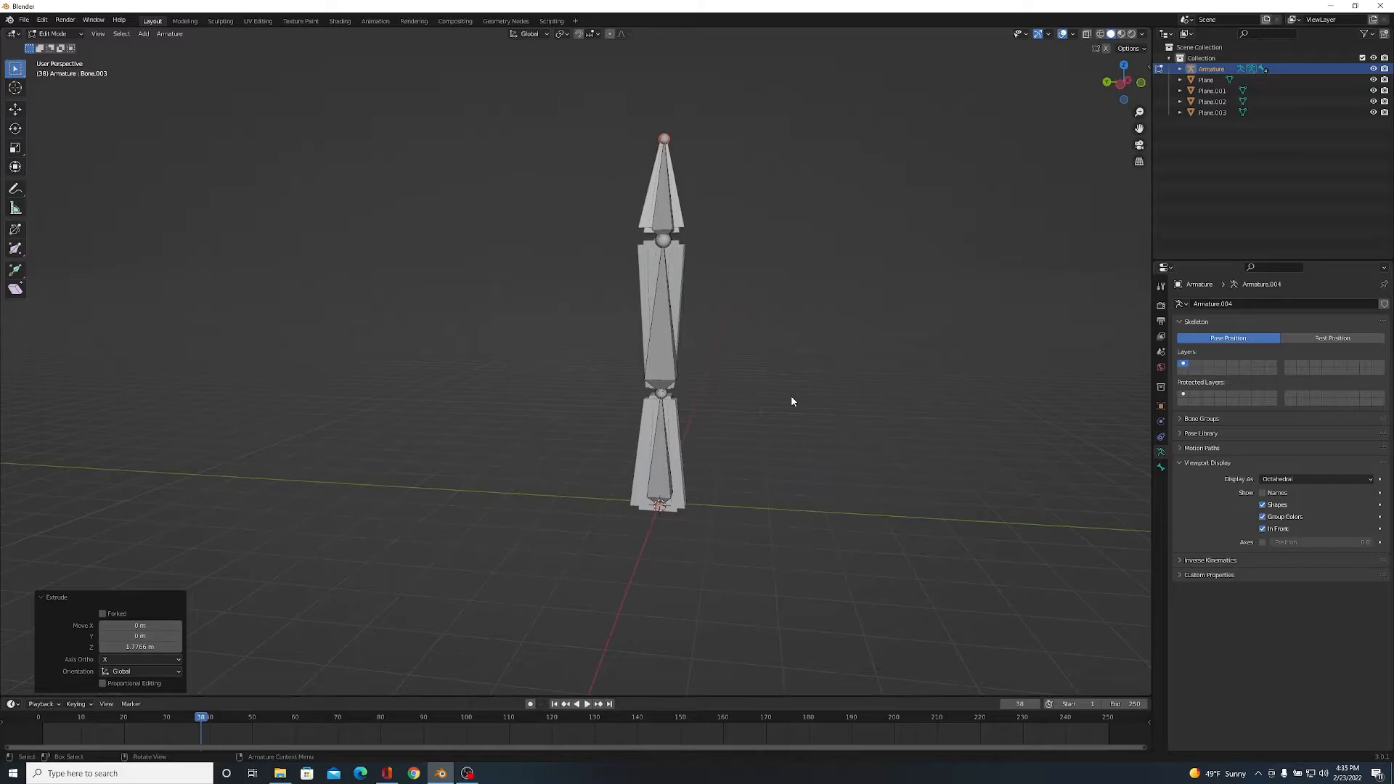
key(Tab)
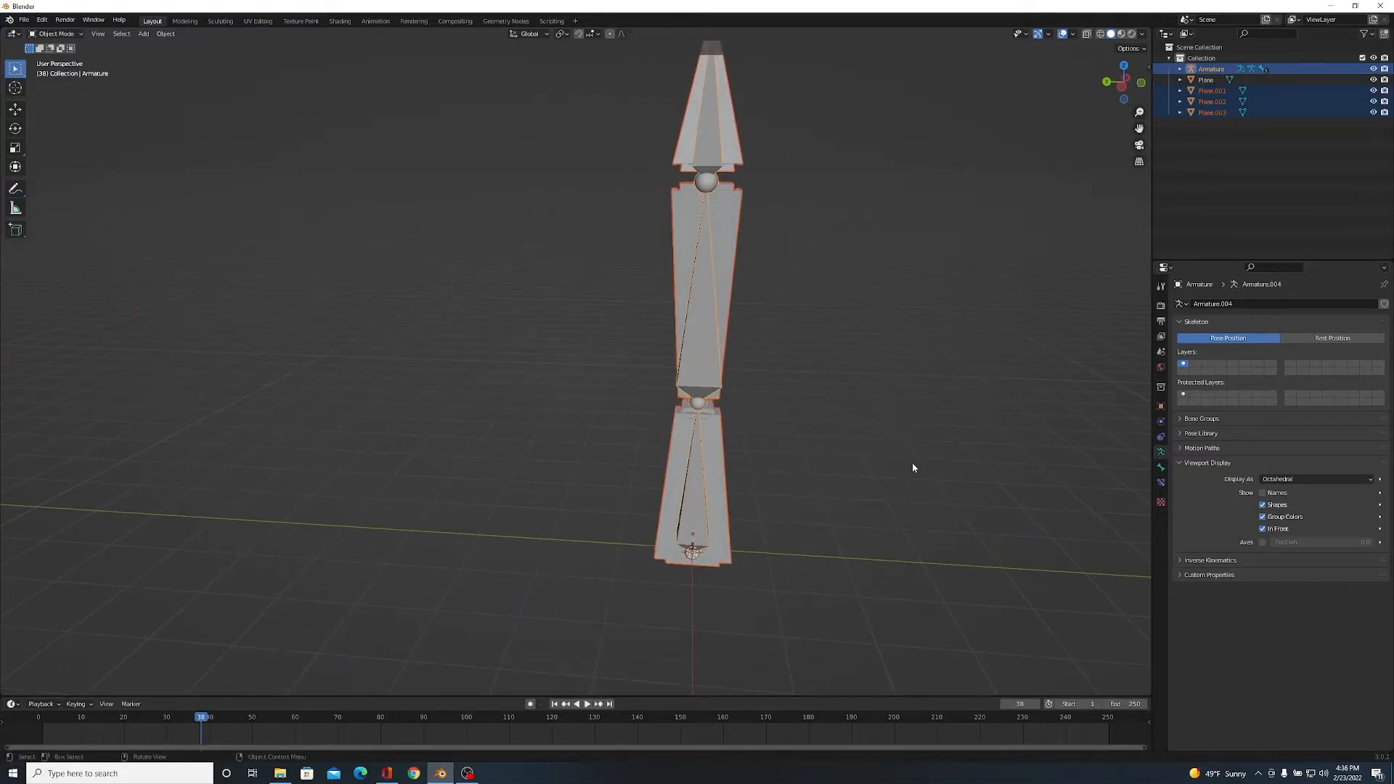
mouse_move(811, 482)
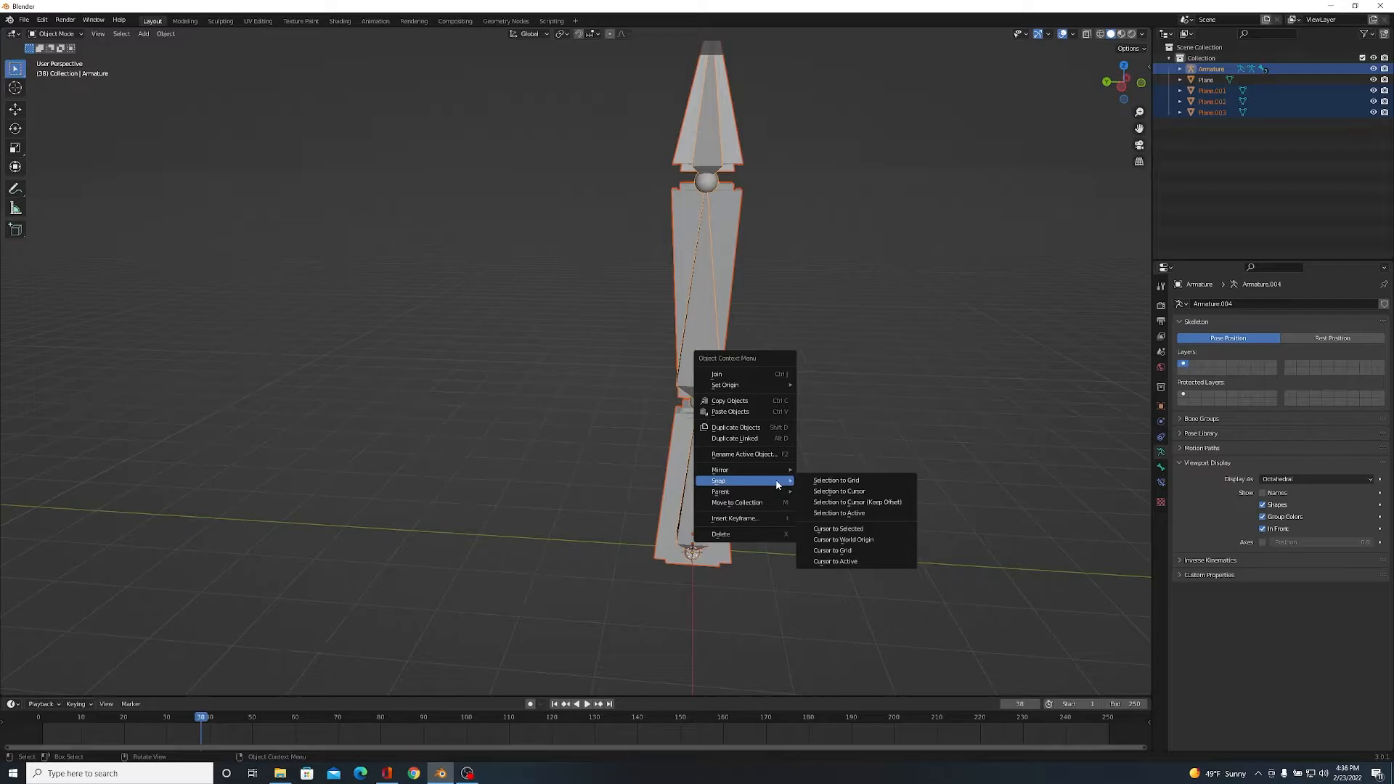
mouse_move(772, 491)
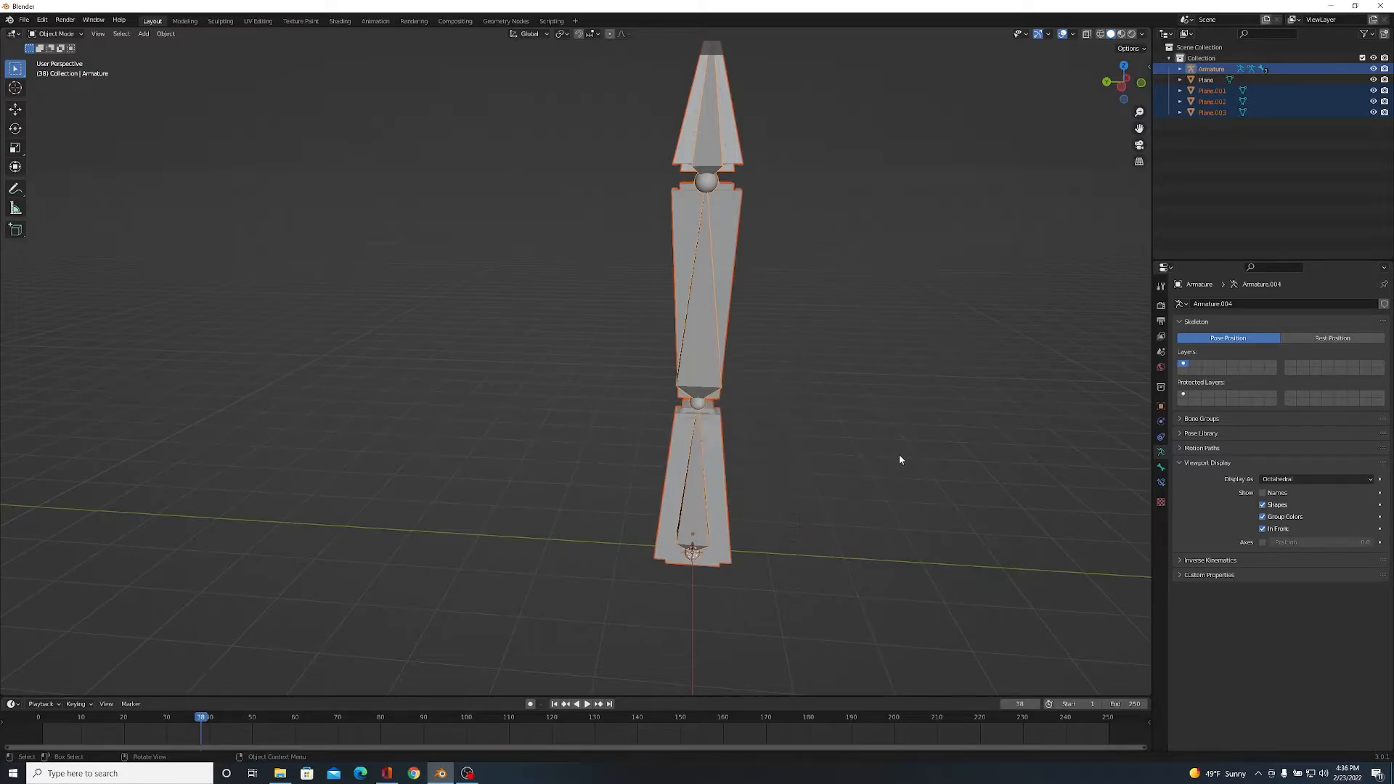
- Parent the three leg meshes to the armature With Empty Groups, then deselect everything
key(ctrl+p)
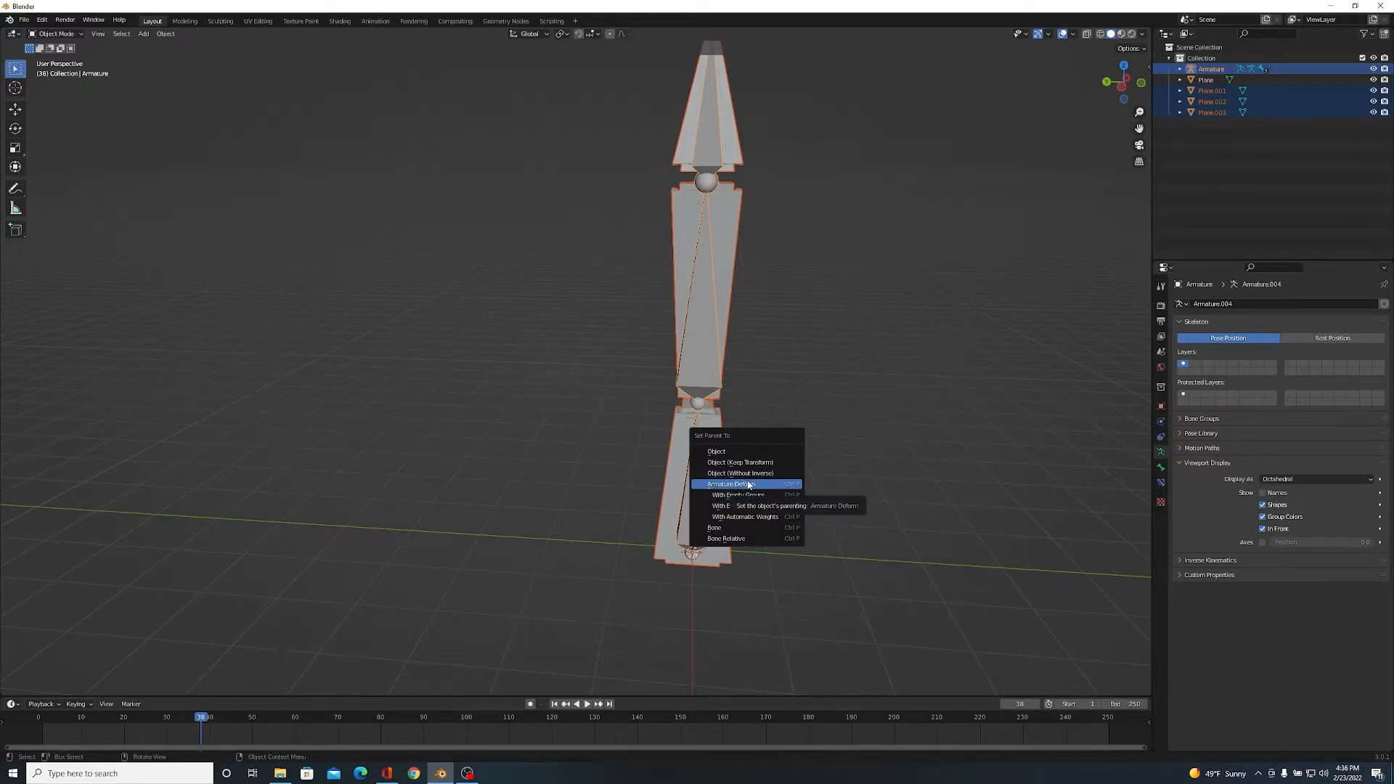
mouse_move(737, 494)
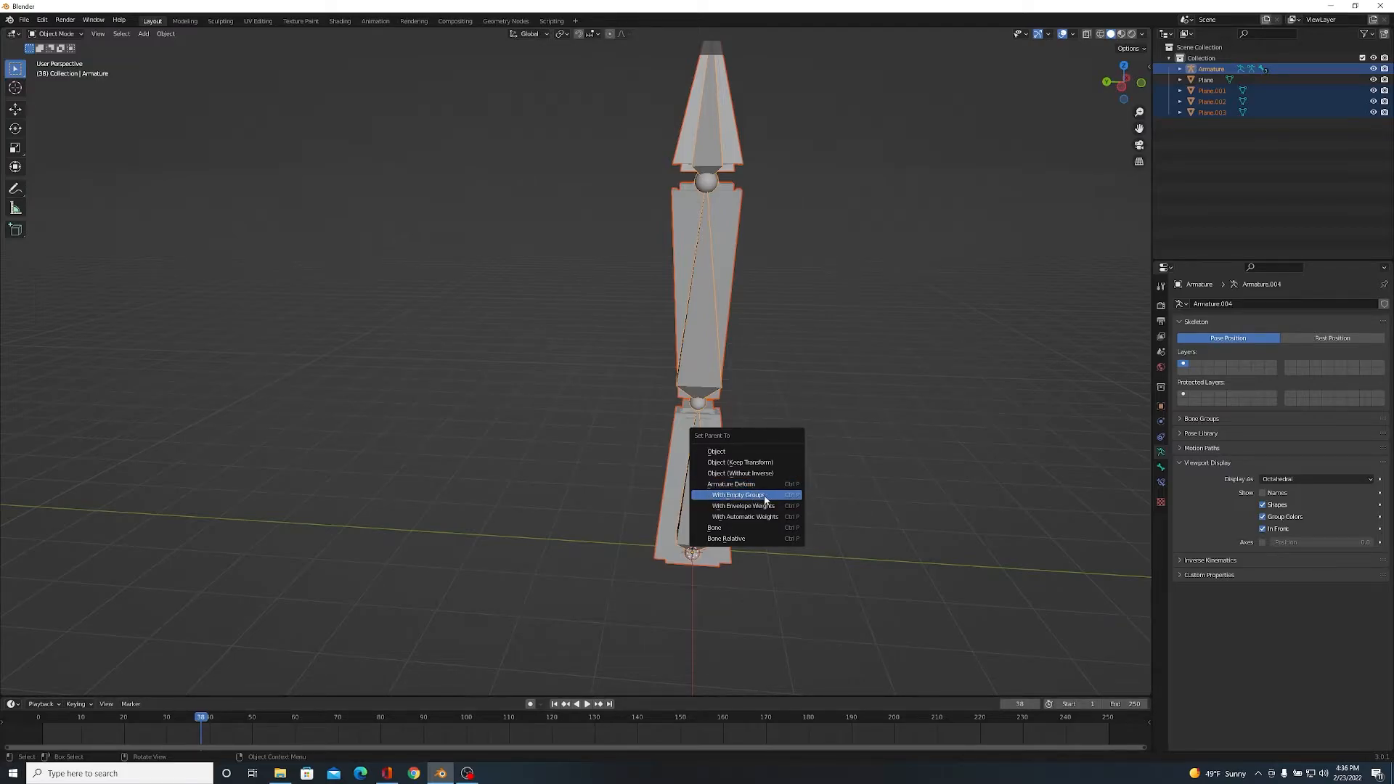
click(737, 495)
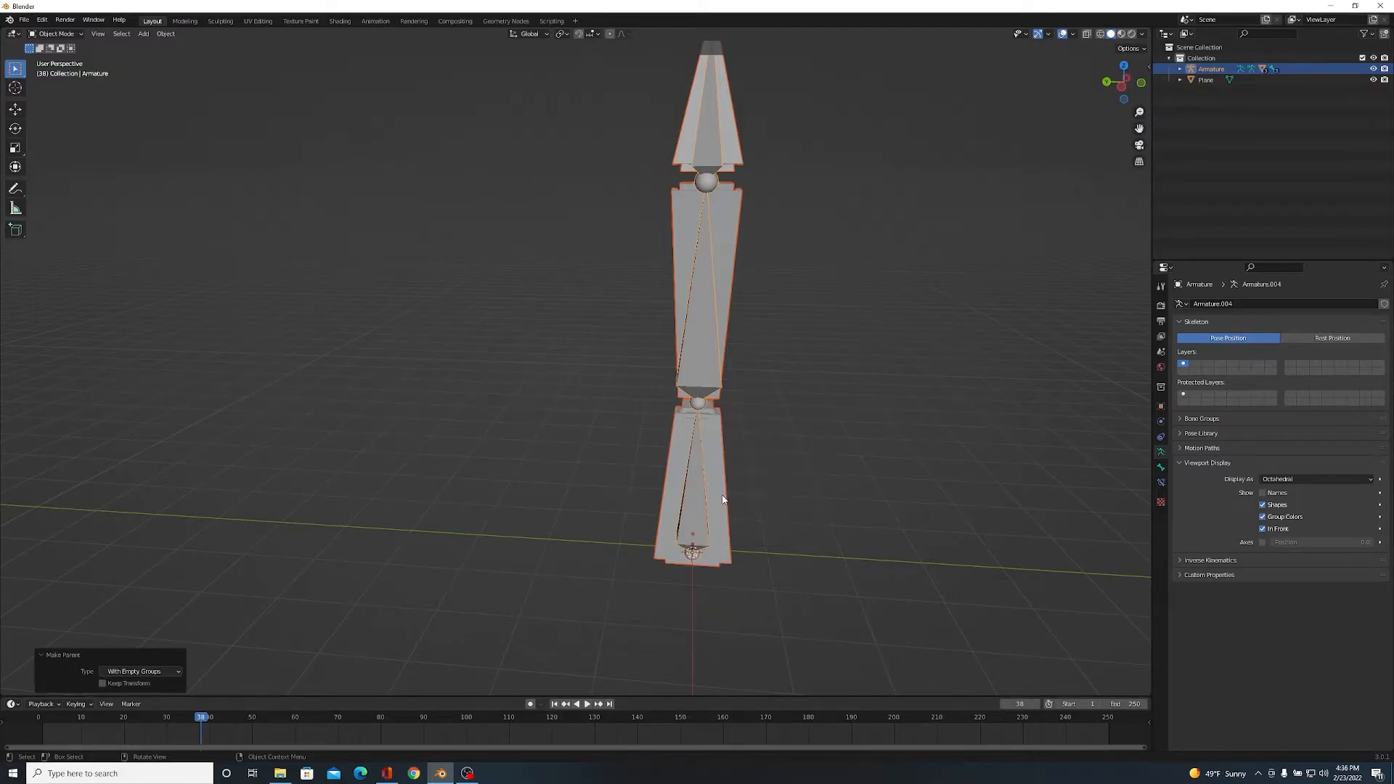
click(878, 332)
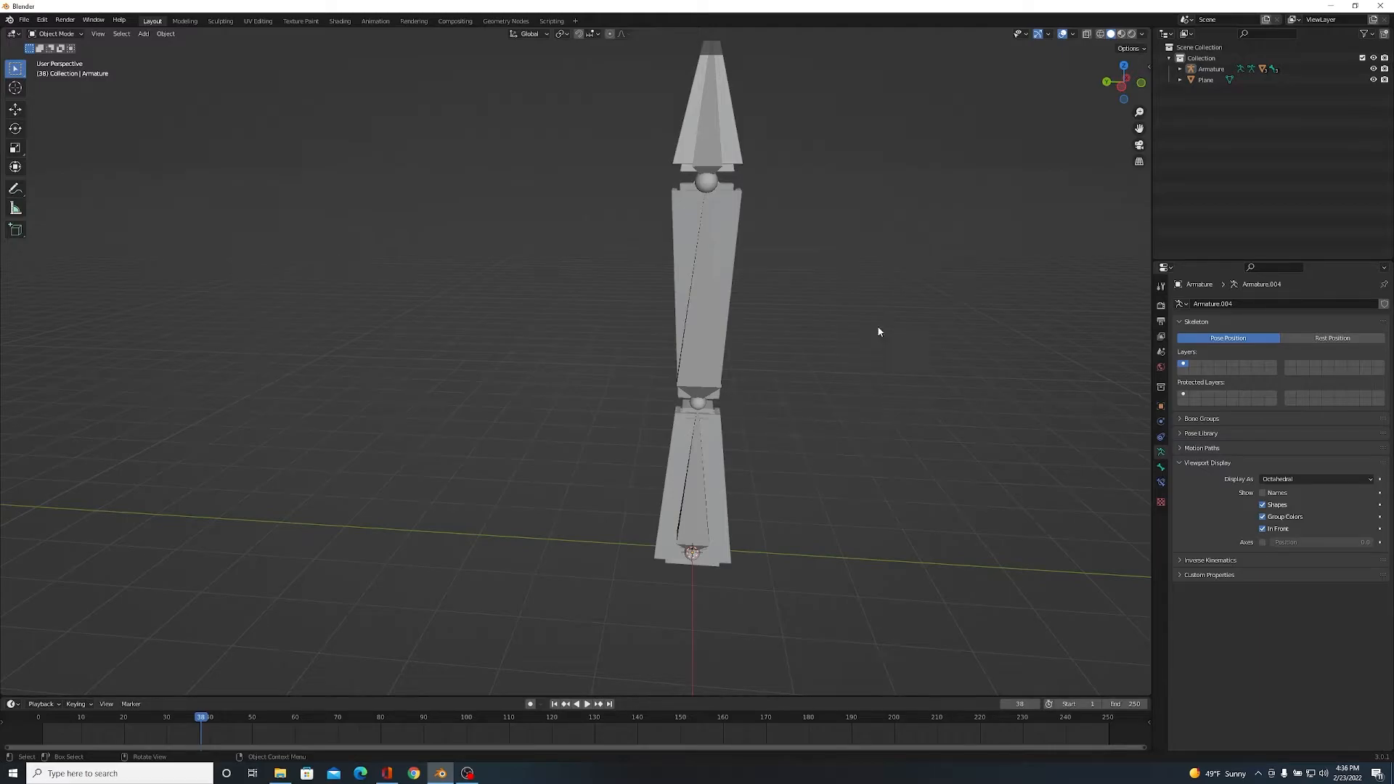
mouse_move(940, 413)
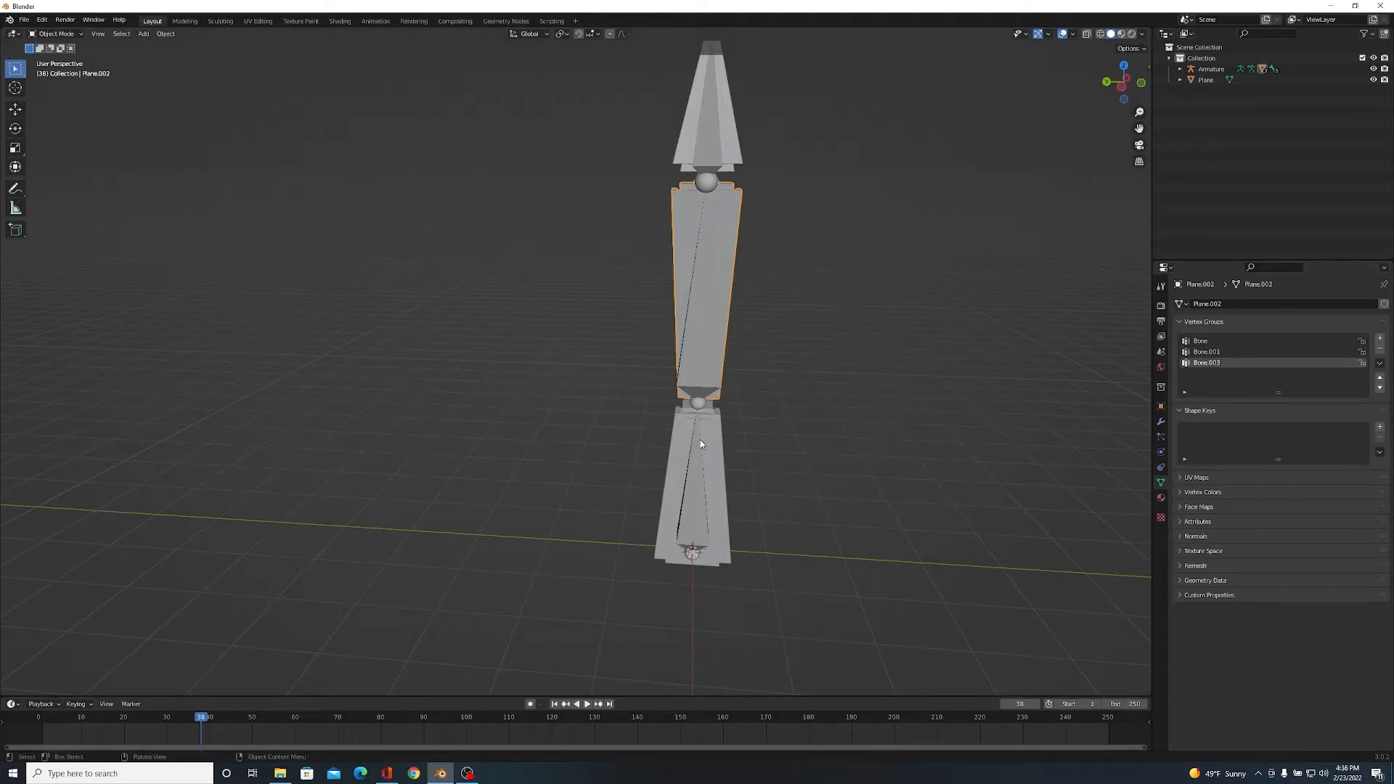
click(693, 498)
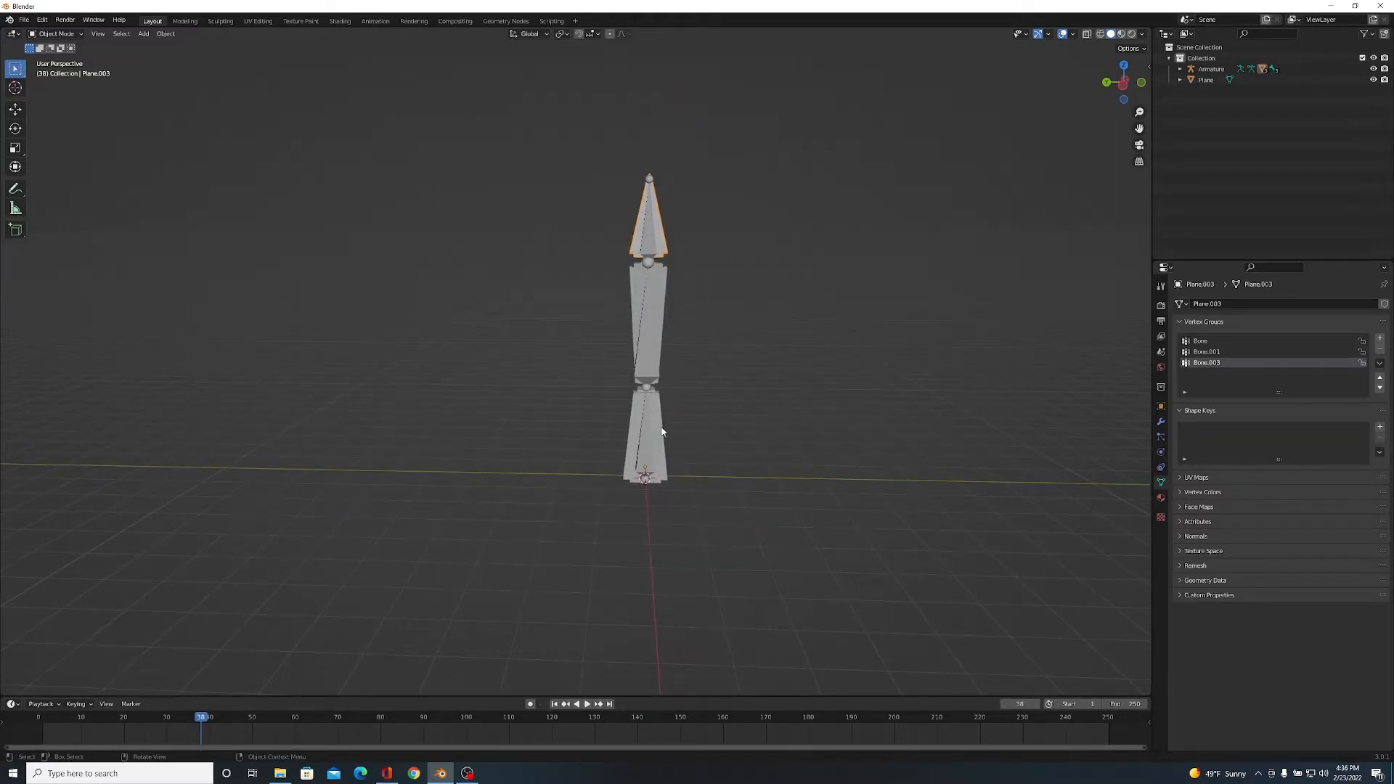
click(644, 436)
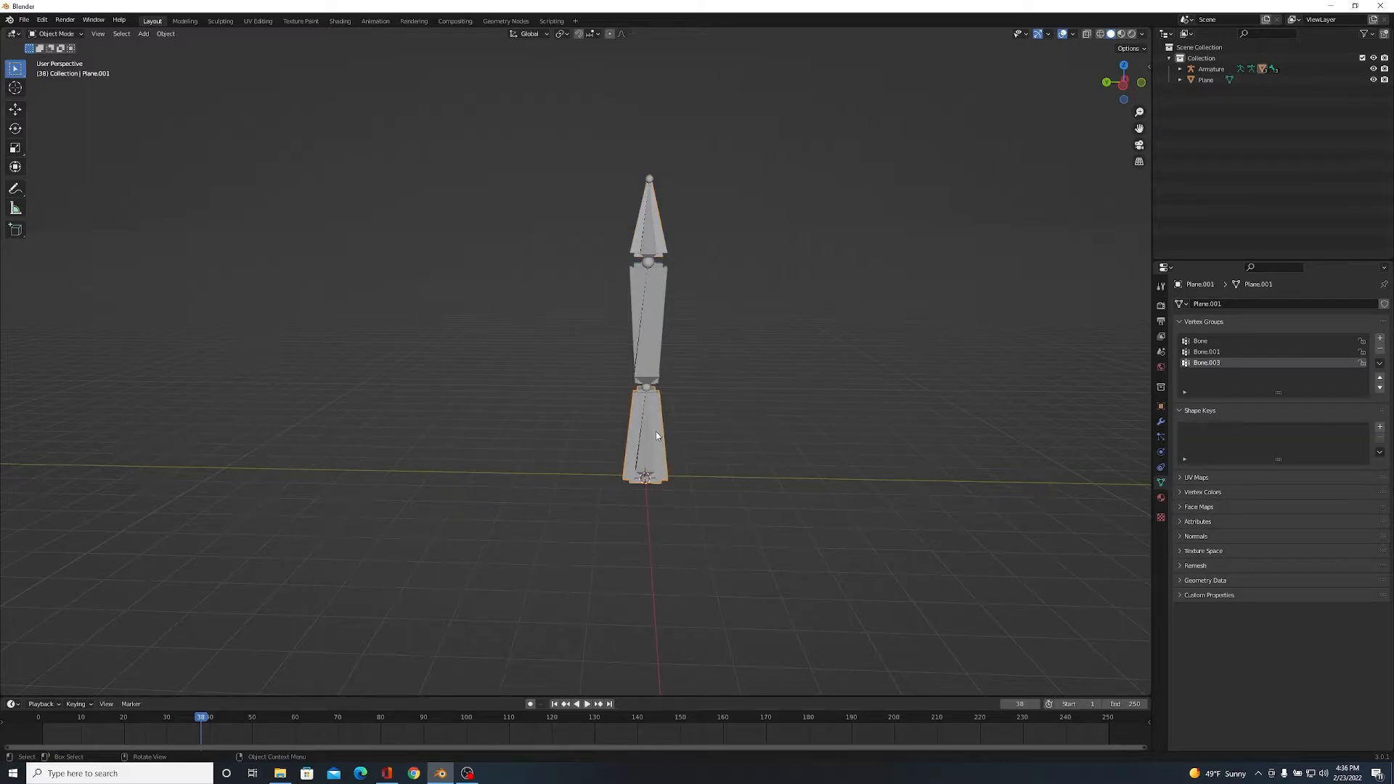
click(1211, 68)
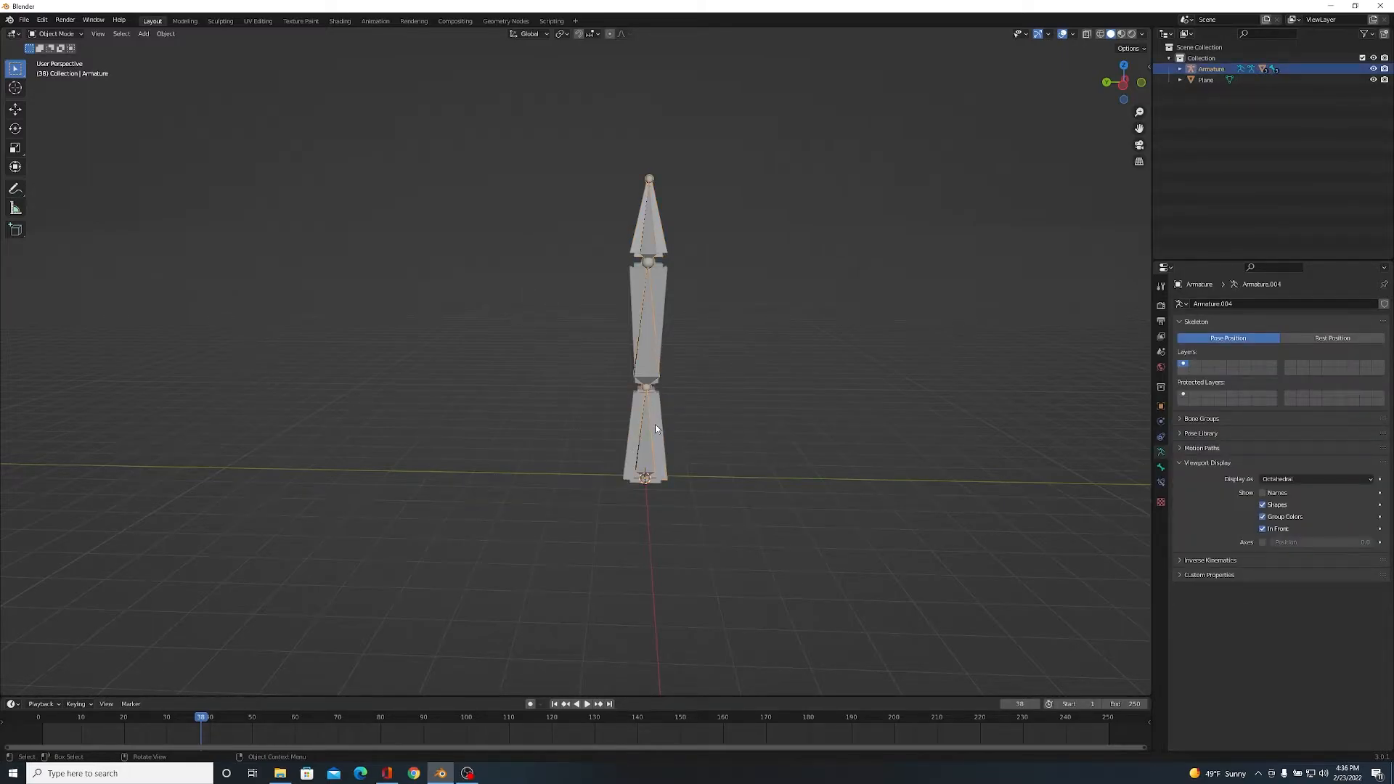
click(646, 436)
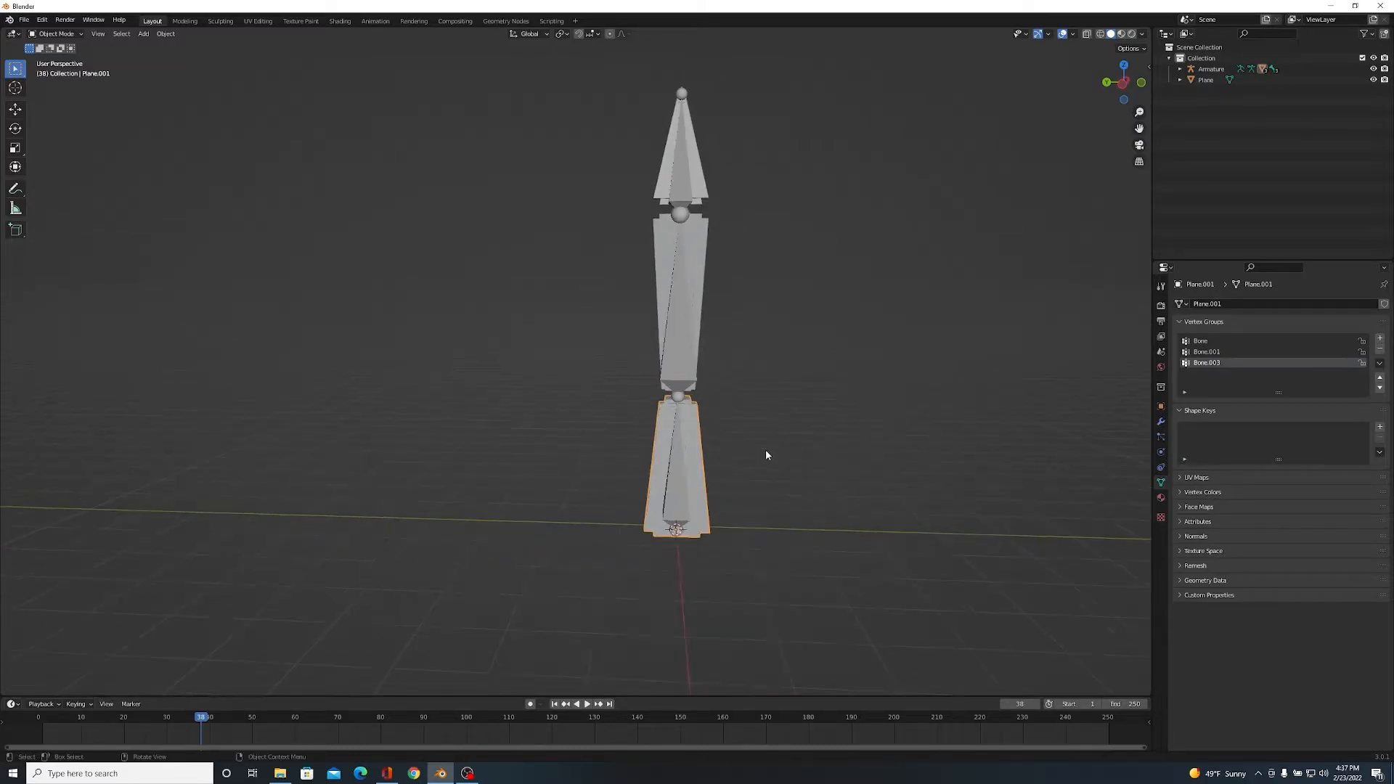
- Assign Plane.001's vertices to the Bone vertex group in Edit Mode
key(Tab)
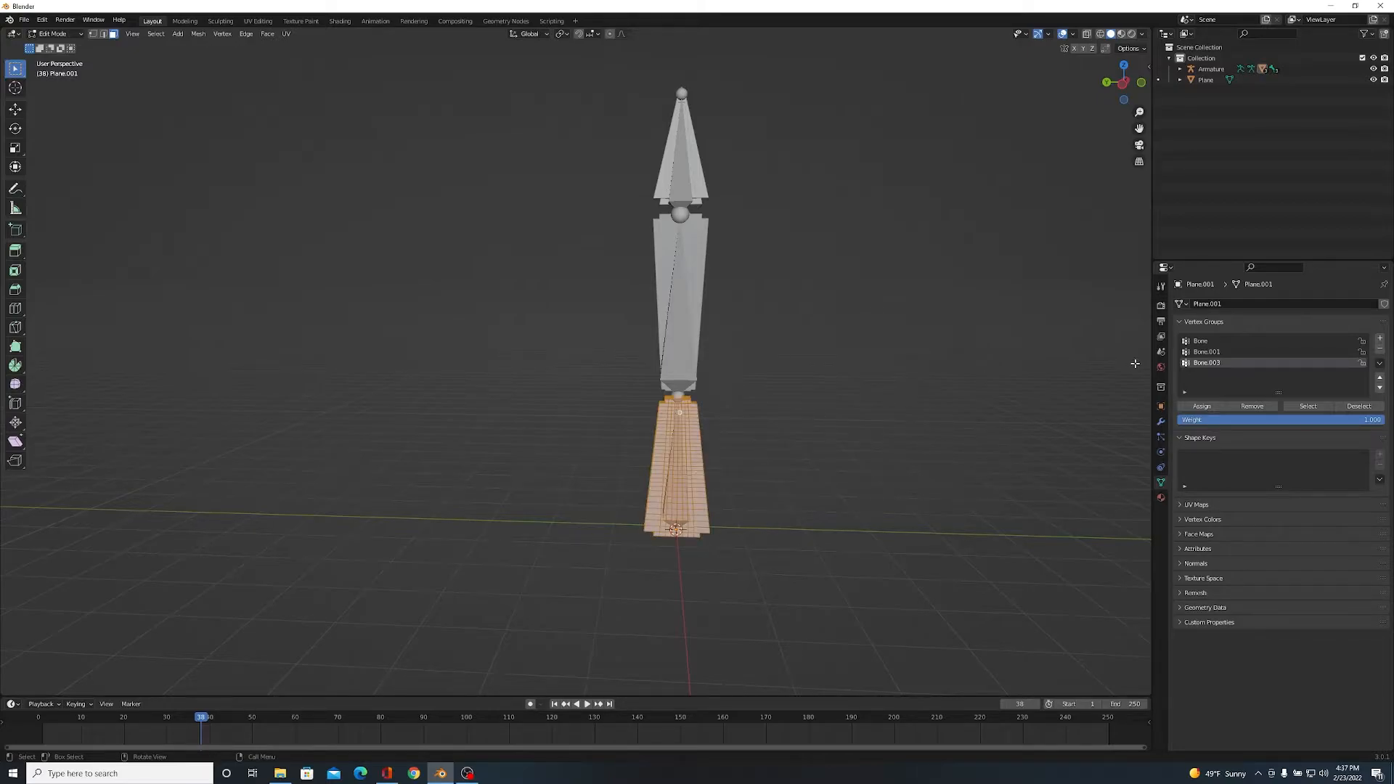
click(1205, 340)
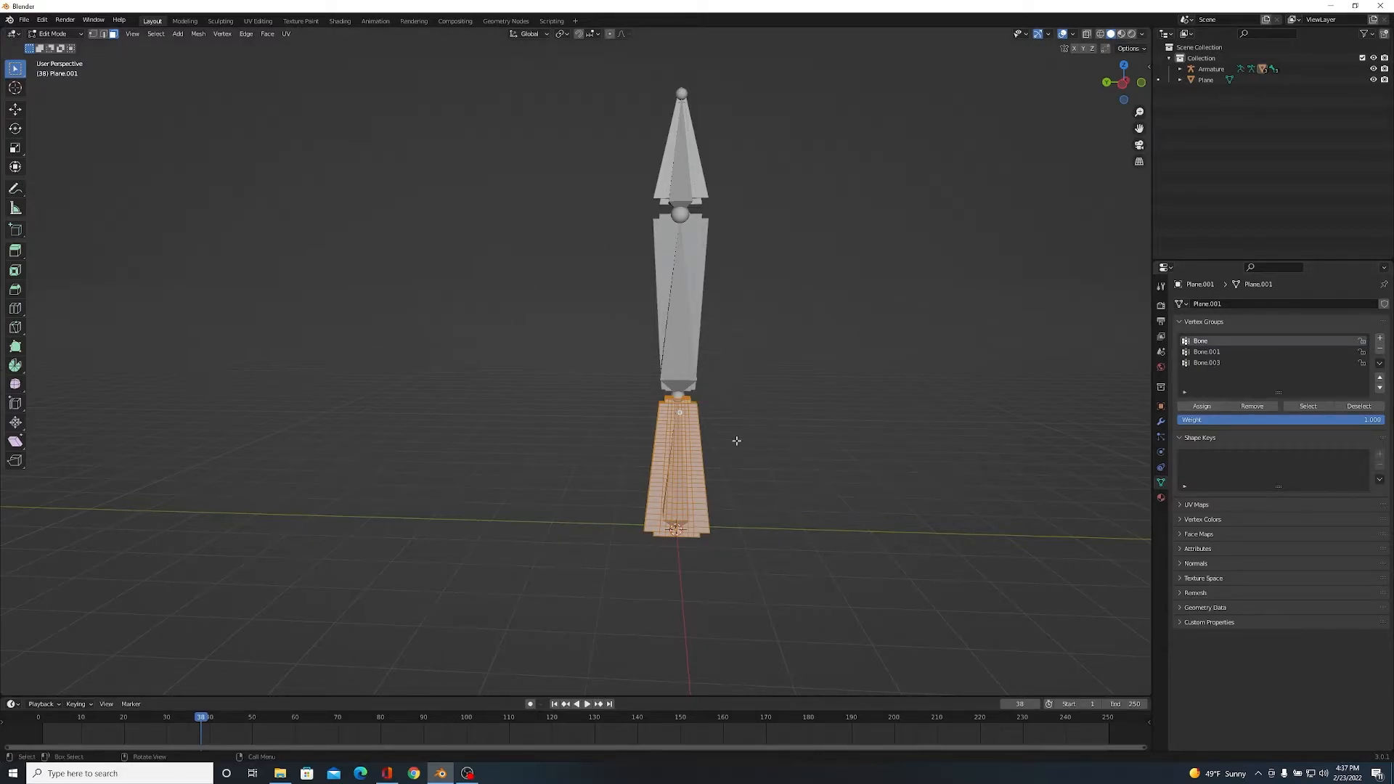
mouse_move(831, 442)
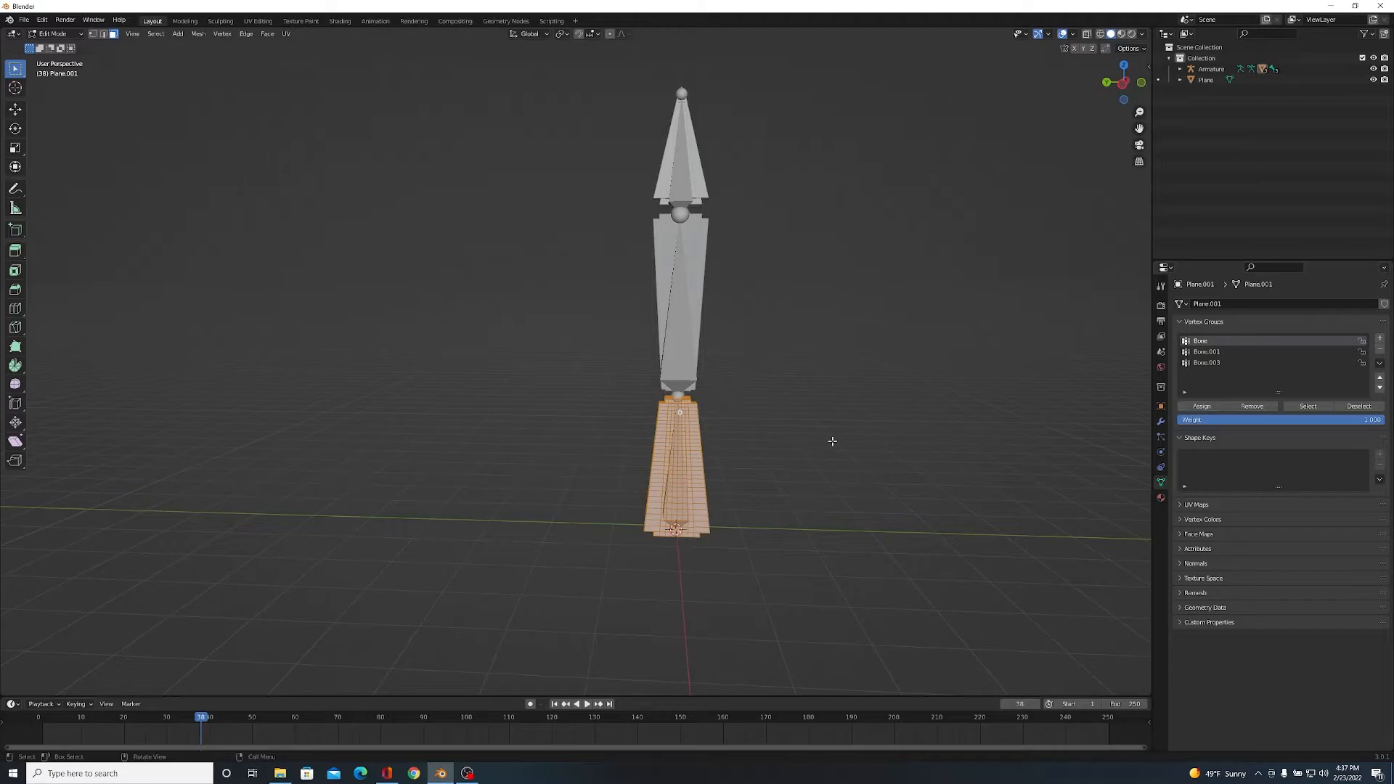
key(Tab)
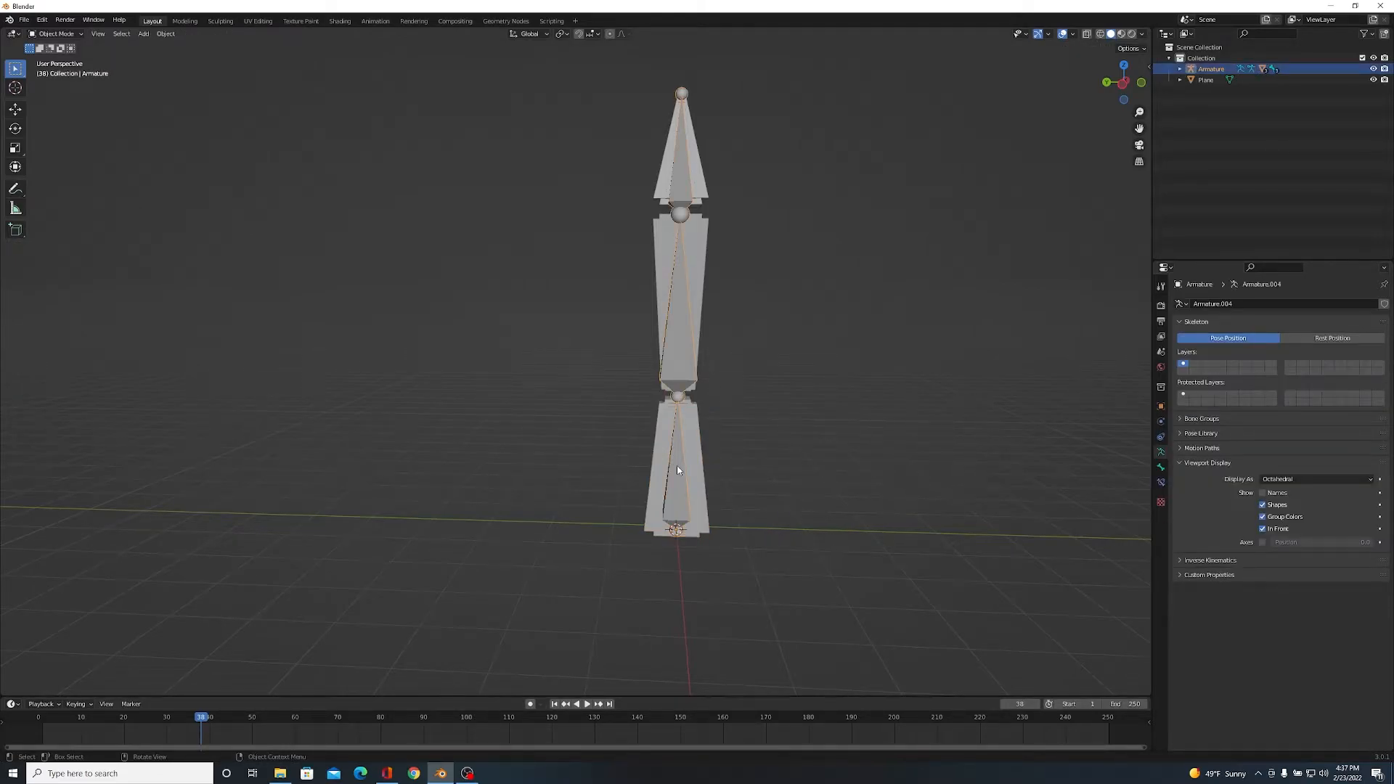
- Enter Pose Mode, rotate the bottom bone, and return the armature to Object Mode
click(56, 33)
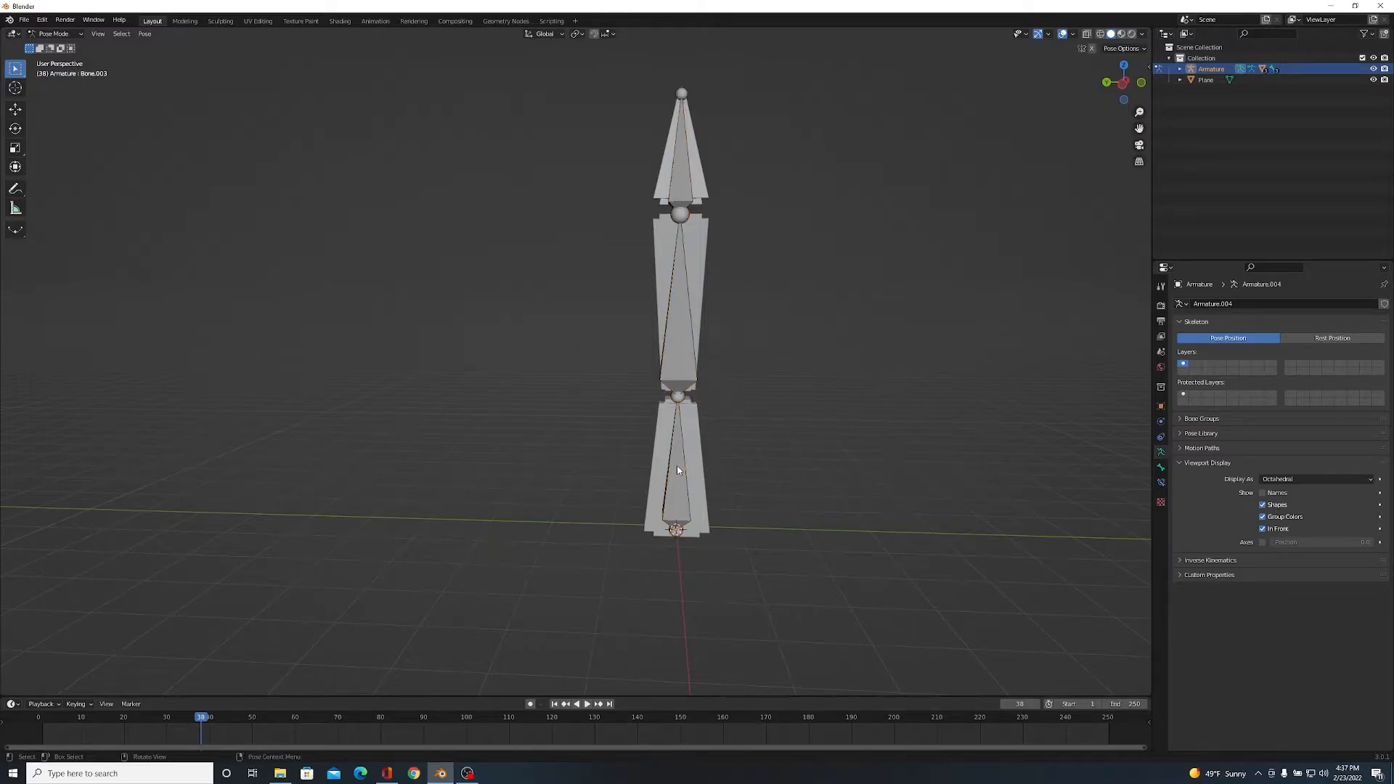
click(678, 467)
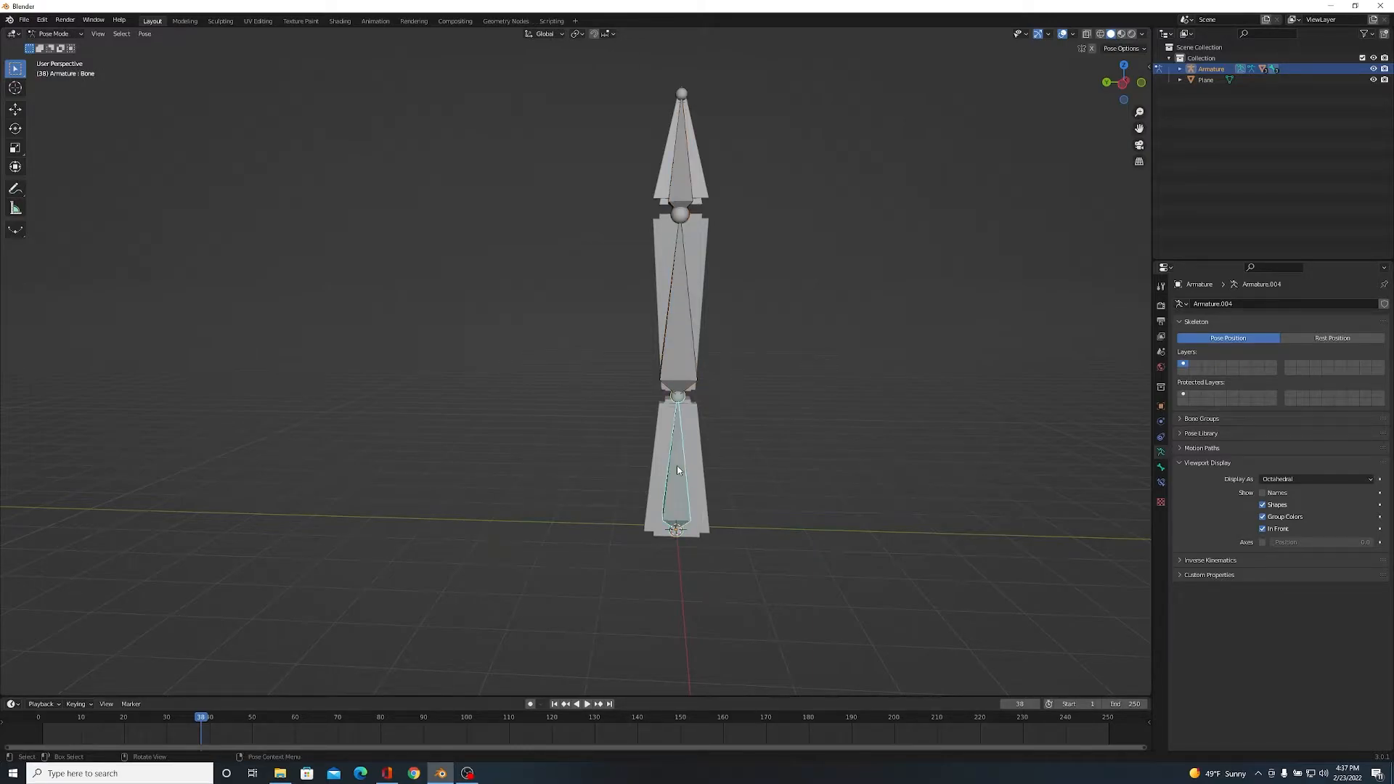
key(r)
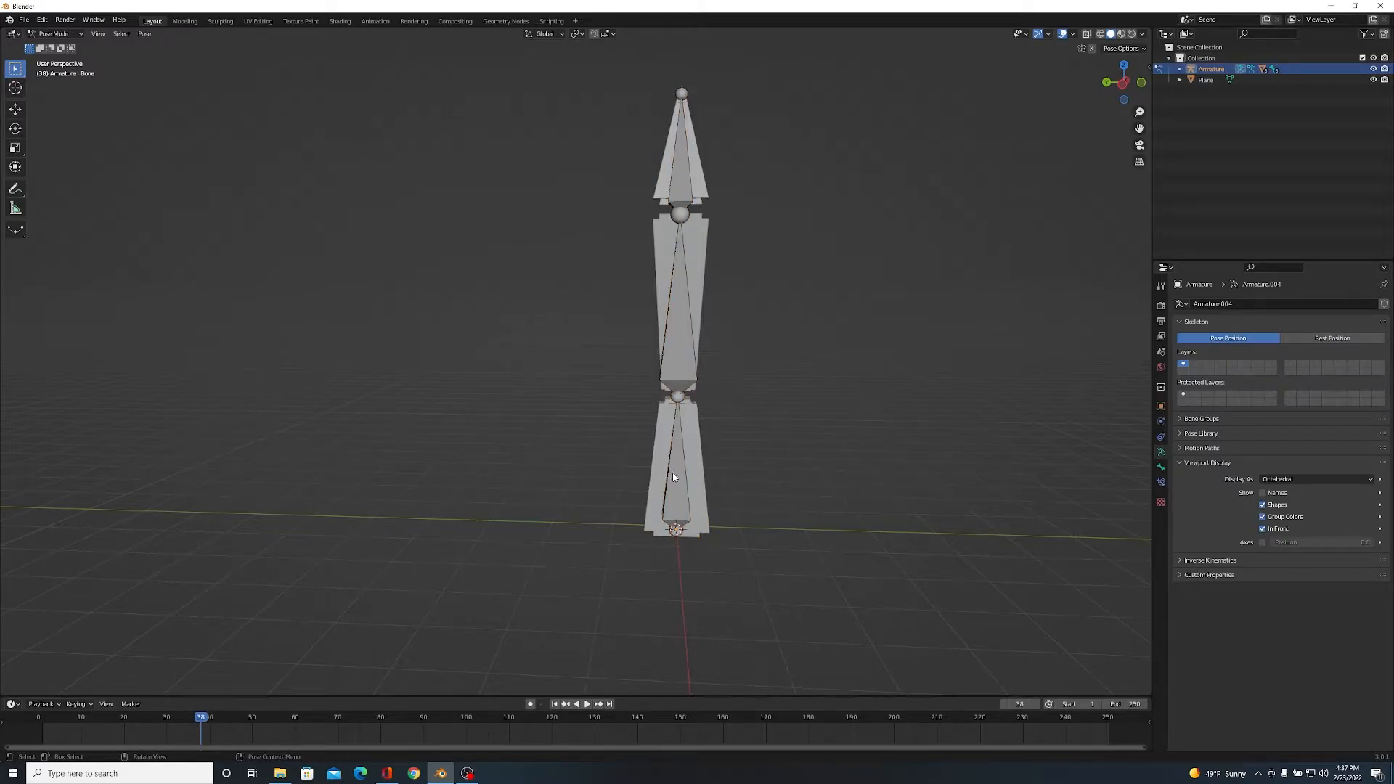
click(674, 462)
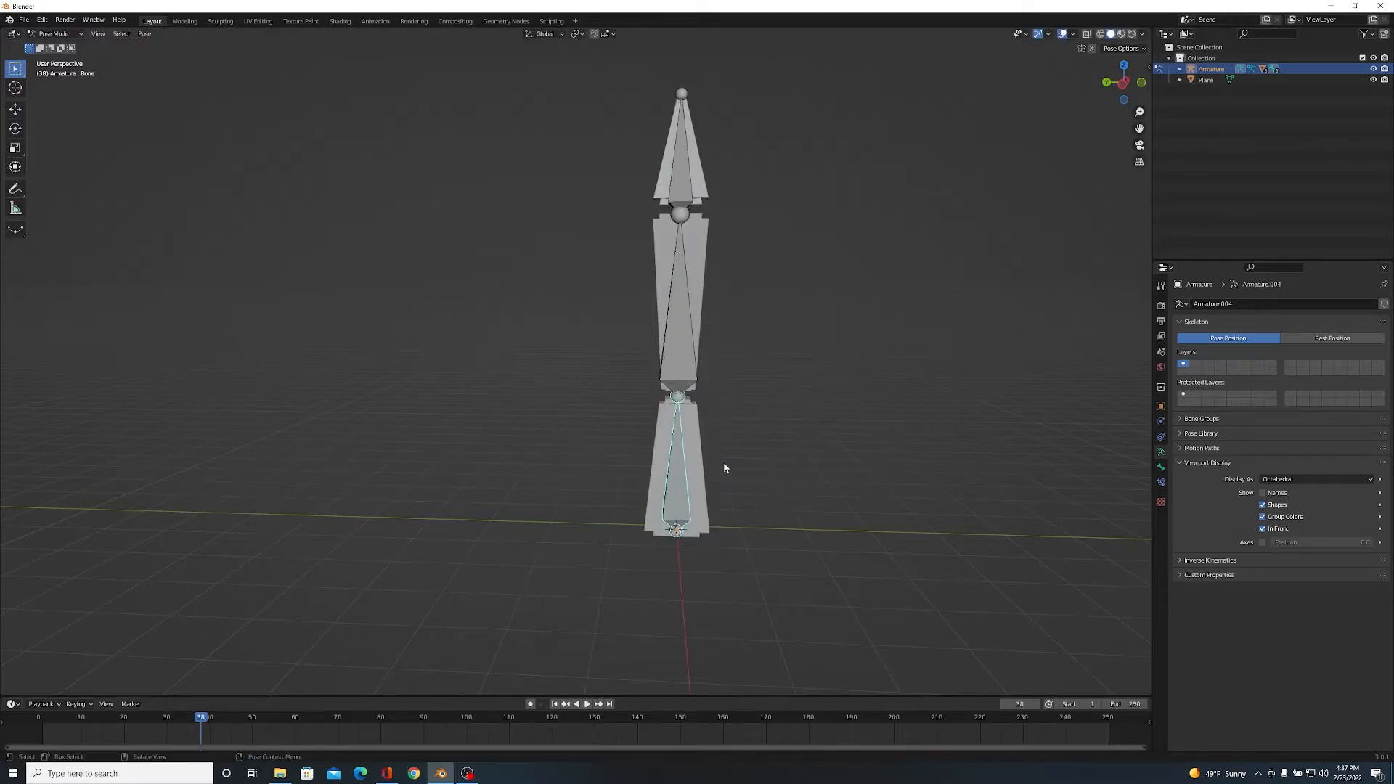
mouse_move(807, 407)
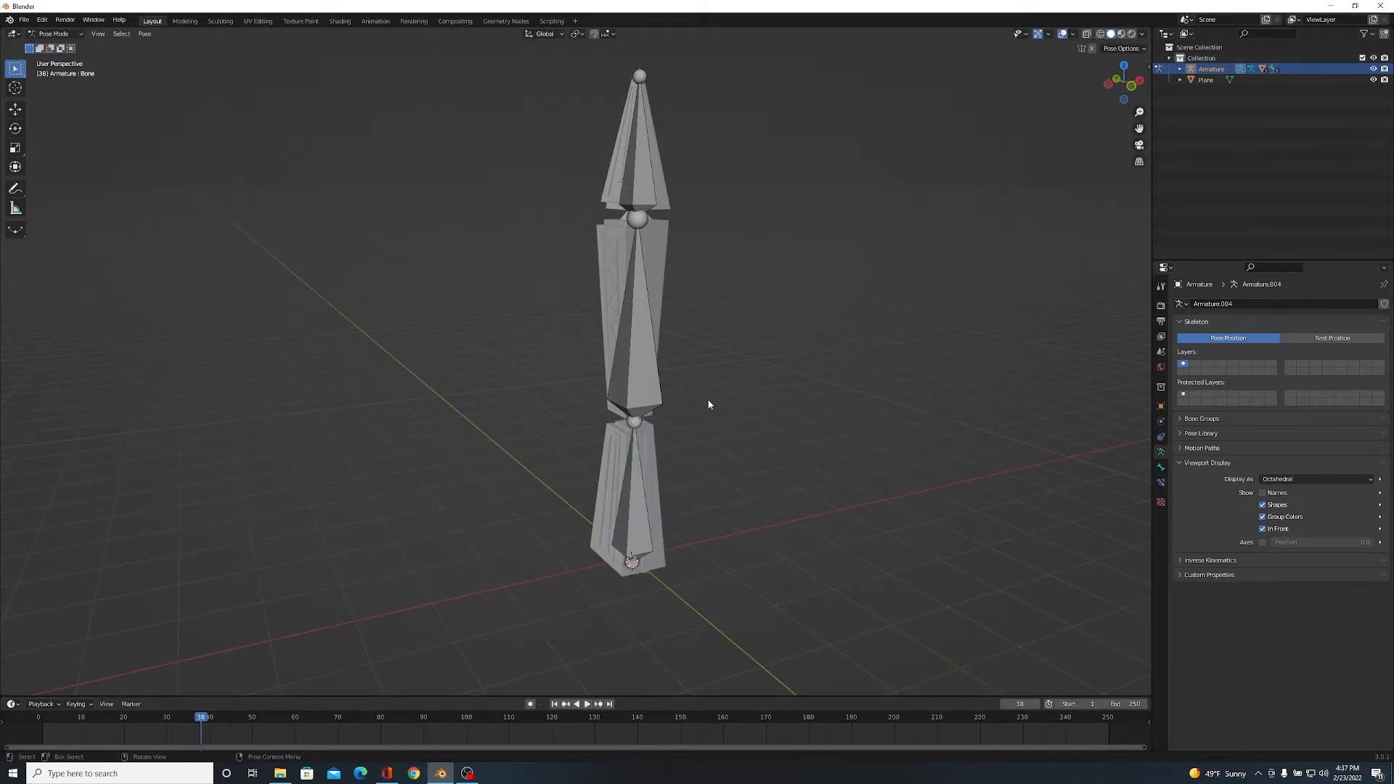
click(55, 34)
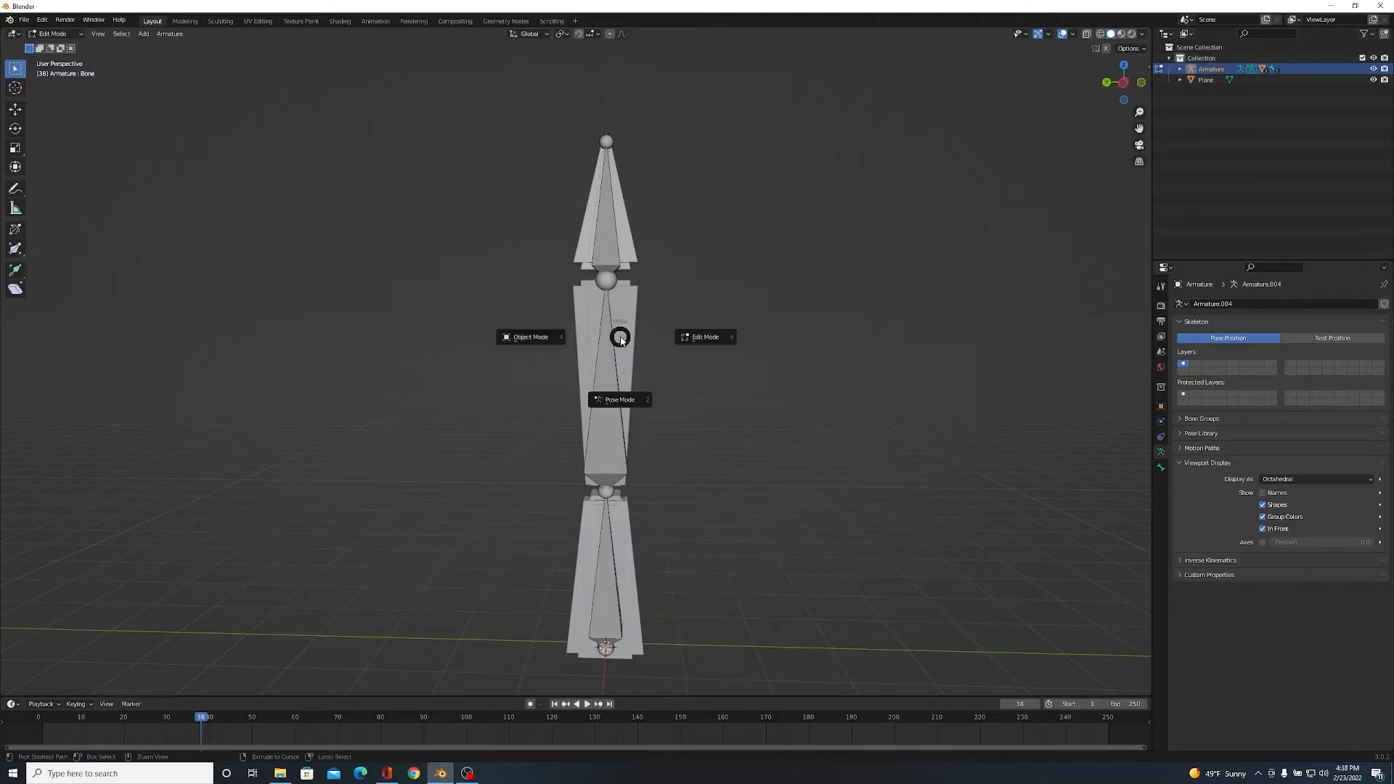
click(530, 336)
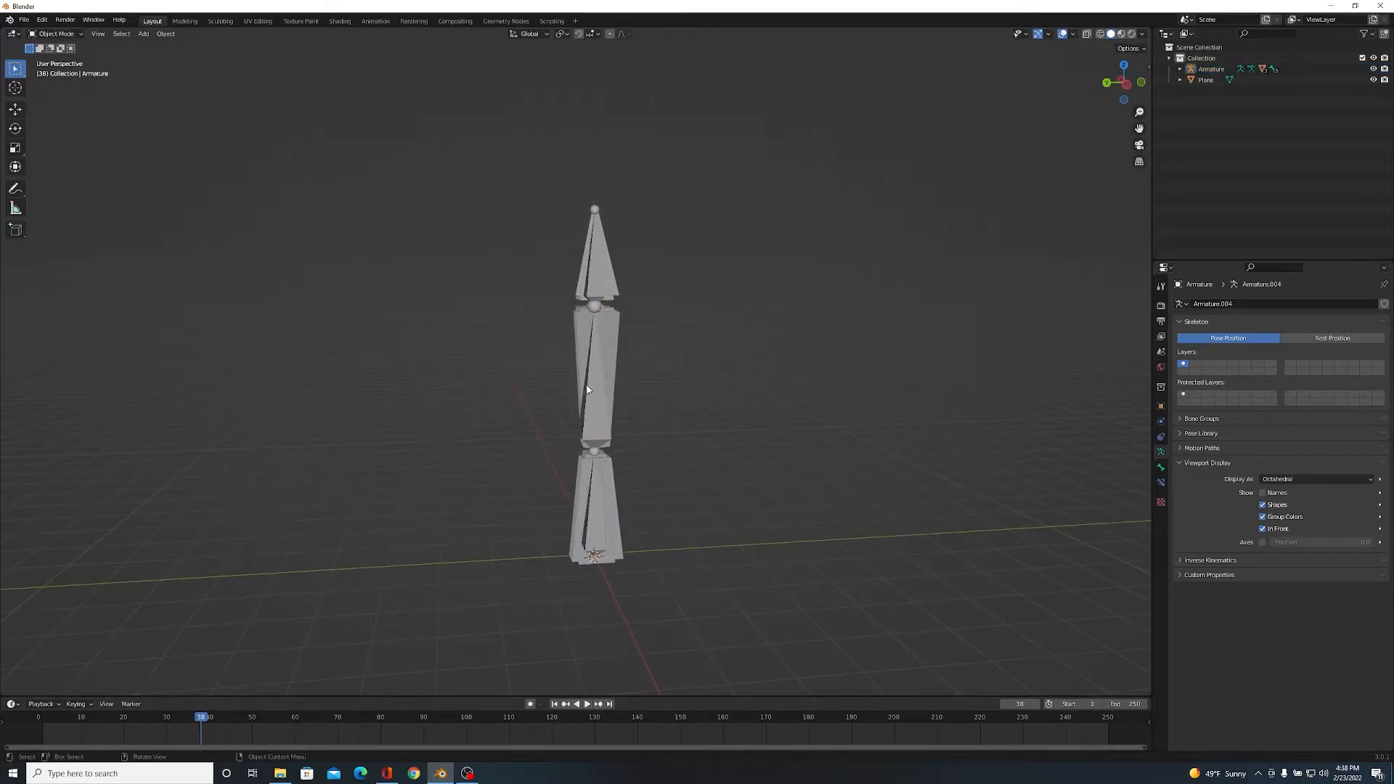
- In Pose Mode select the bottom, middle and top bones, then select the middle leg piece
click(597, 364)
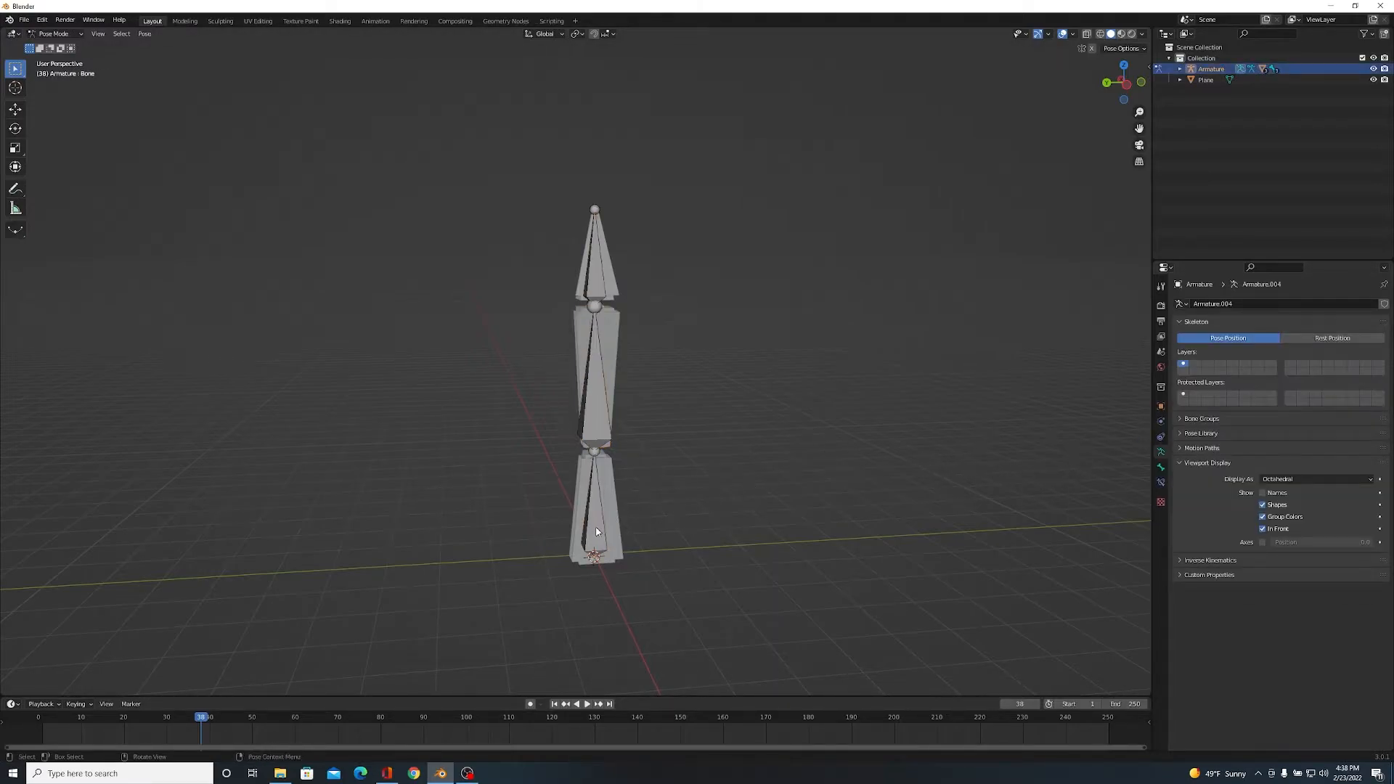
click(595, 515)
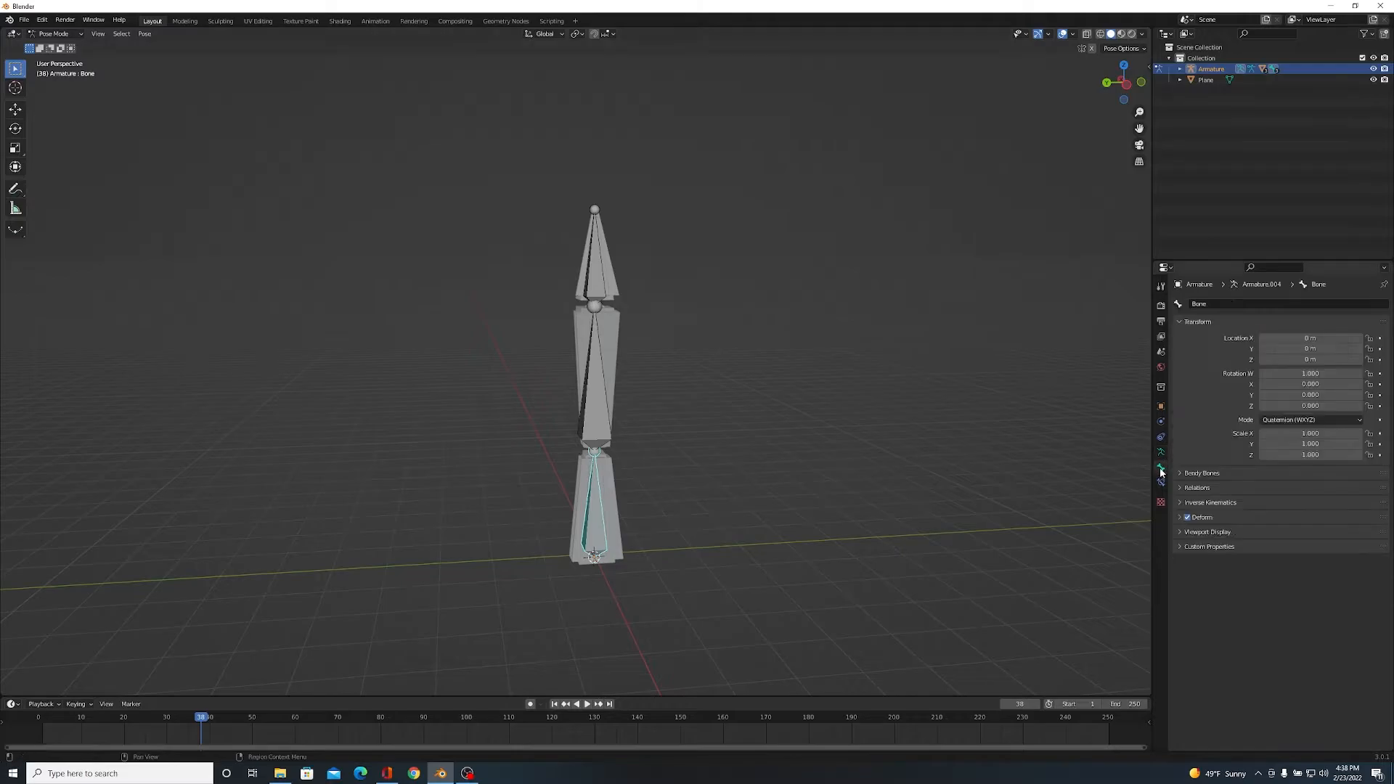
click(594, 404)
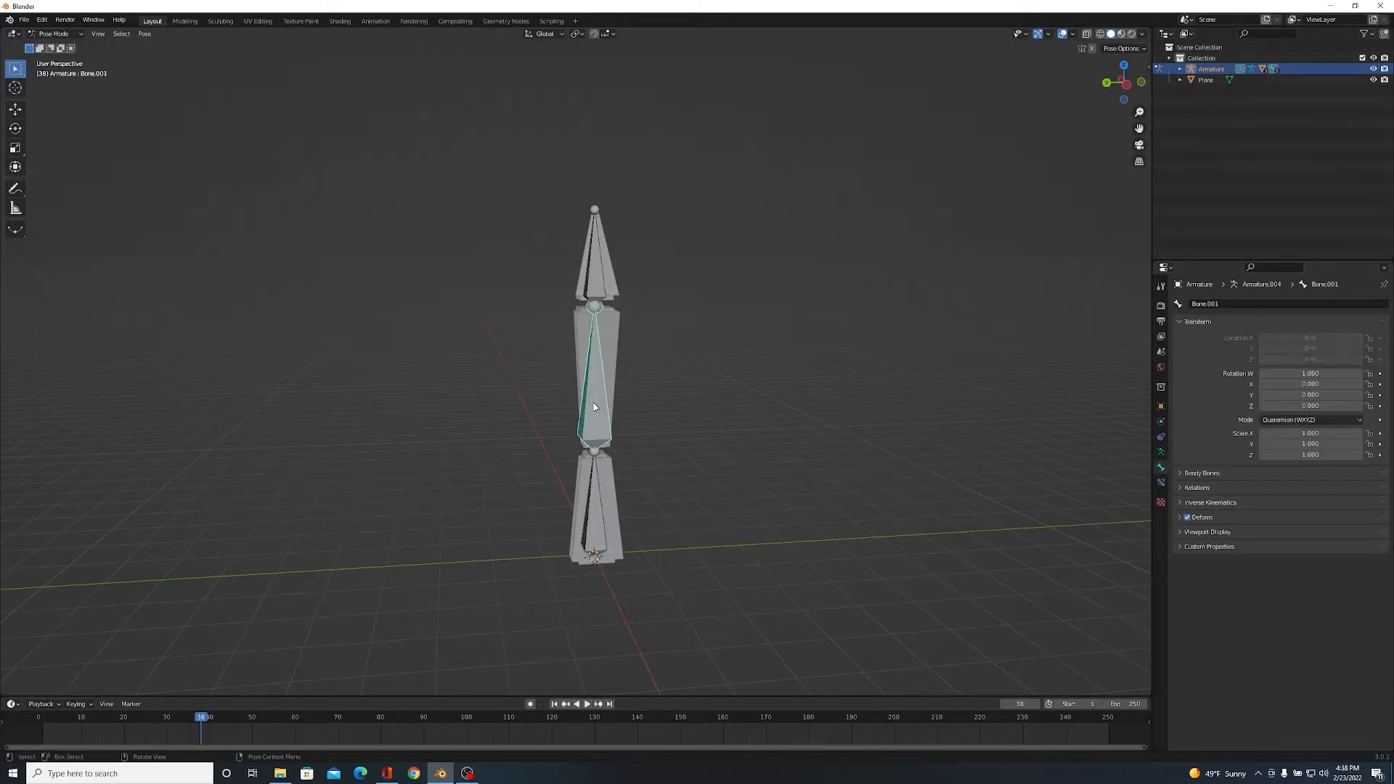
click(593, 249)
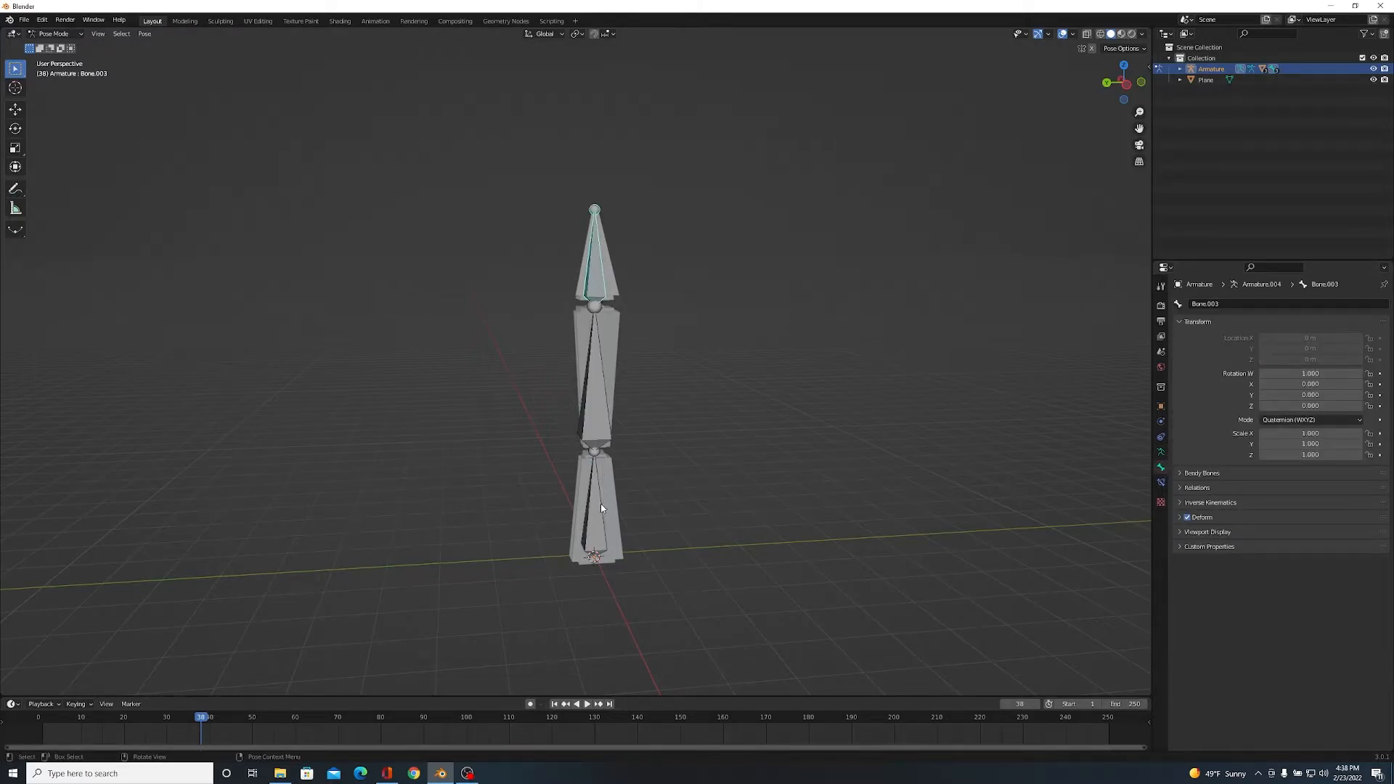
click(606, 364)
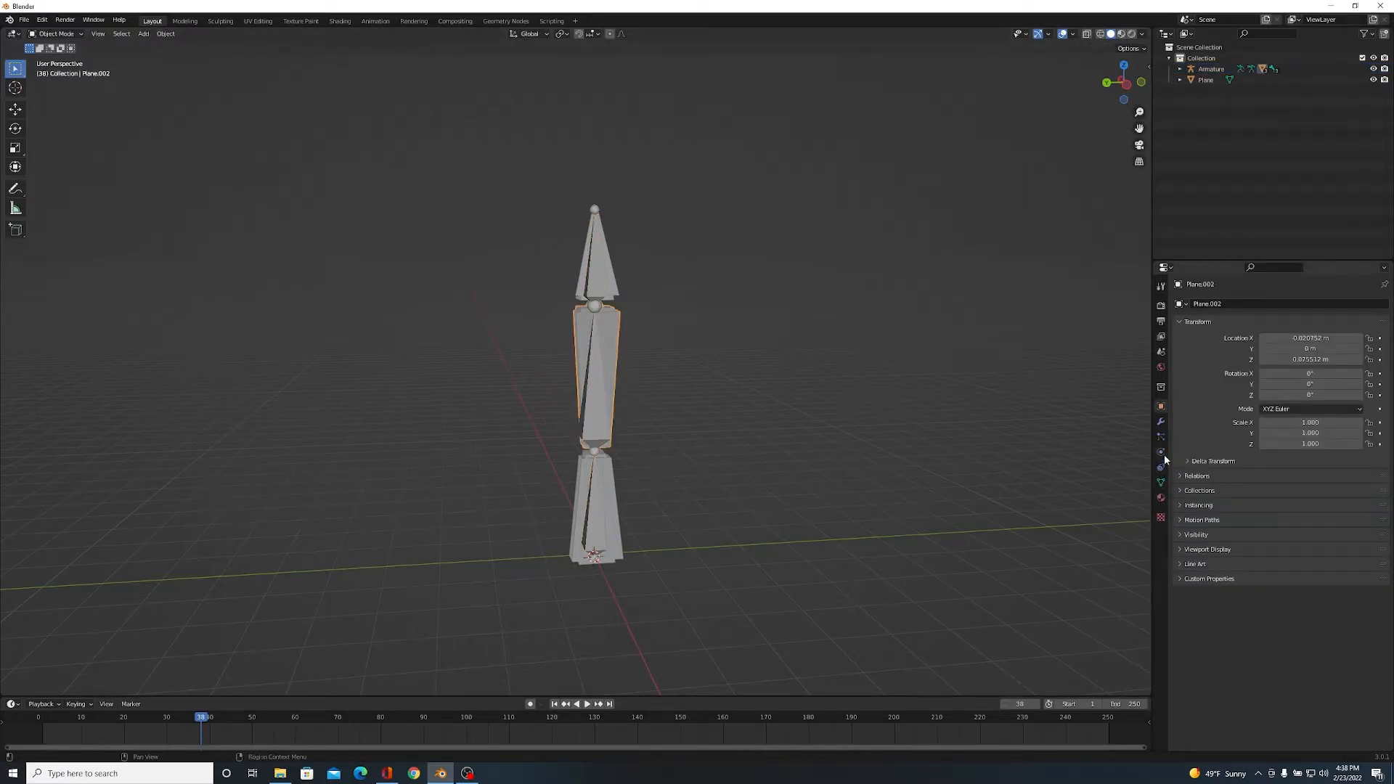
mouse_move(1160, 467)
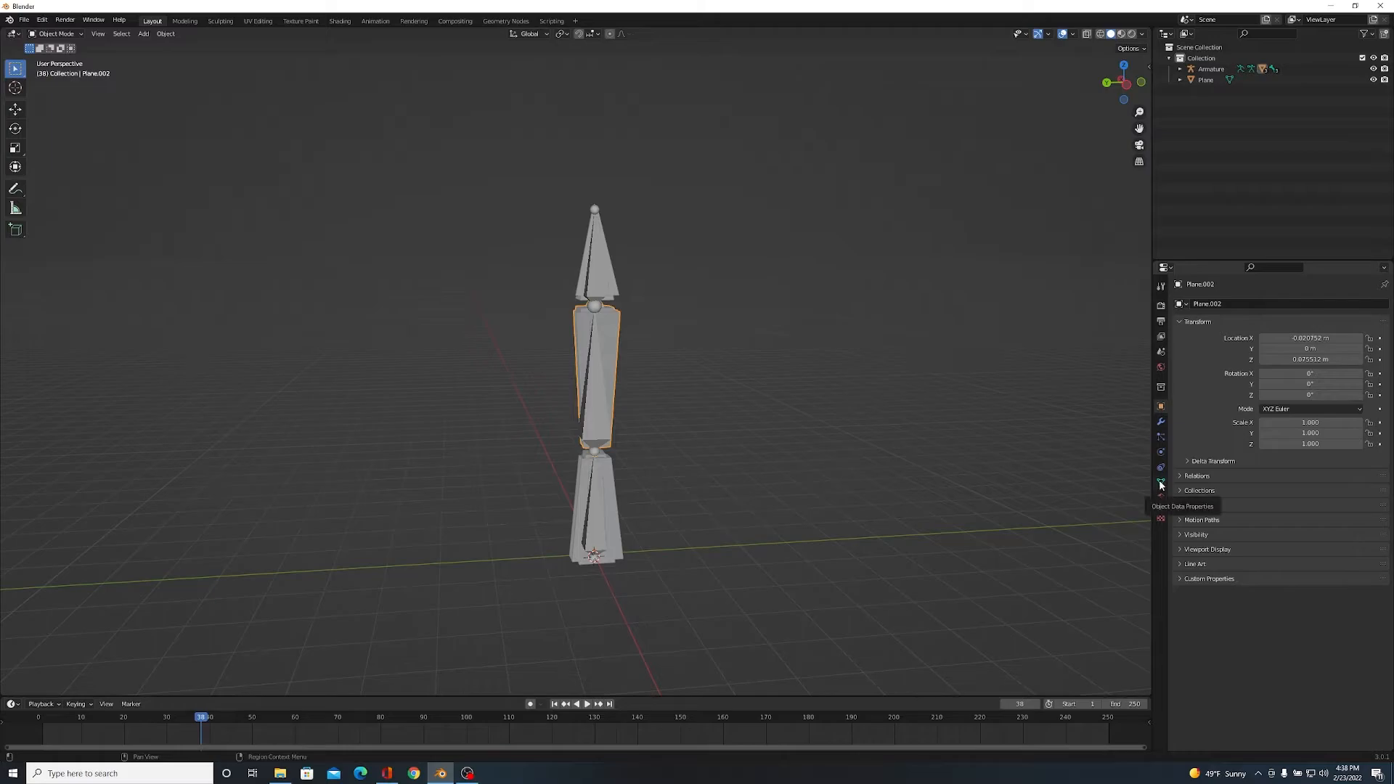
- Assign the middle piece's vertices to Bone.001 and the spire's to Bone.003 in Edit Mode
click(1160, 466)
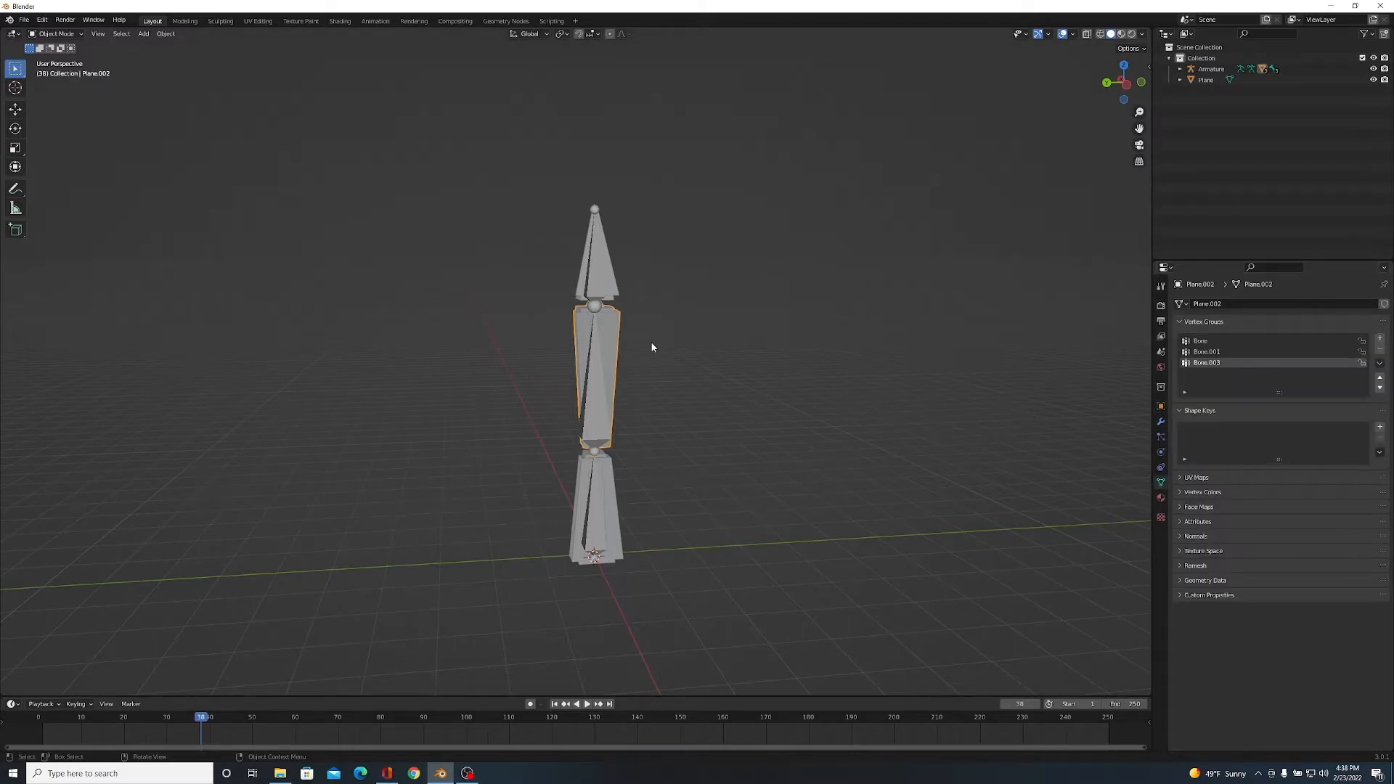
key(Tab)
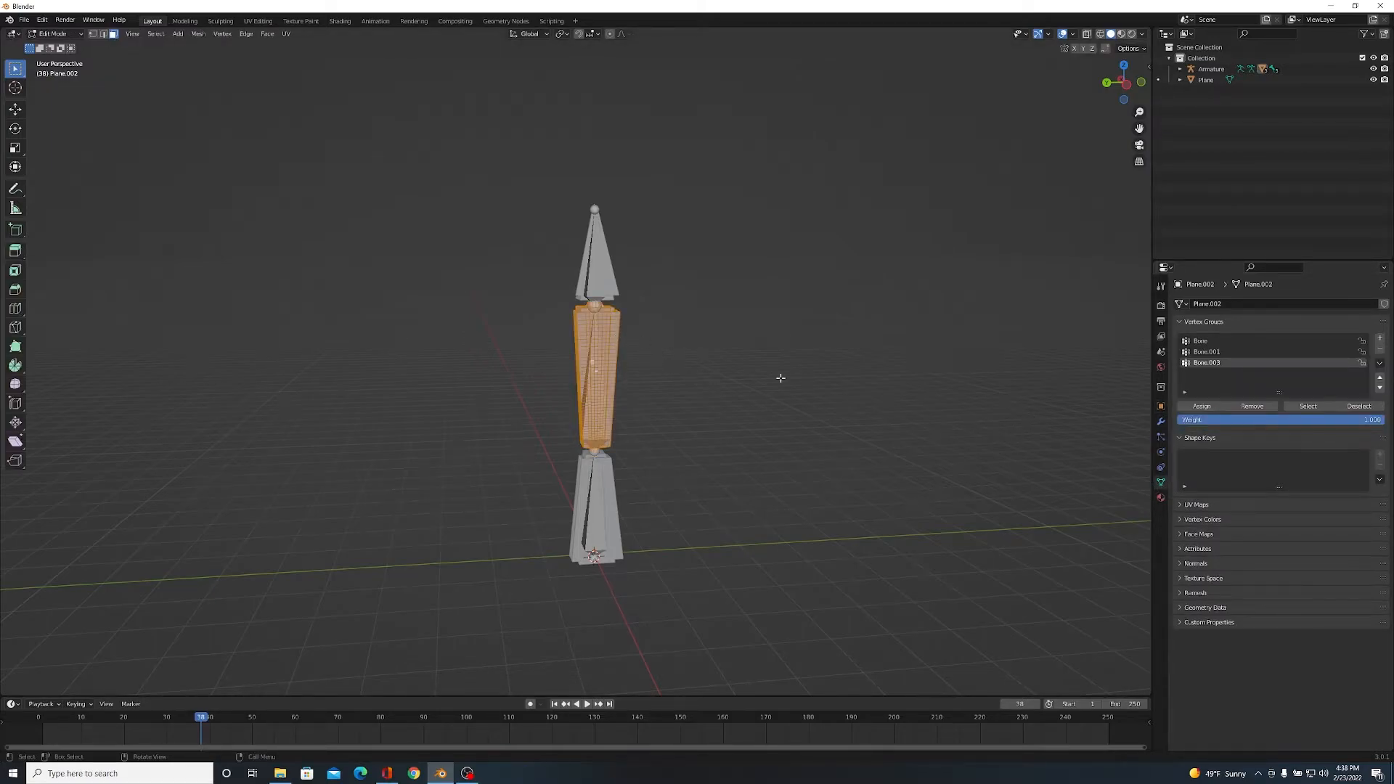
click(1205, 351)
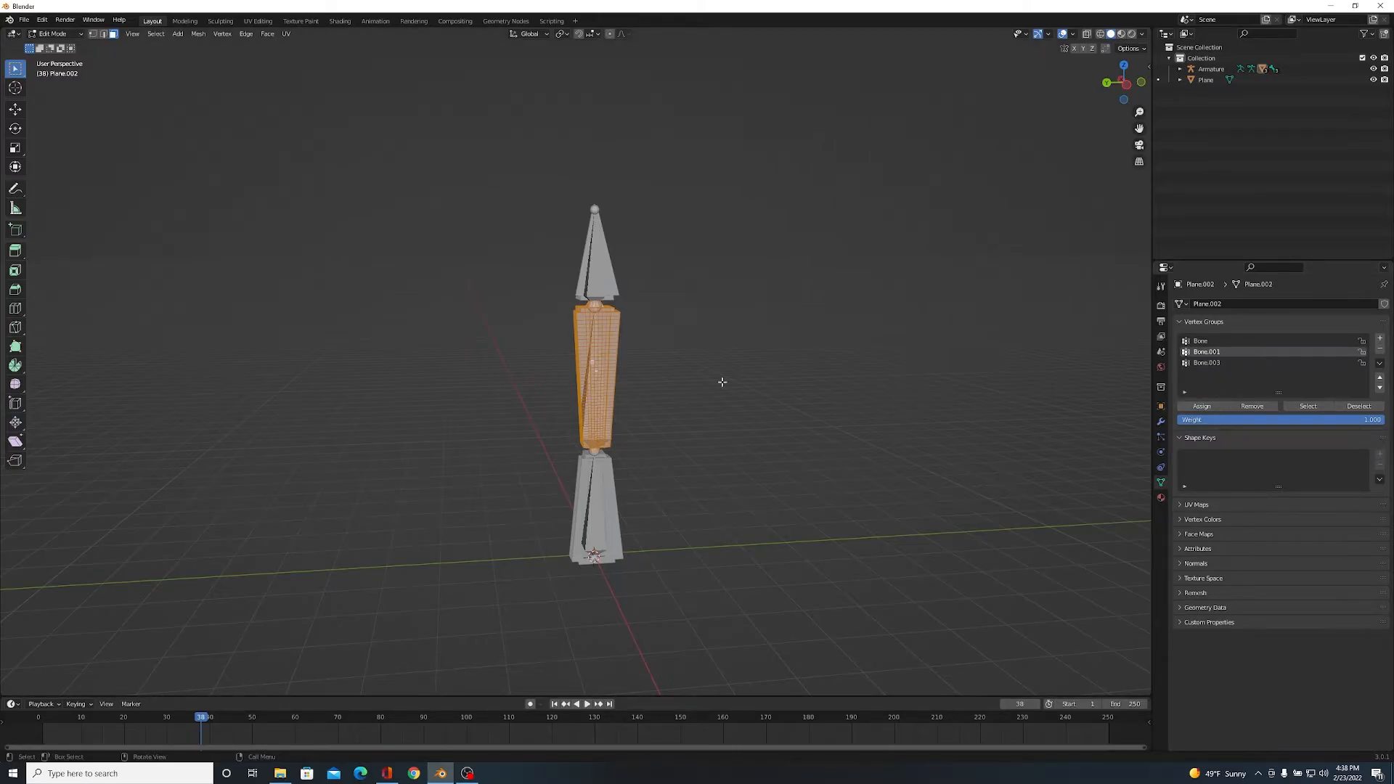
key(Tab)
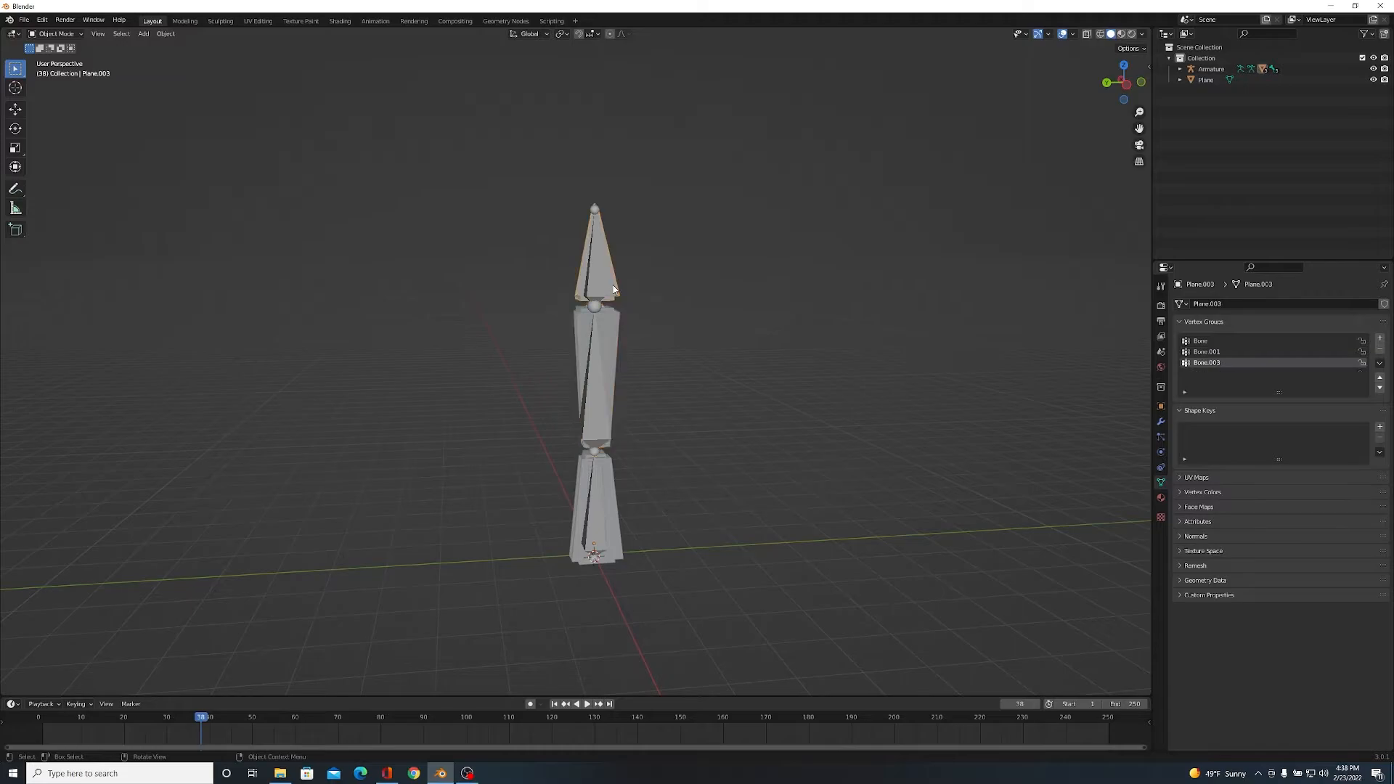
key(Tab)
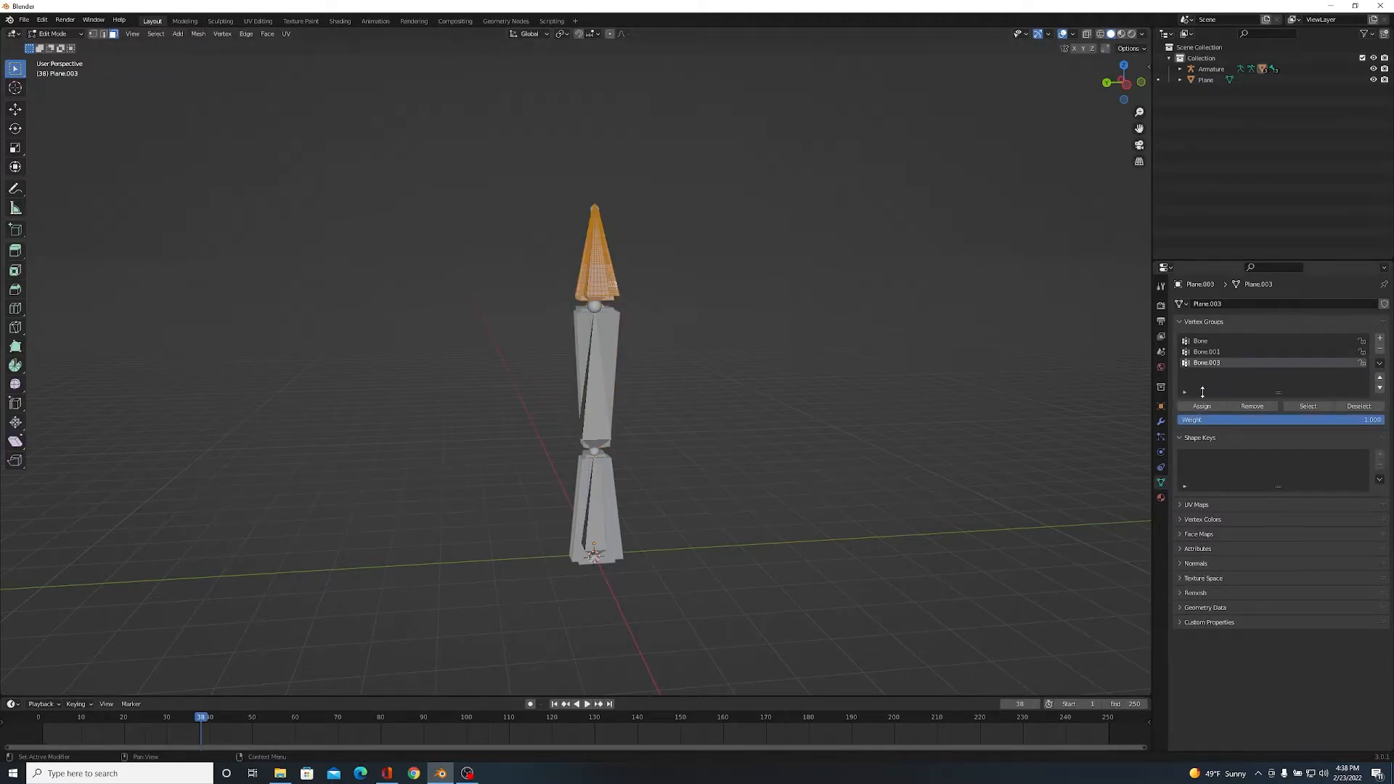
key(Tab)
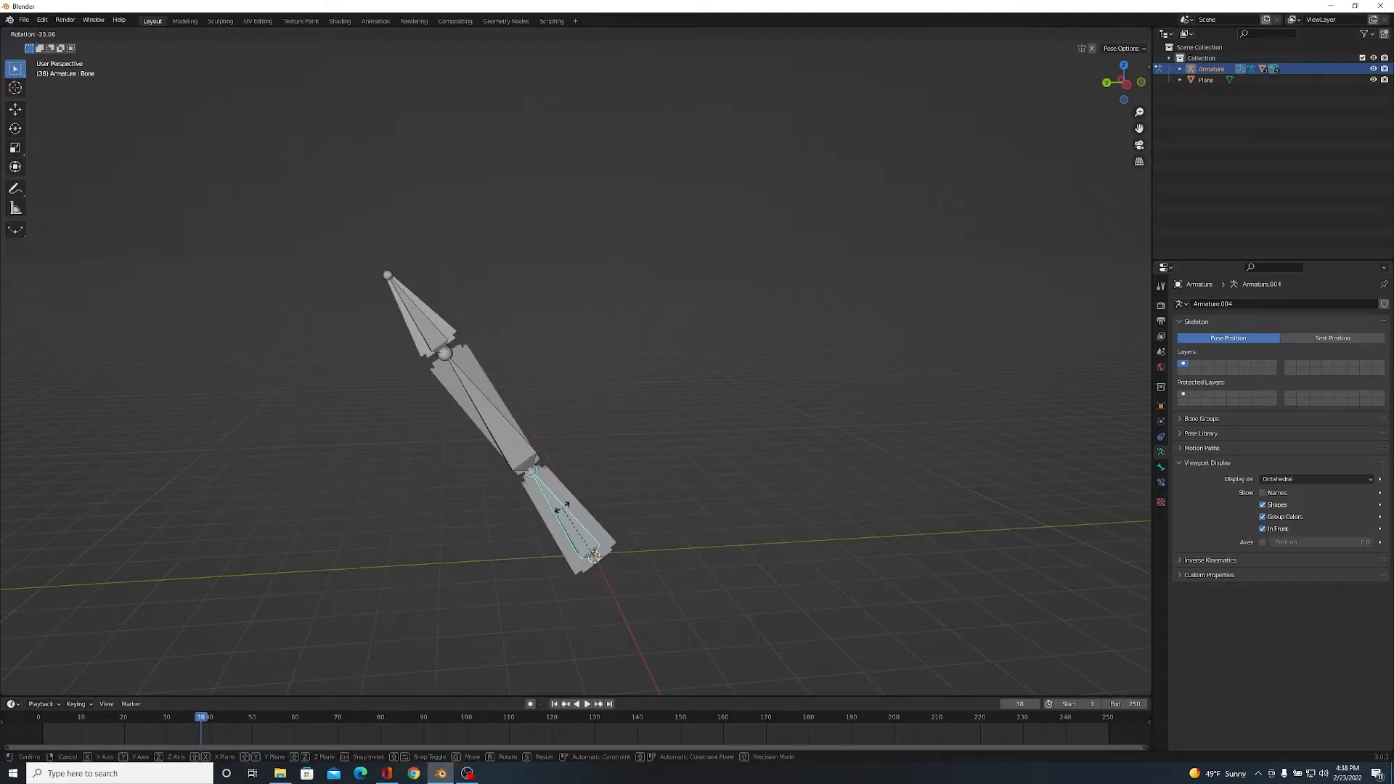
click(594, 435)
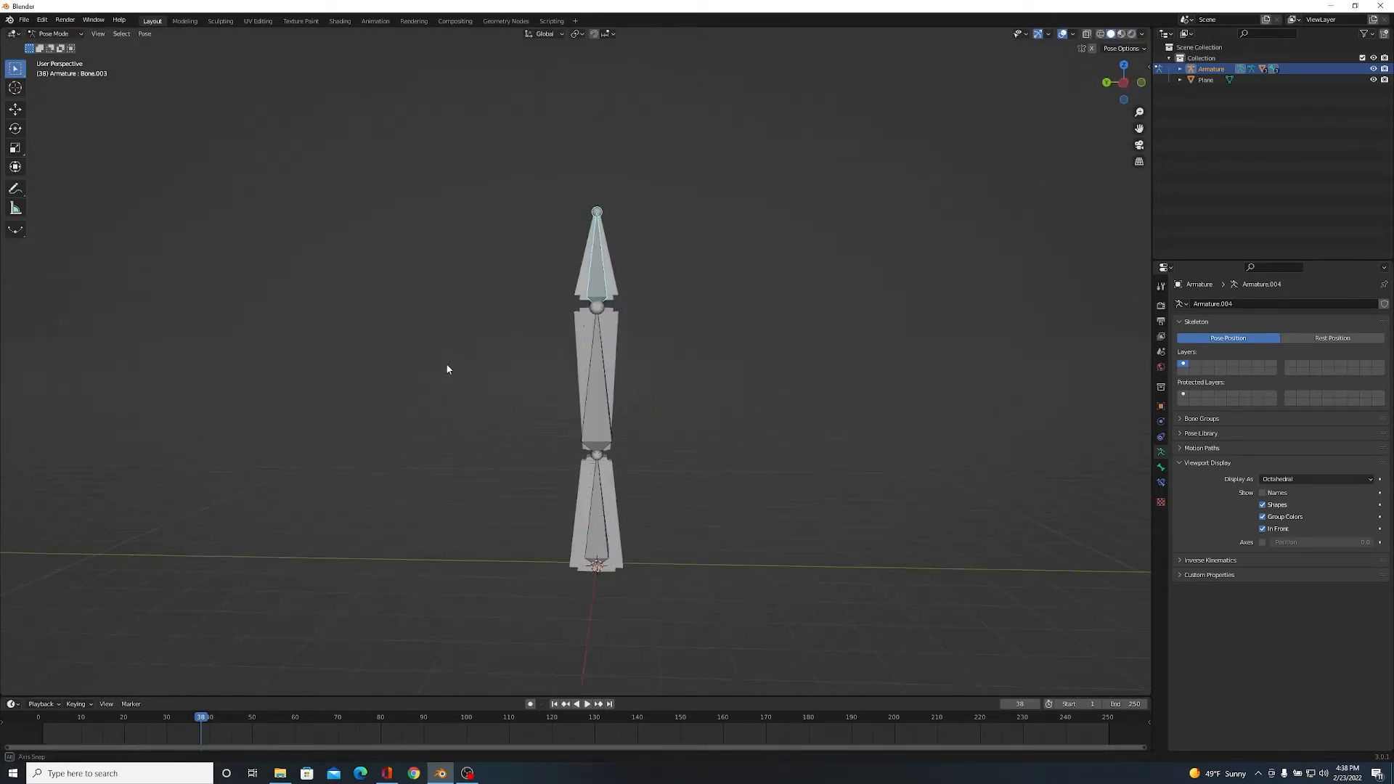
key(r)
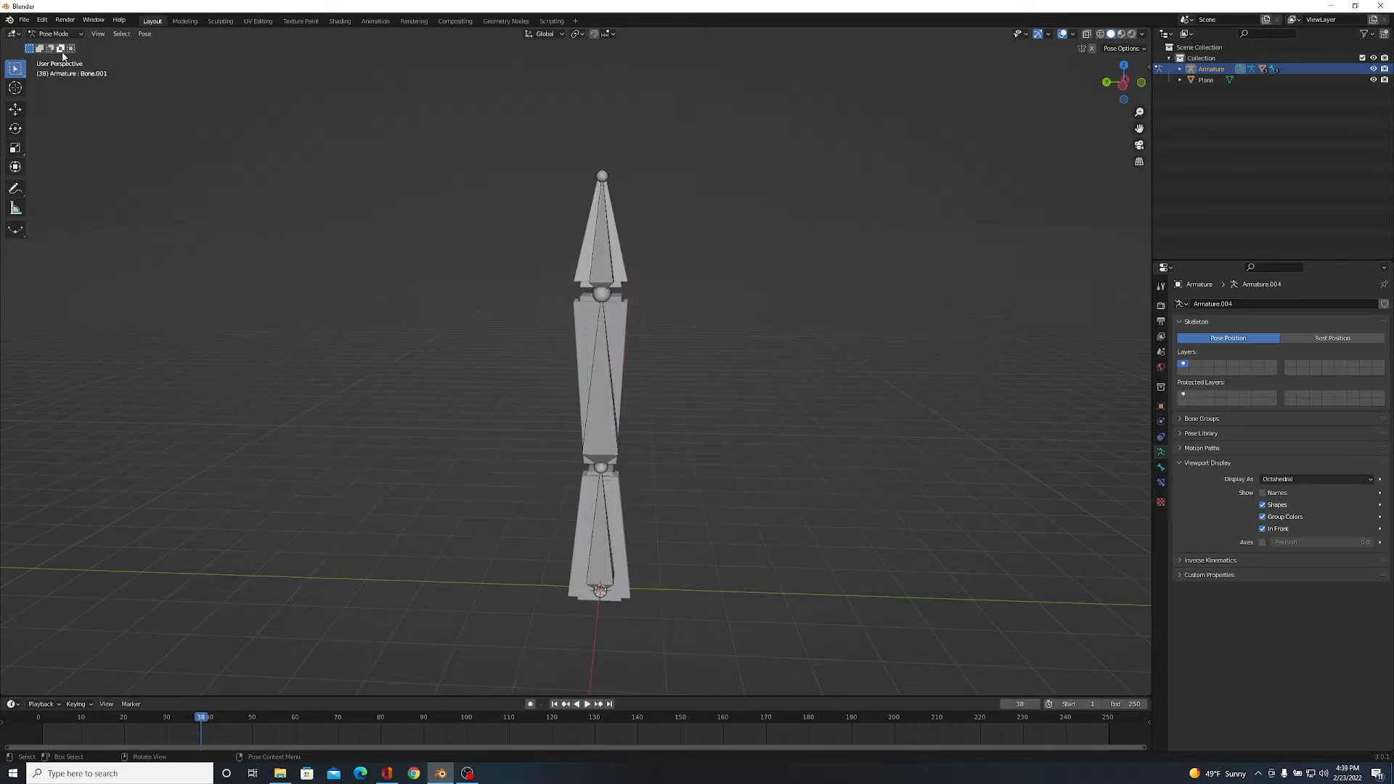
- Select the top bone and add an IK constraint targeting a new Empty at its tip
click(602, 240)
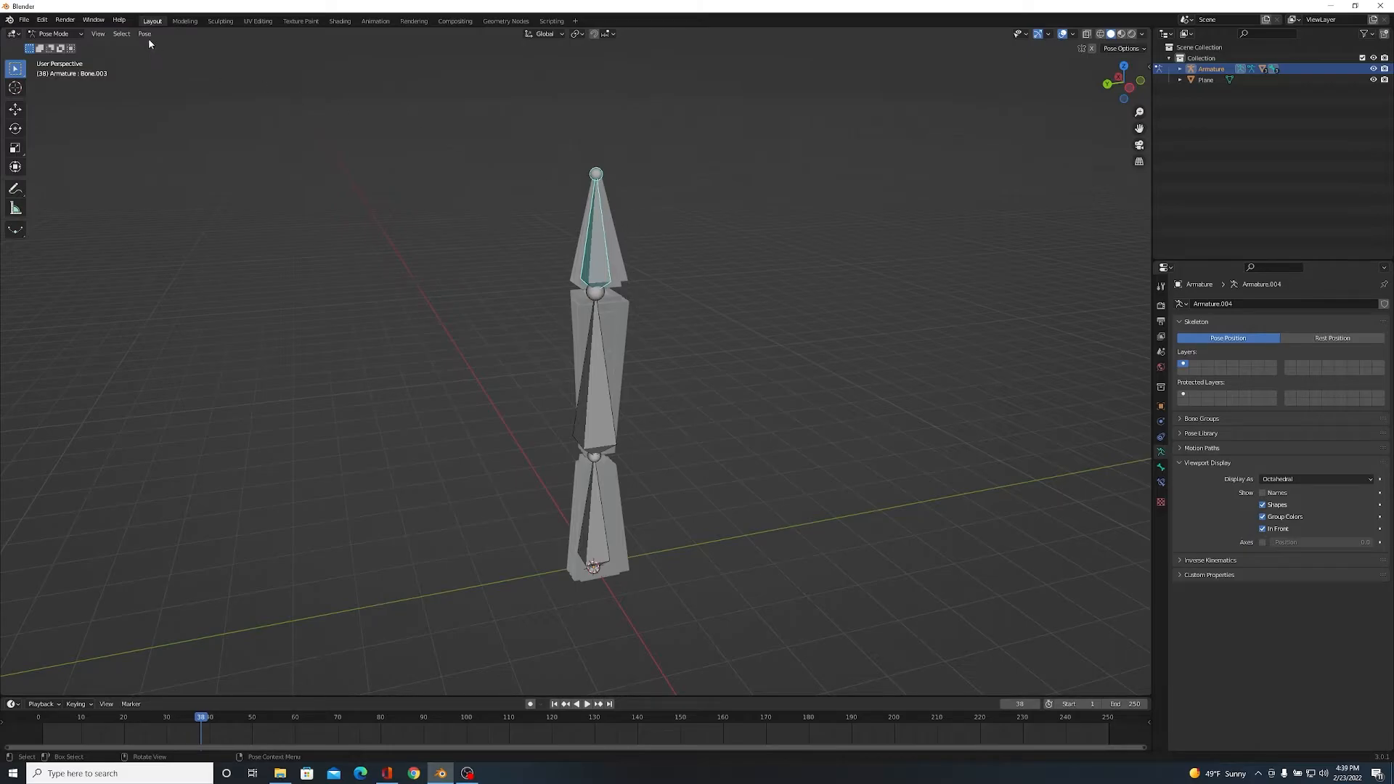
click(143, 35)
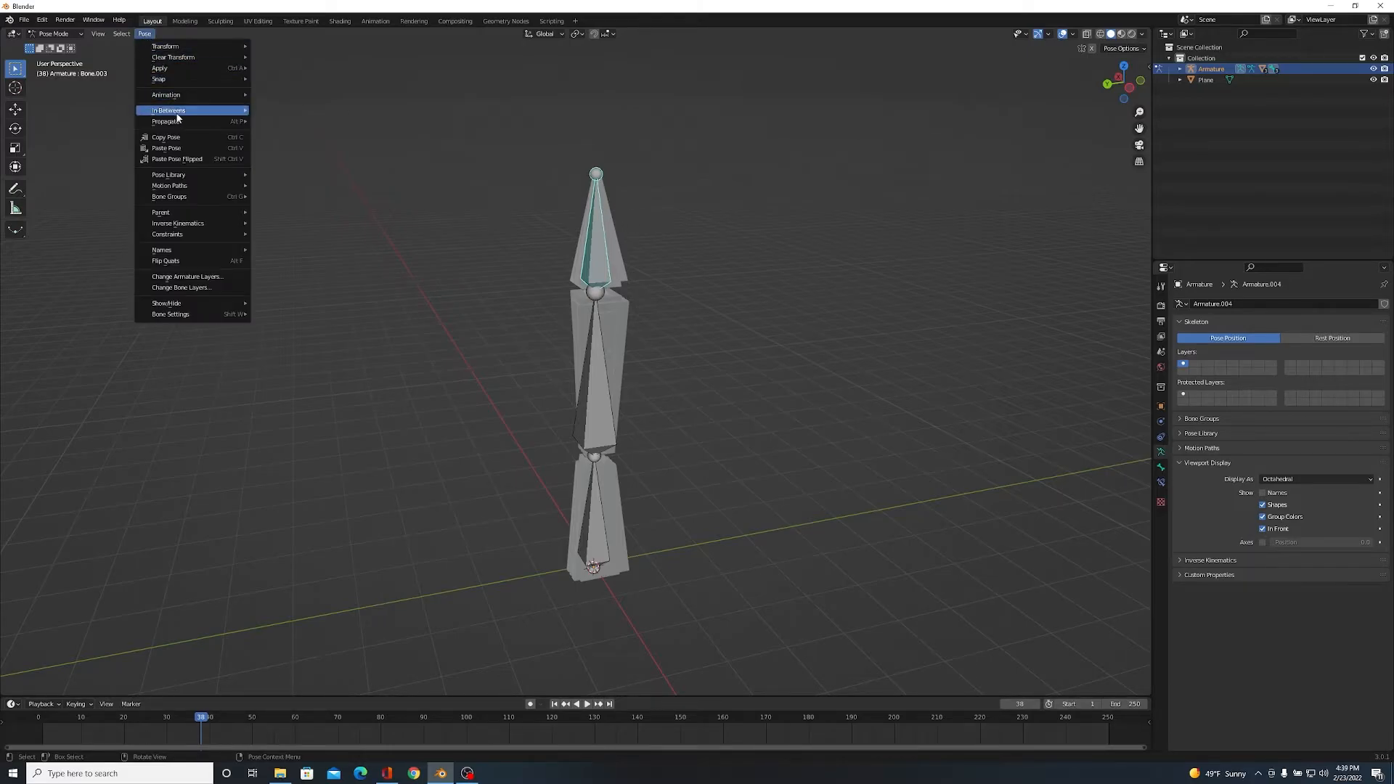
mouse_move(177, 223)
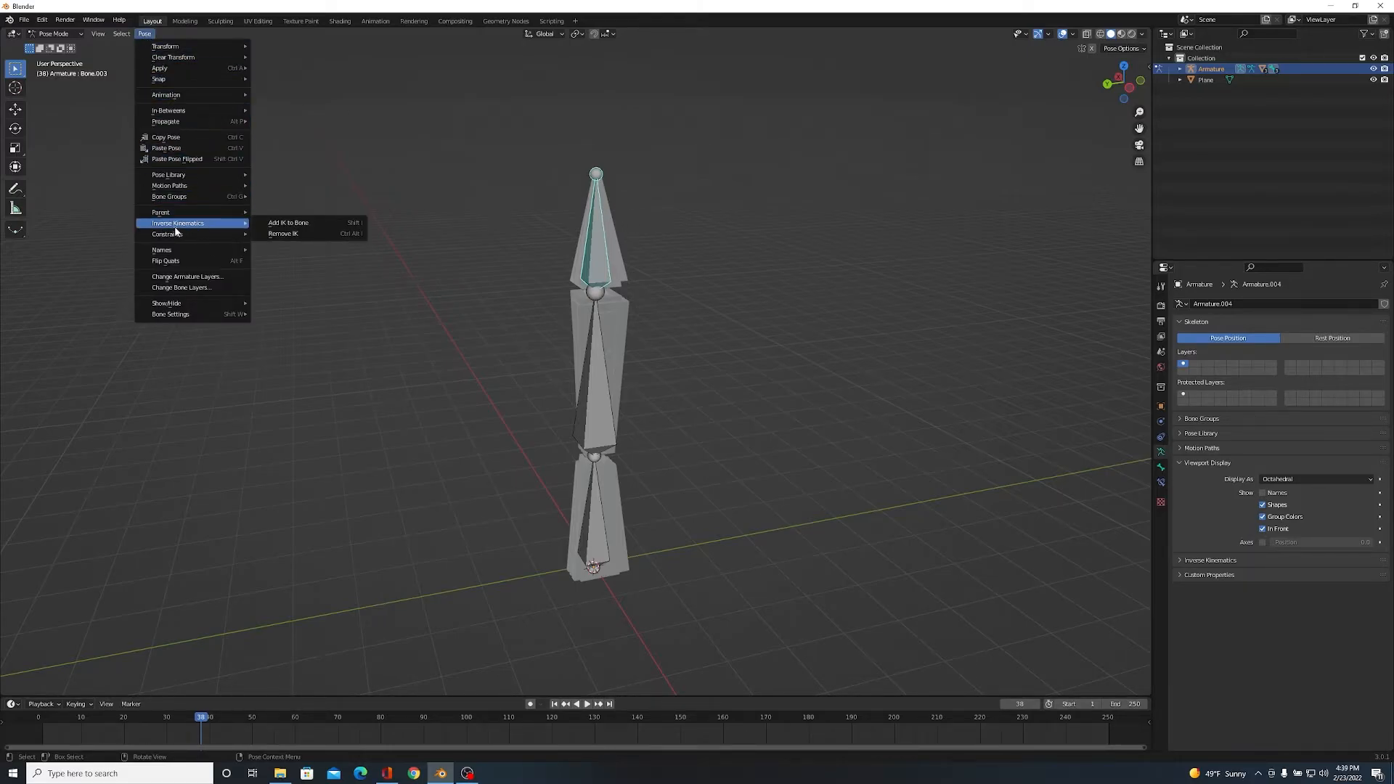
mouse_move(287, 222)
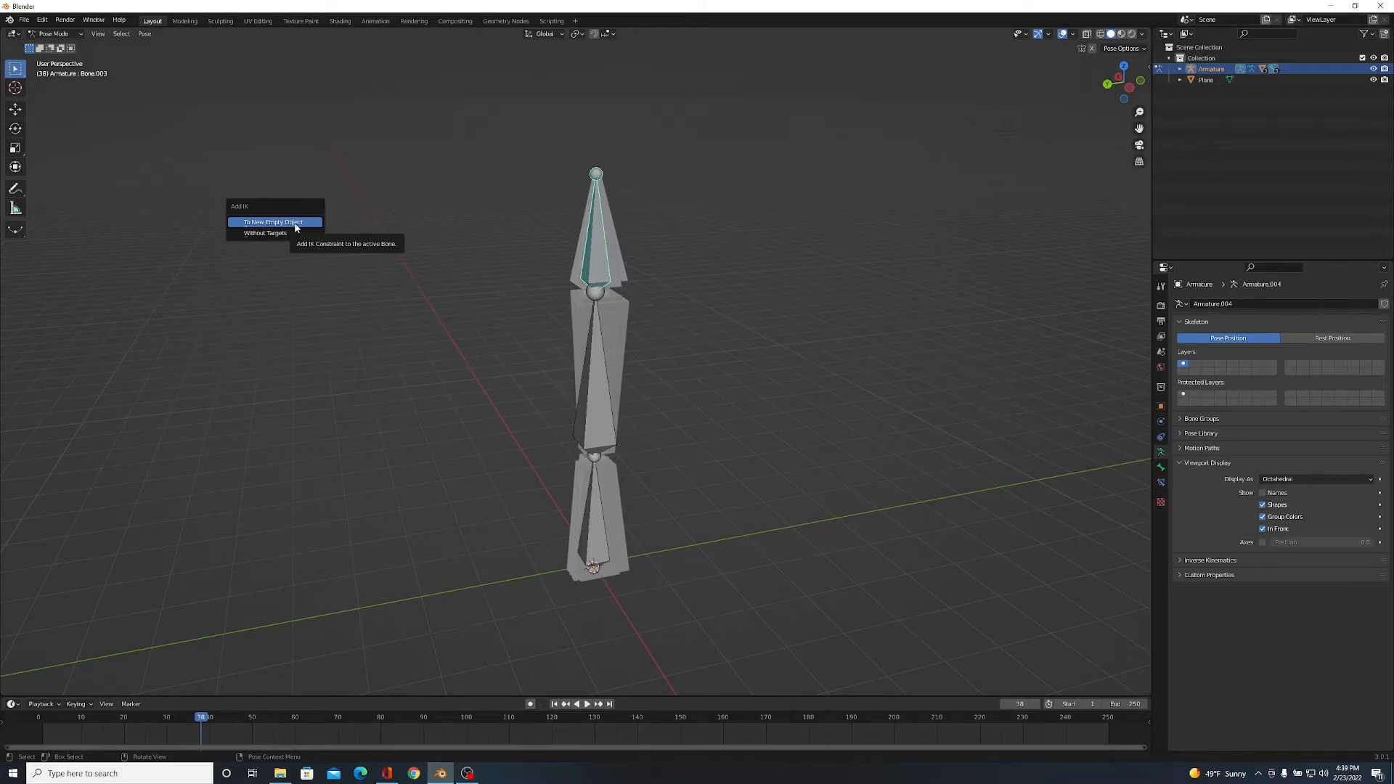
click(274, 222)
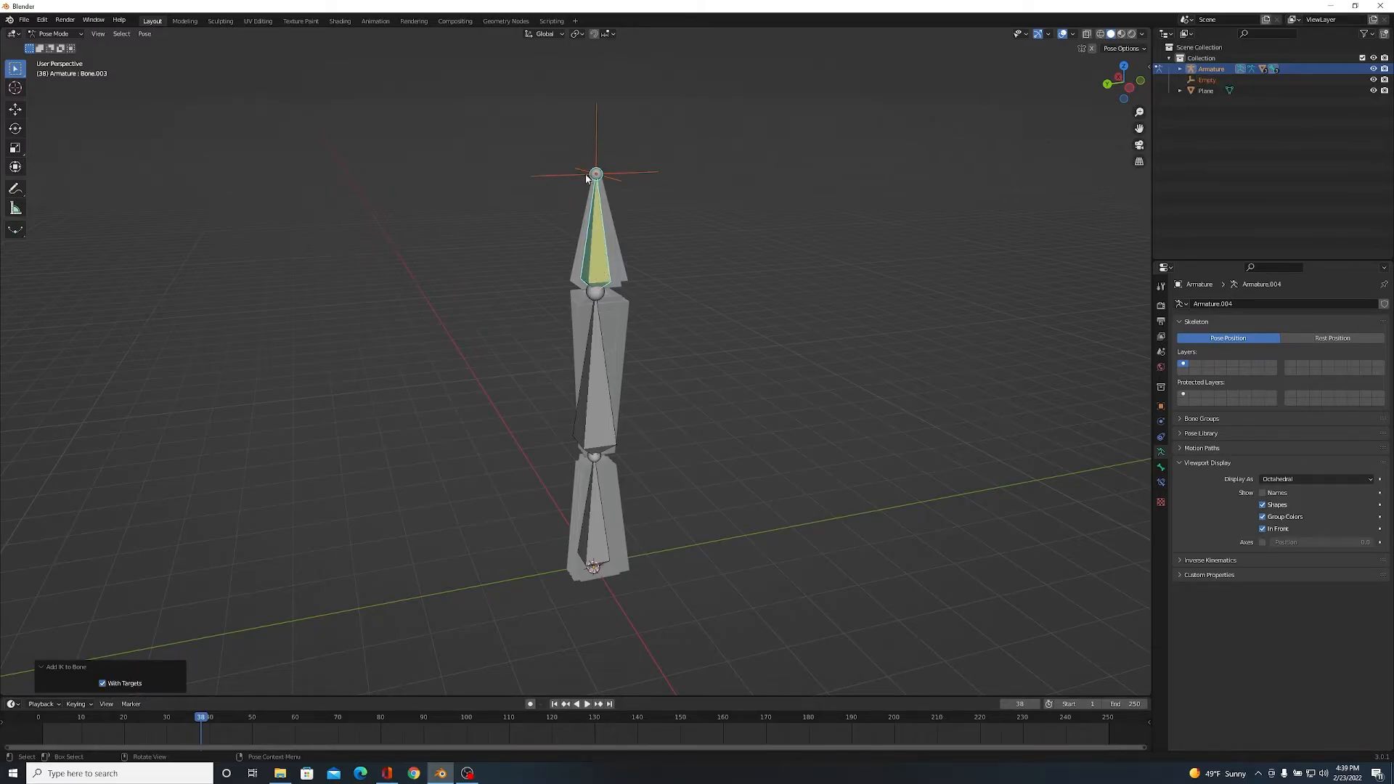
mouse_move(647, 188)
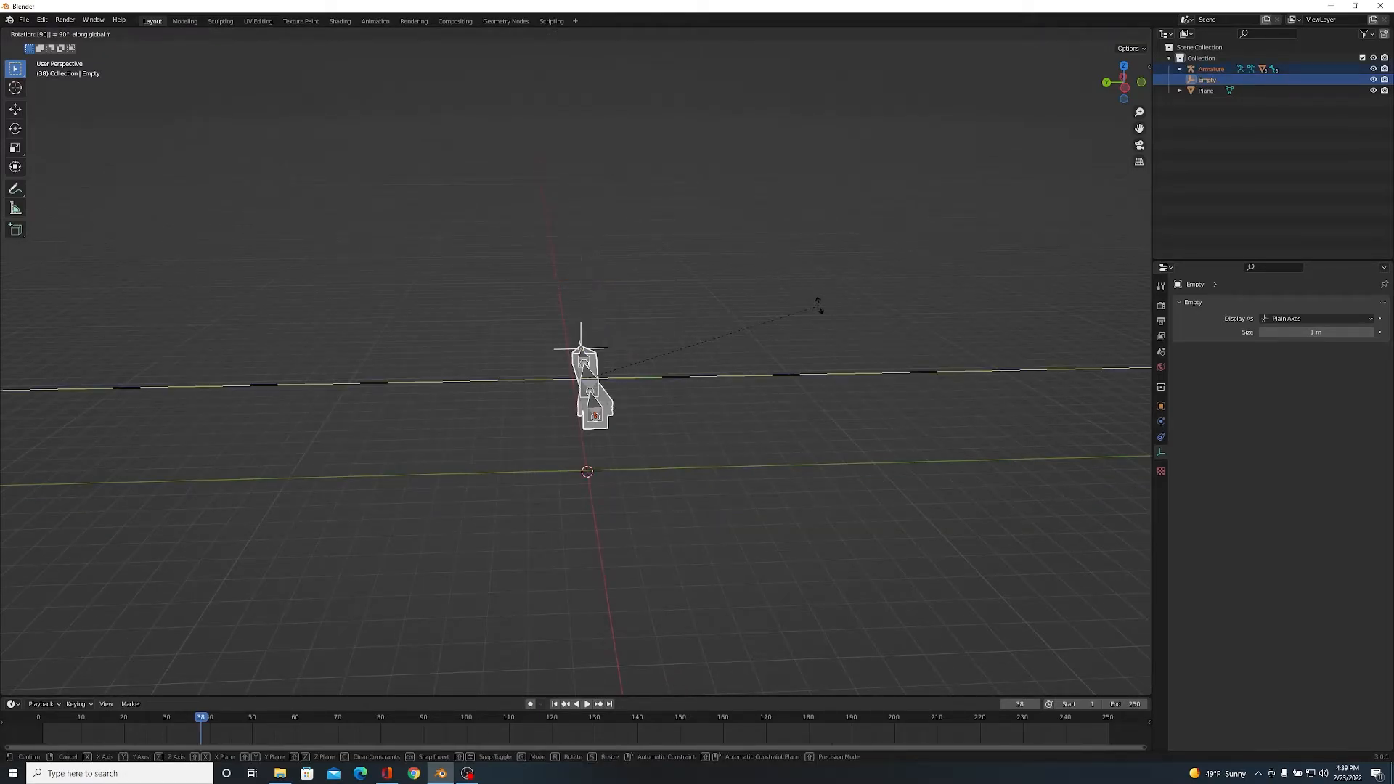
- Confirm the 90-degree rotation, then select the leg mesh for parenting to the armature
key(x)
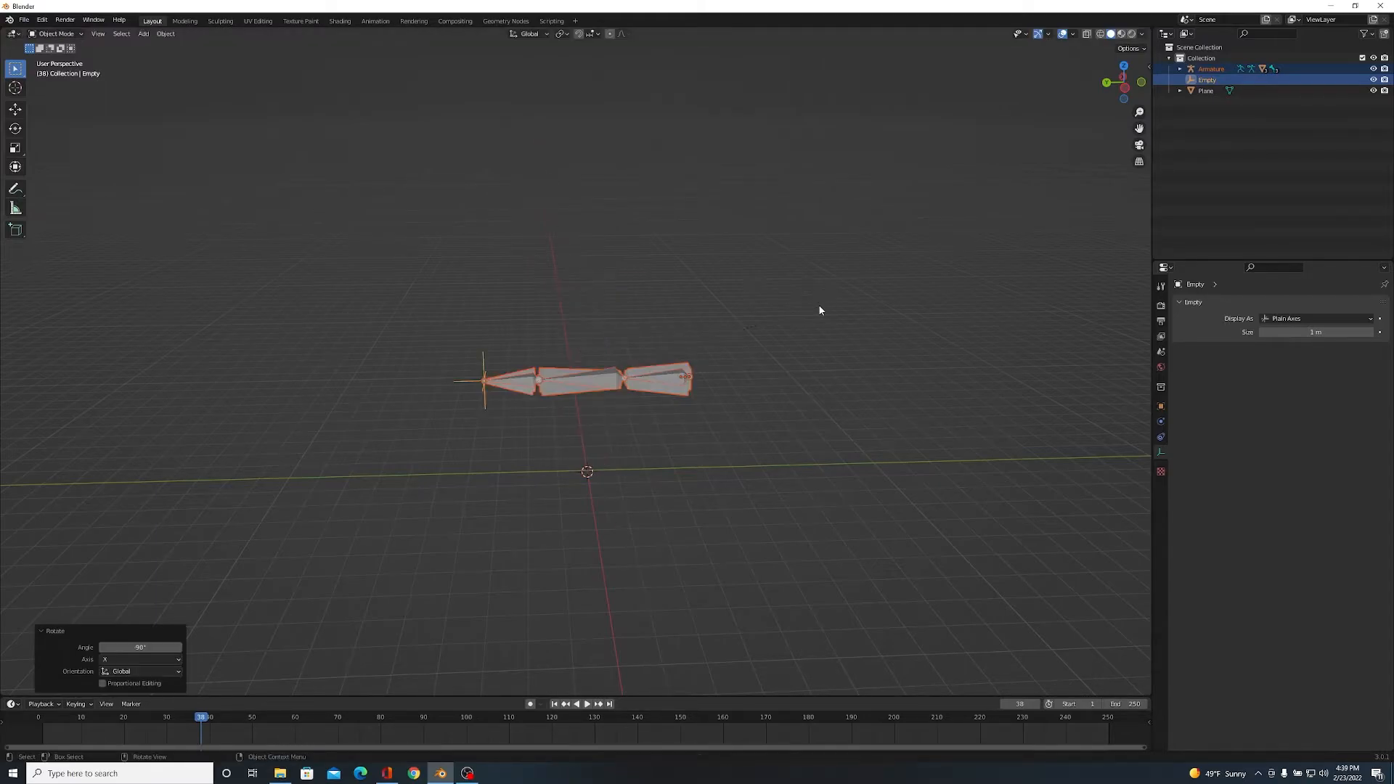
drag(818, 310, 611, 301)
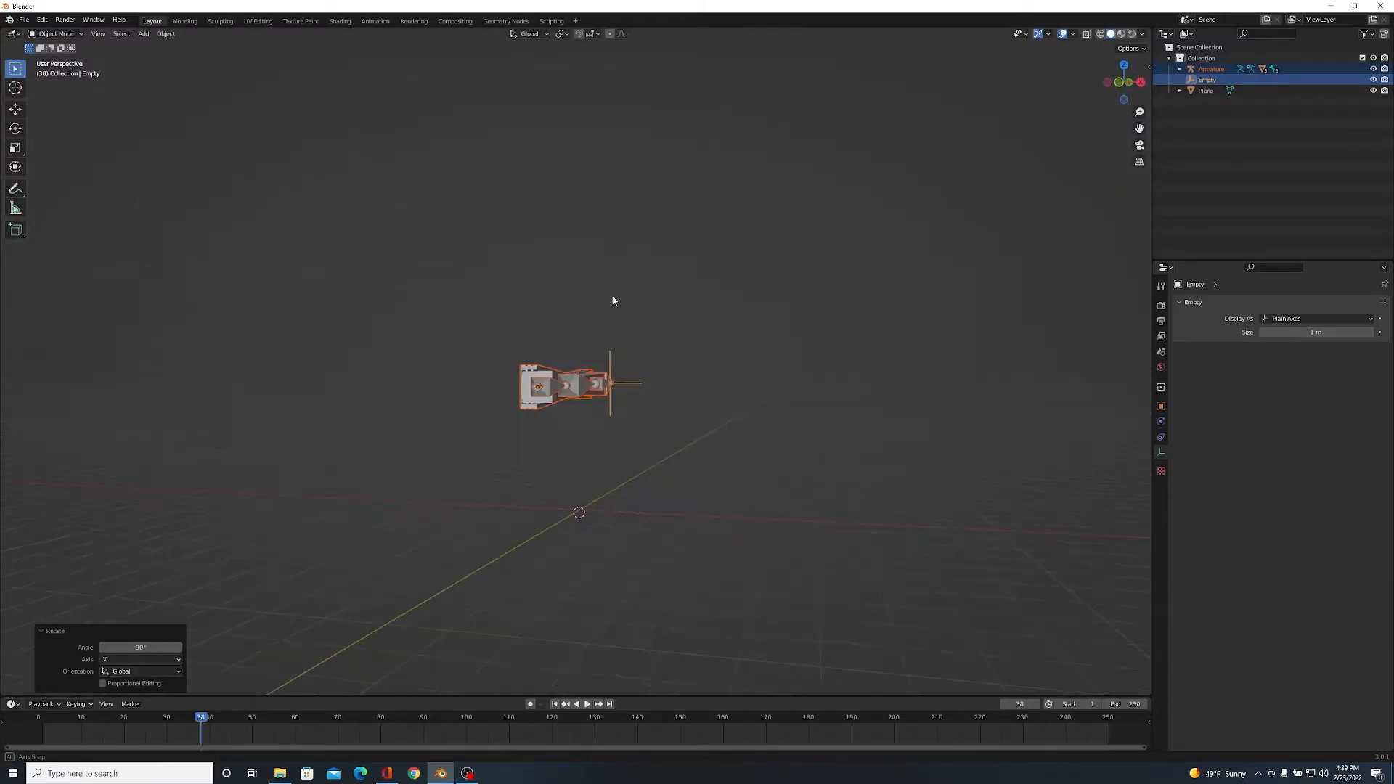
drag(611, 300, 676, 351)
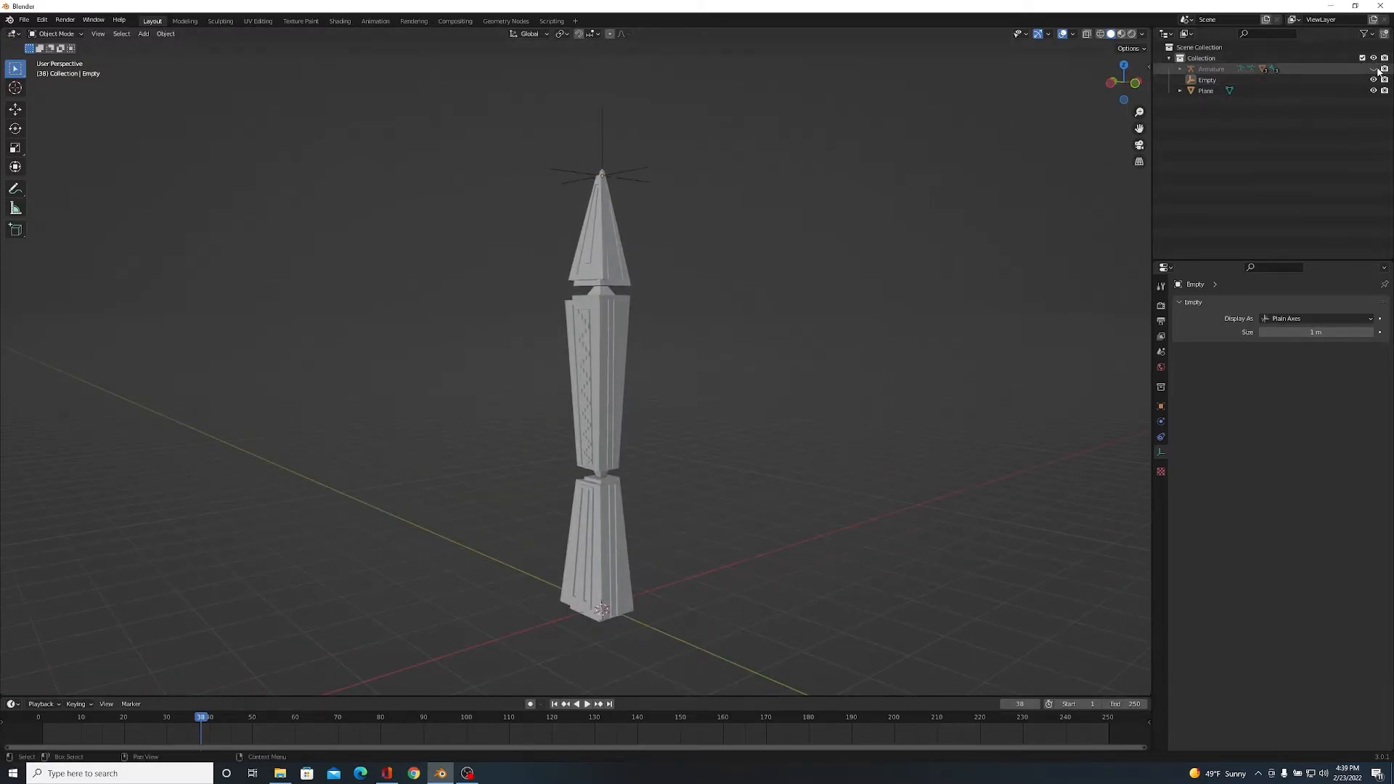
click(595, 382)
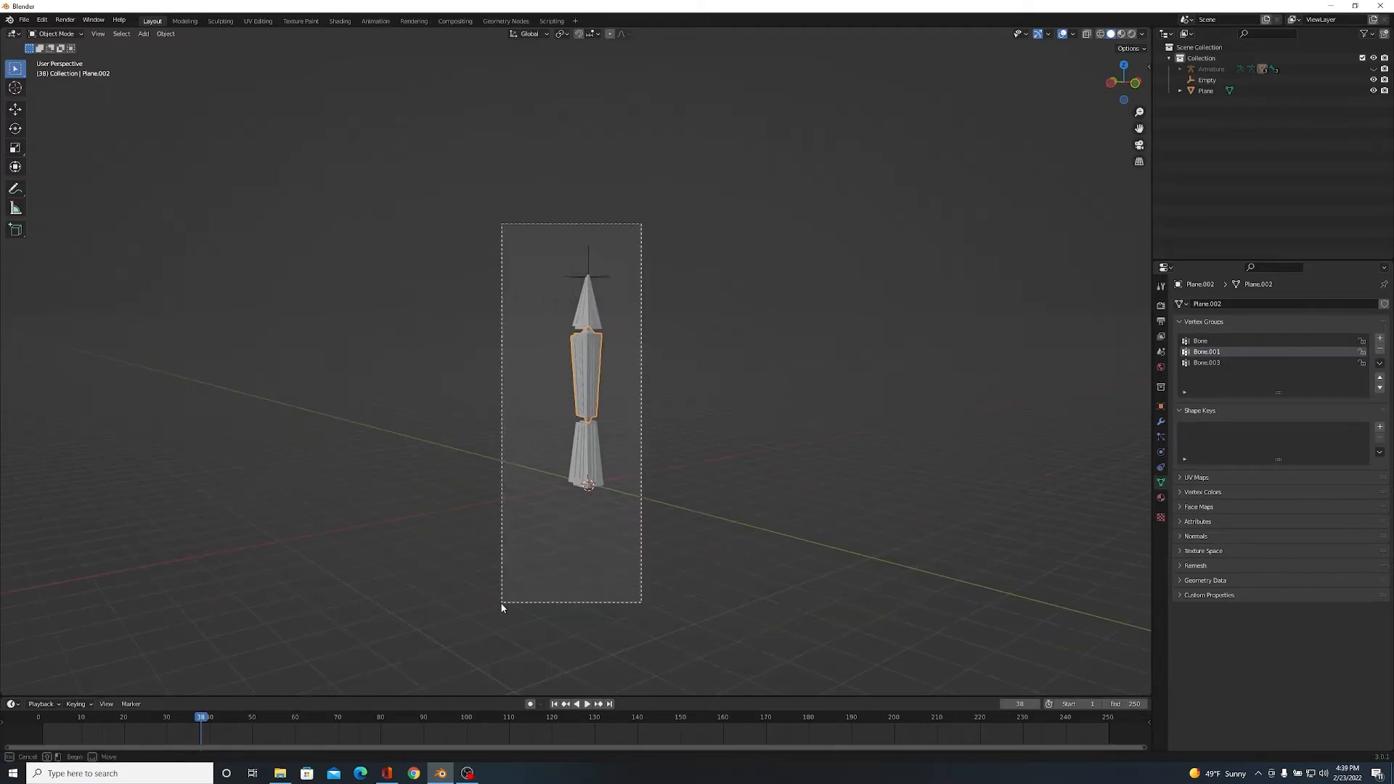
click(1207, 80)
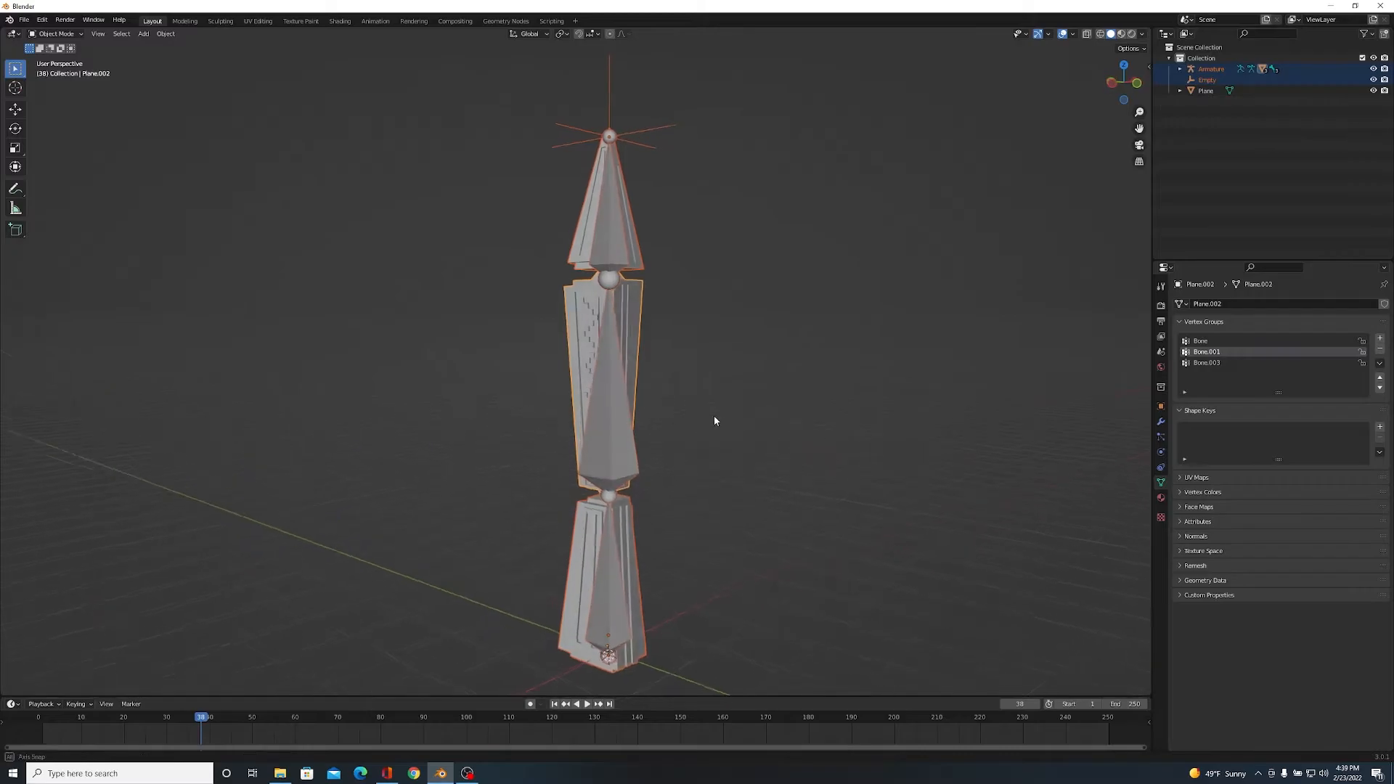
key(r)
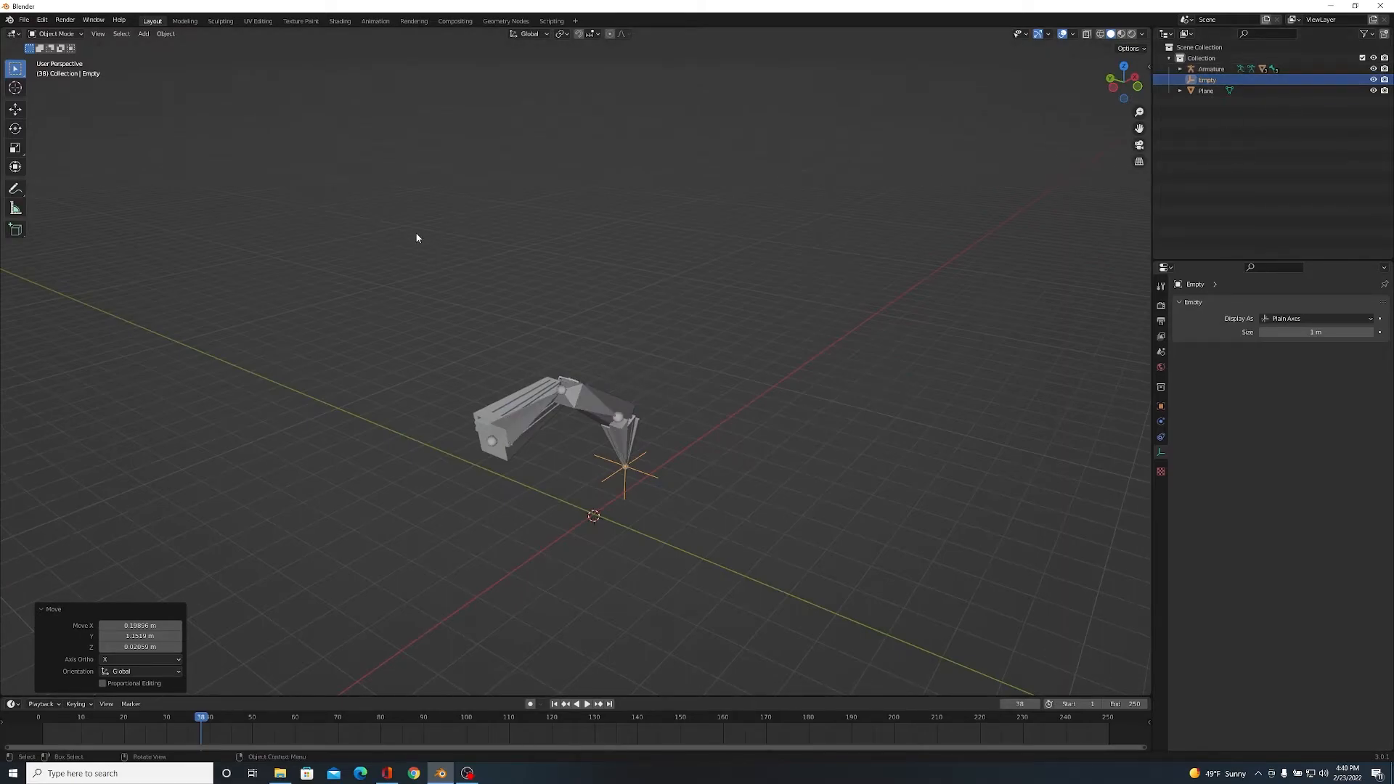
- Select an object from the outliner to change the active item
click(1210, 68)
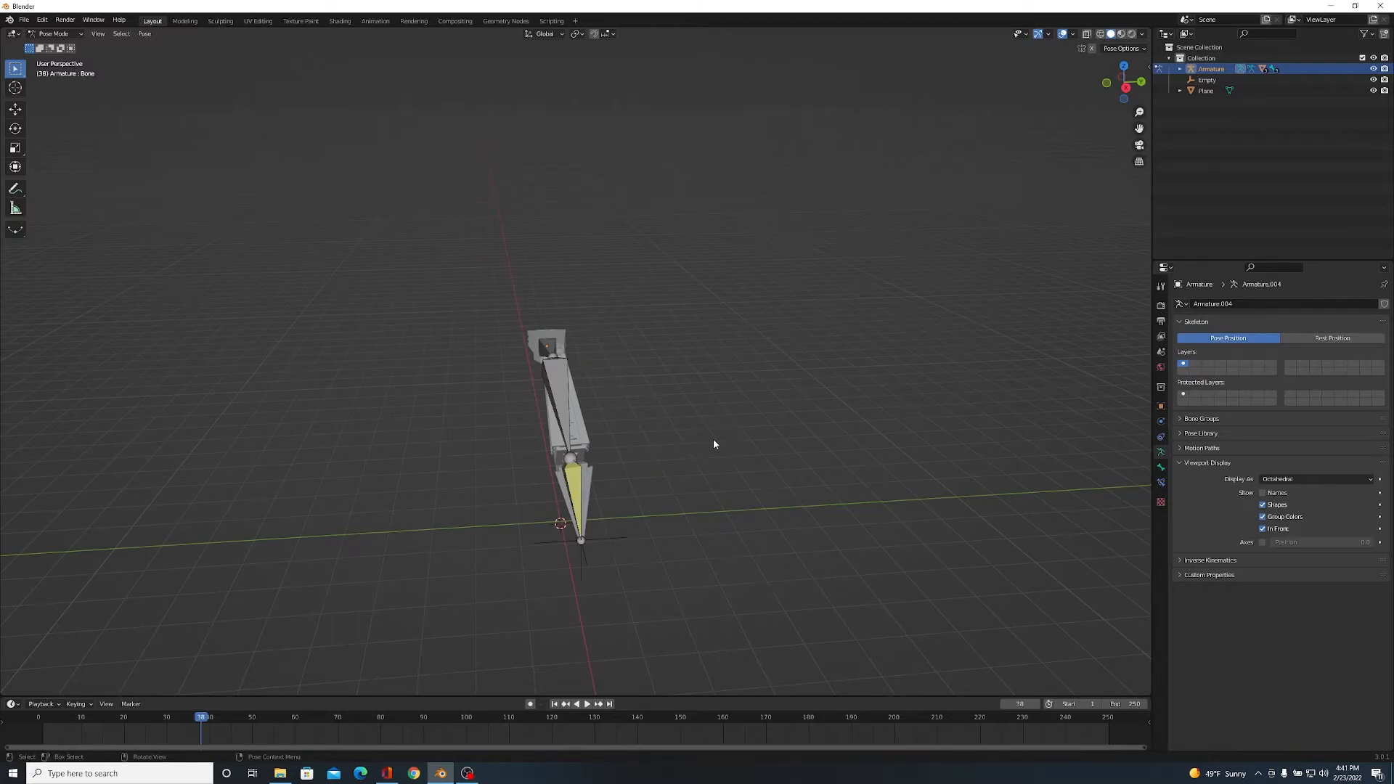
drag(714, 444, 733, 418)
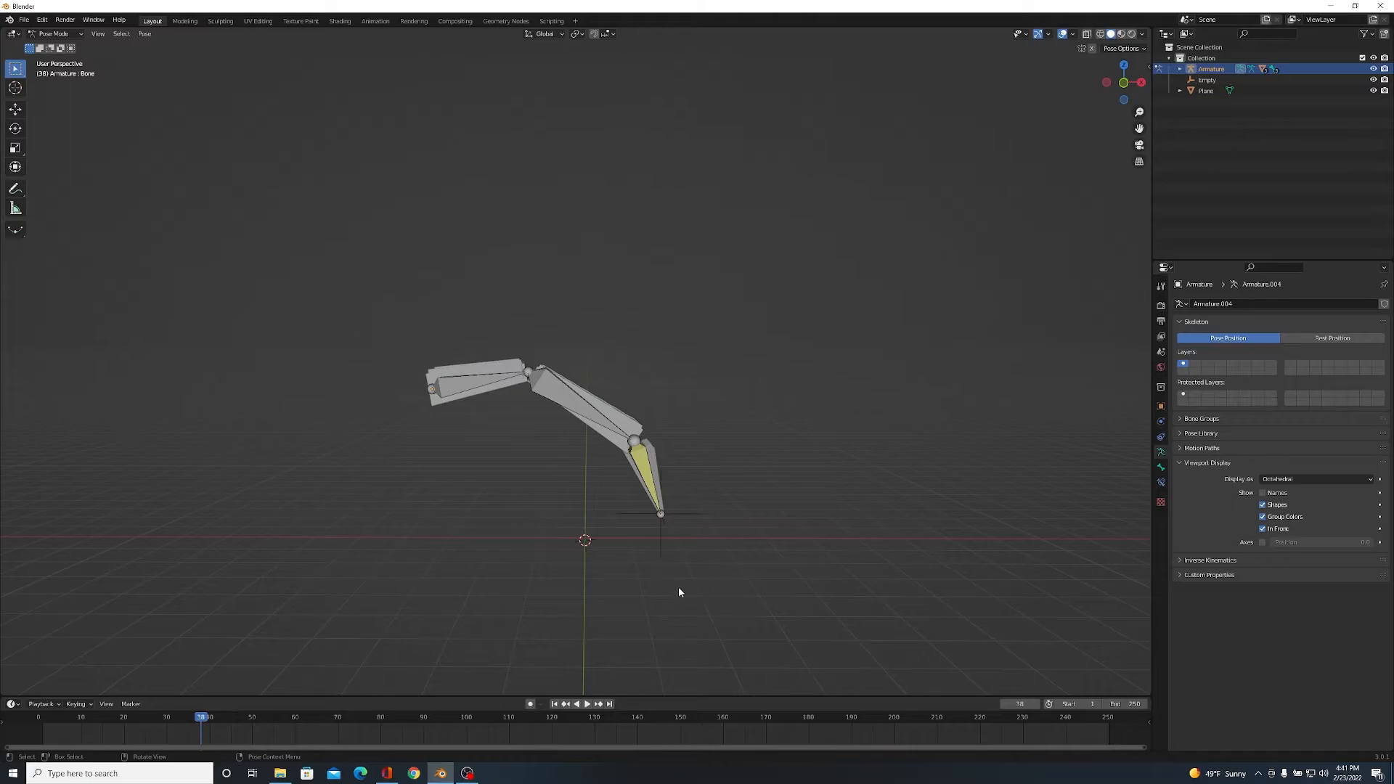
mouse_move(637, 585)
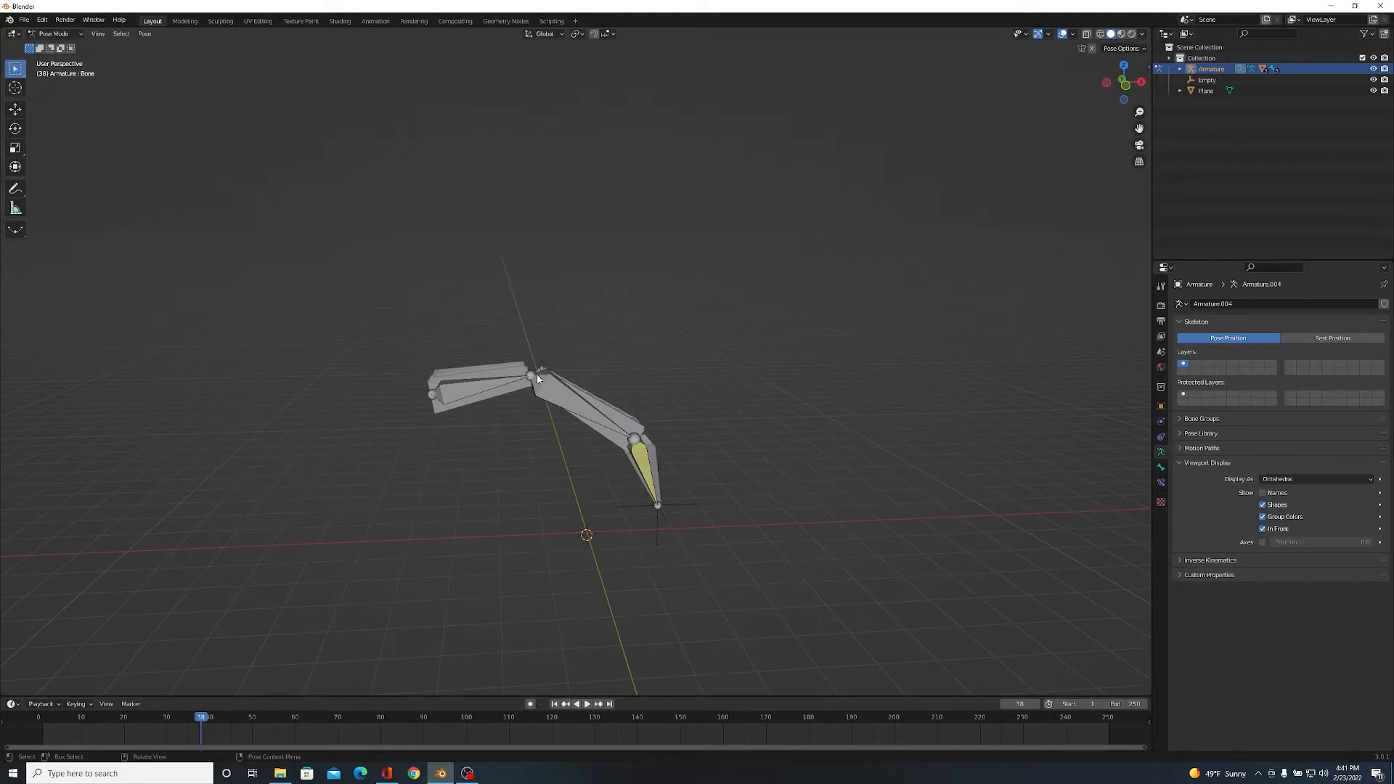
mouse_move(493, 453)
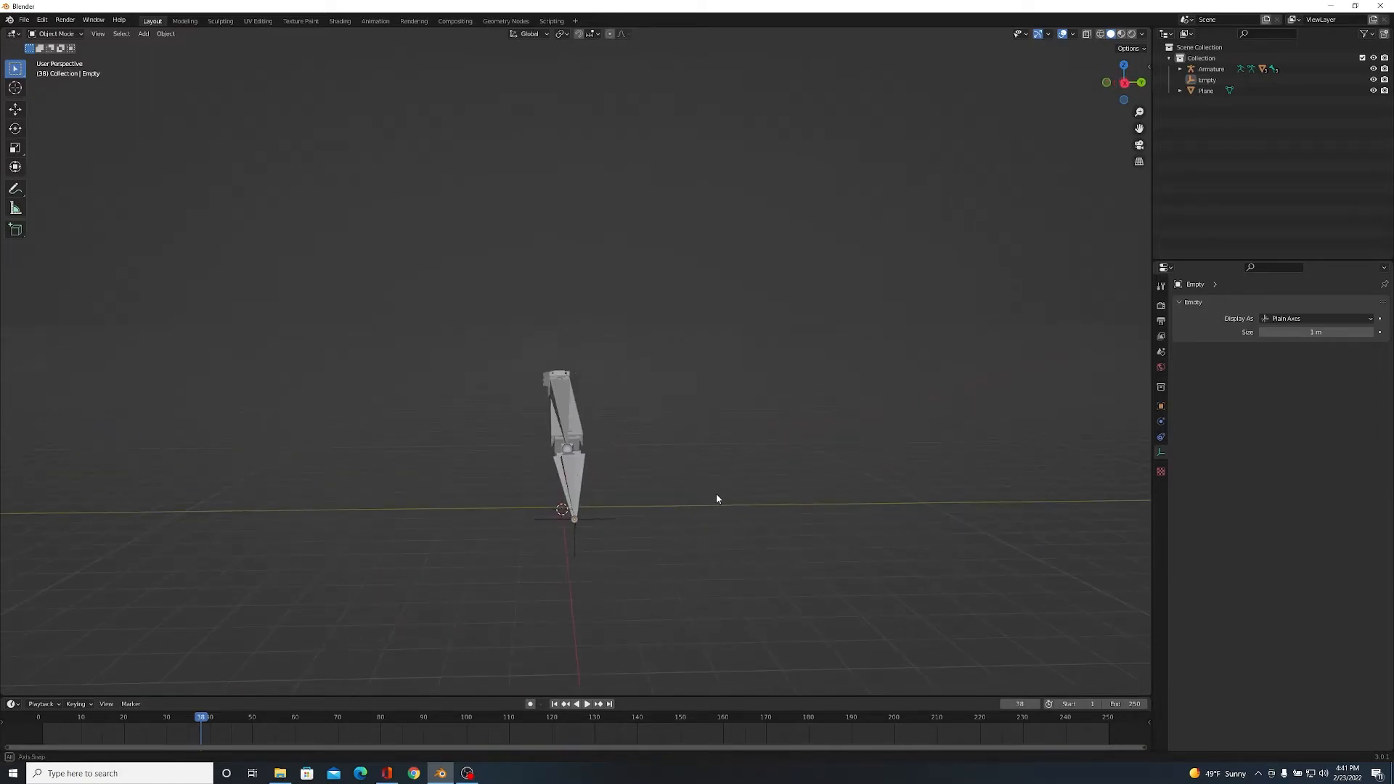
- Select the IK target empty at the foot and rename it 'Leg Controller'
drag(717, 498, 582, 522)
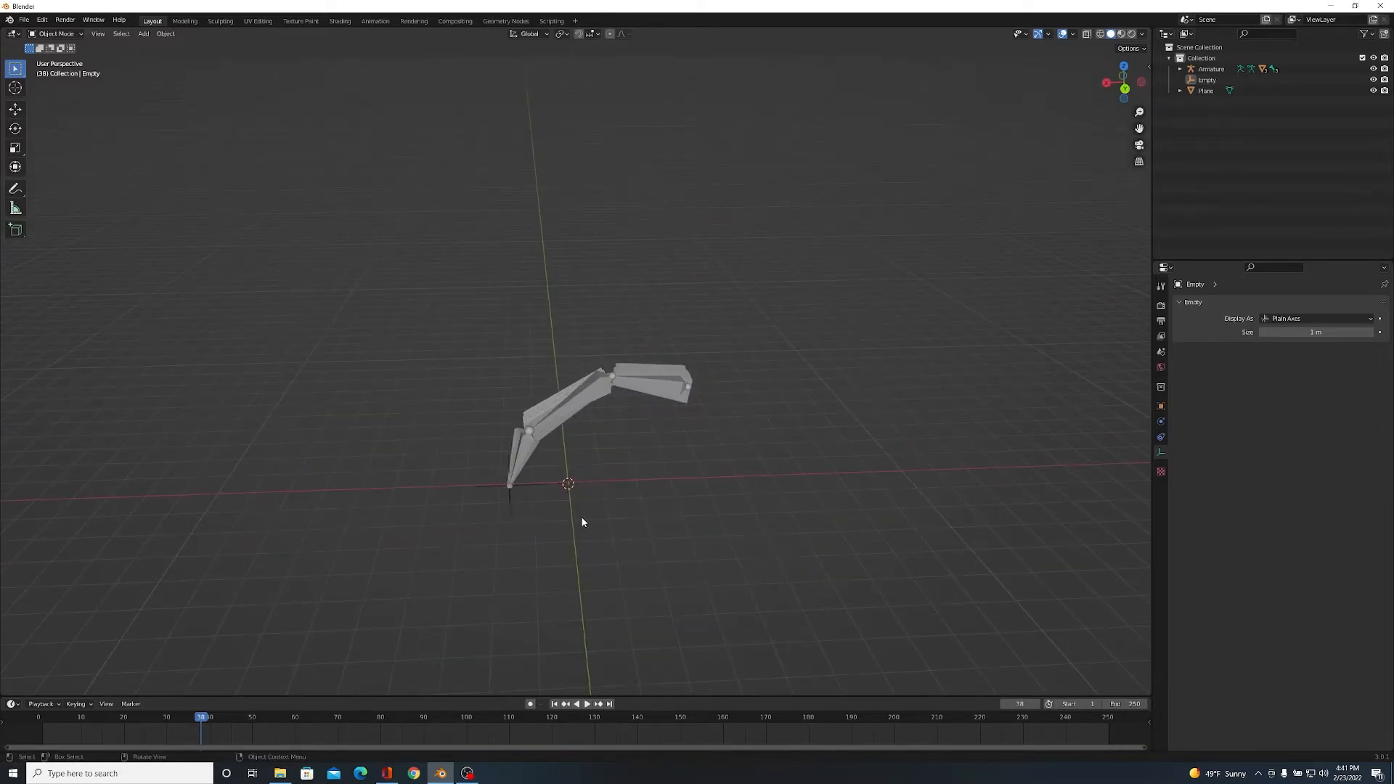
click(508, 498)
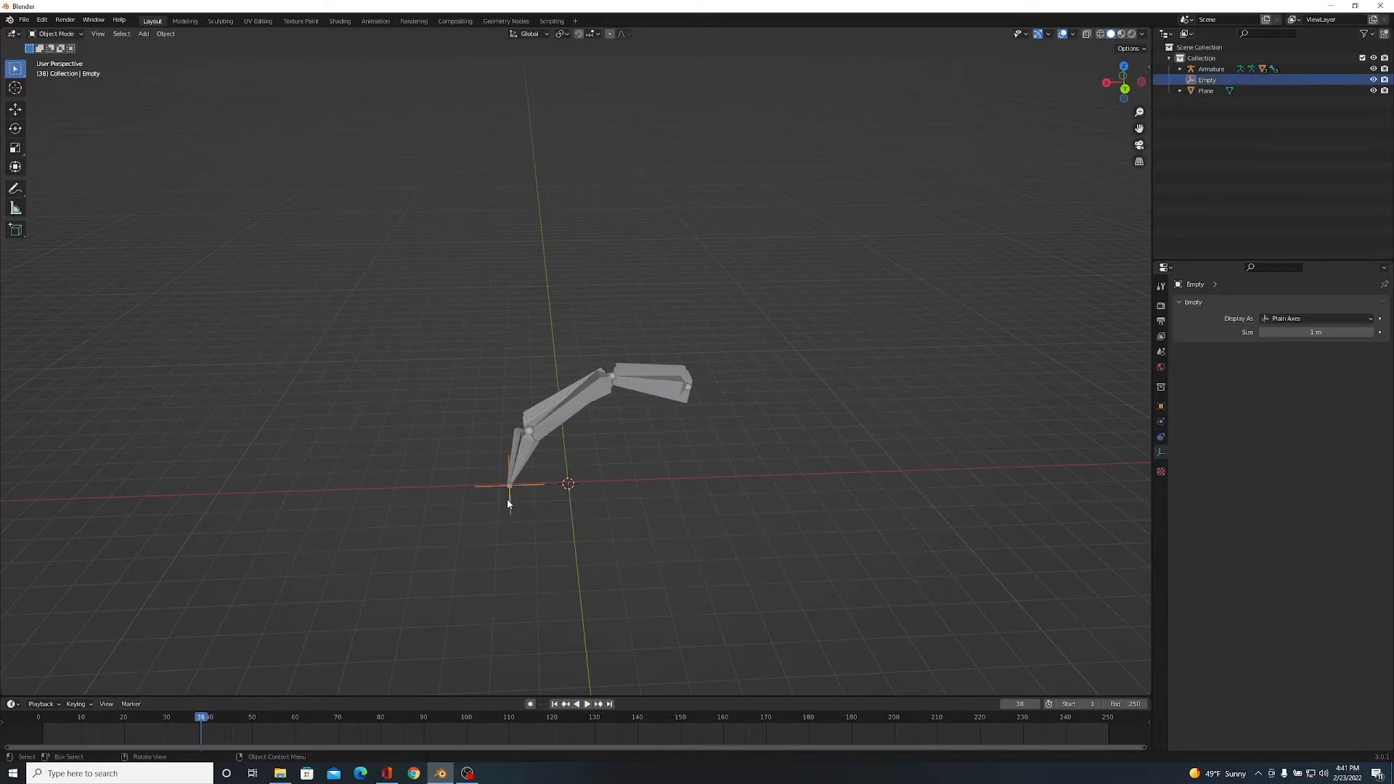
mouse_move(510, 503)
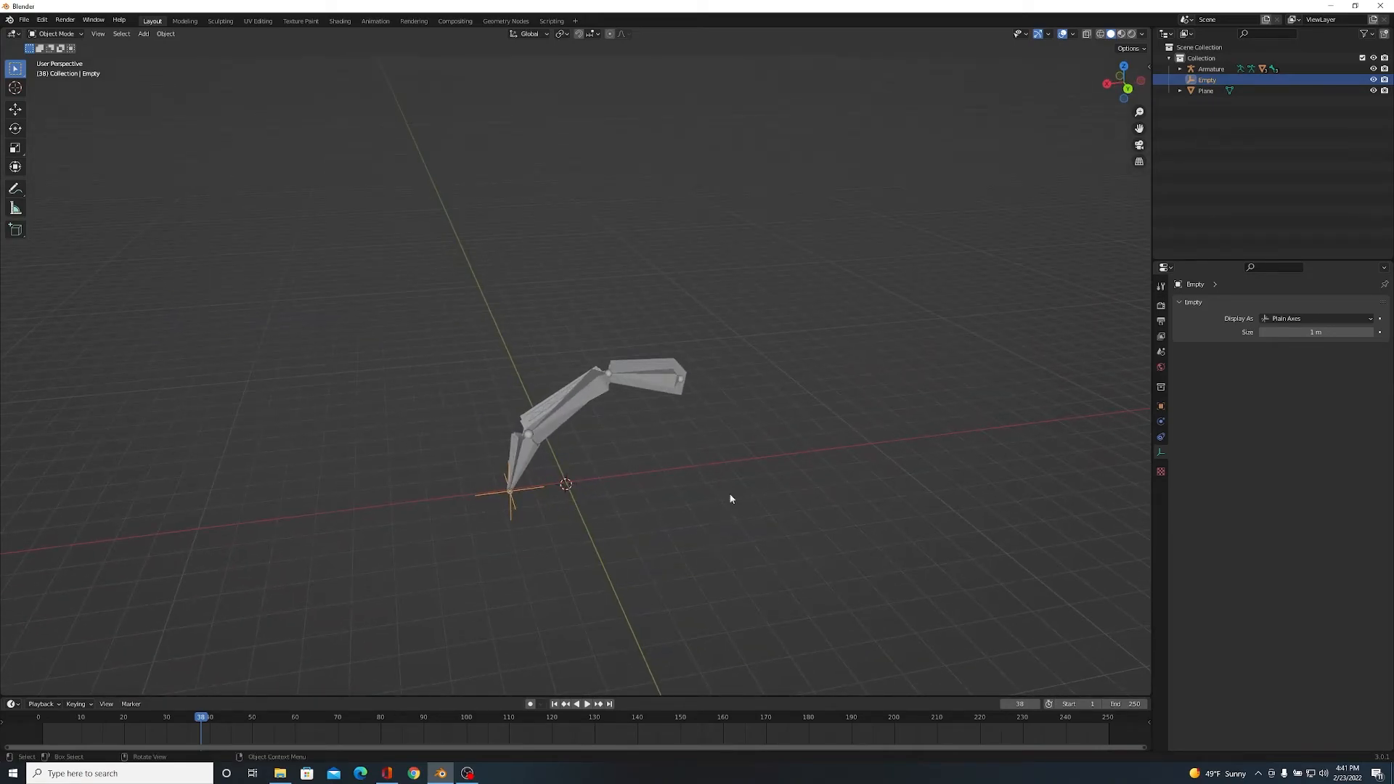
double_click(1206, 80)
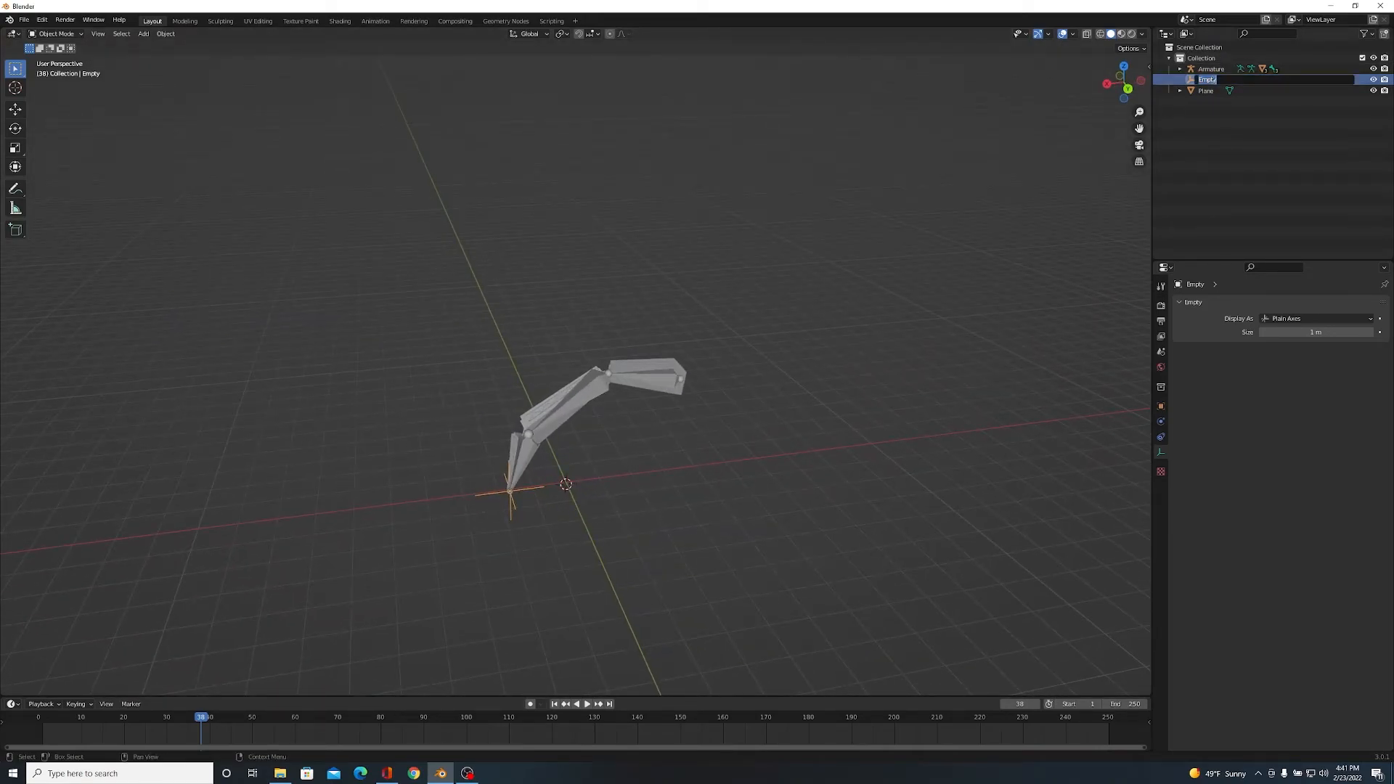
text(Leg Cont)
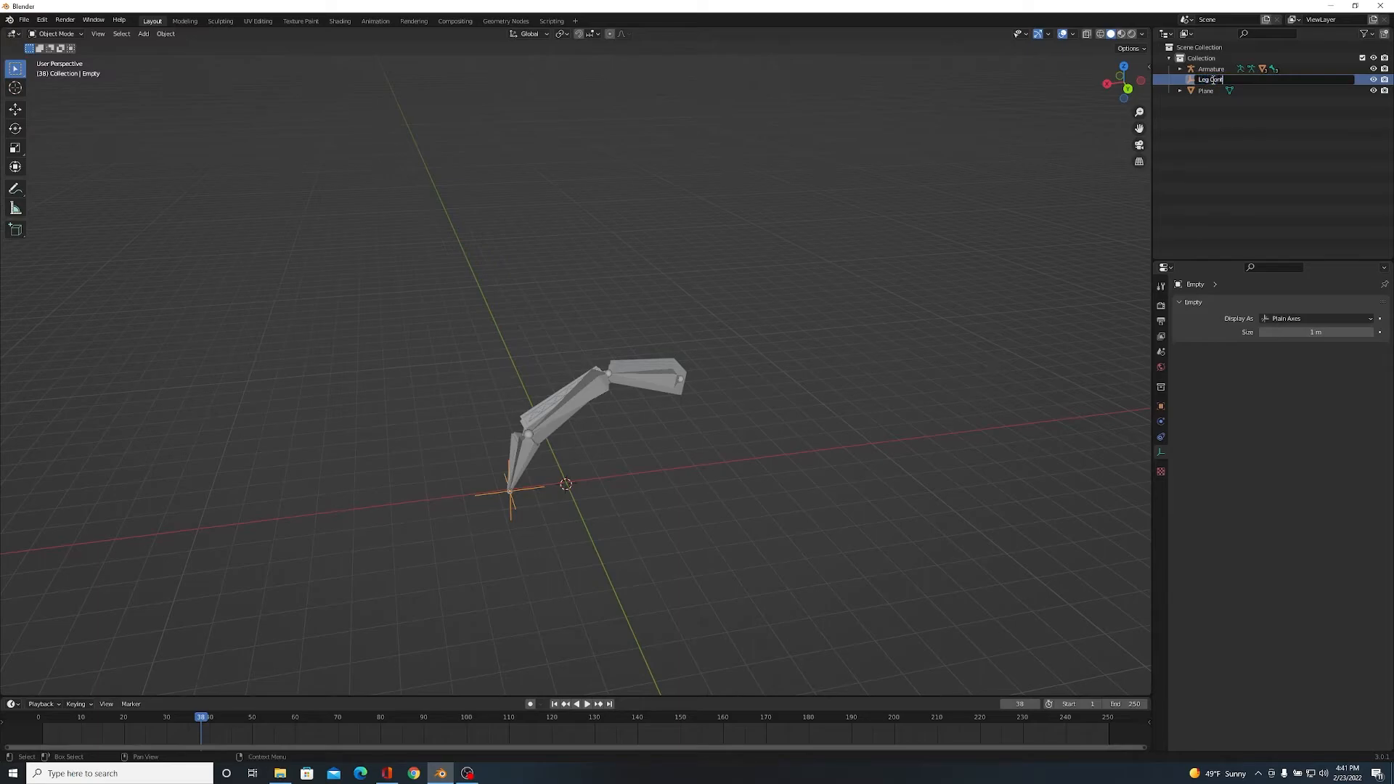
key(Return)
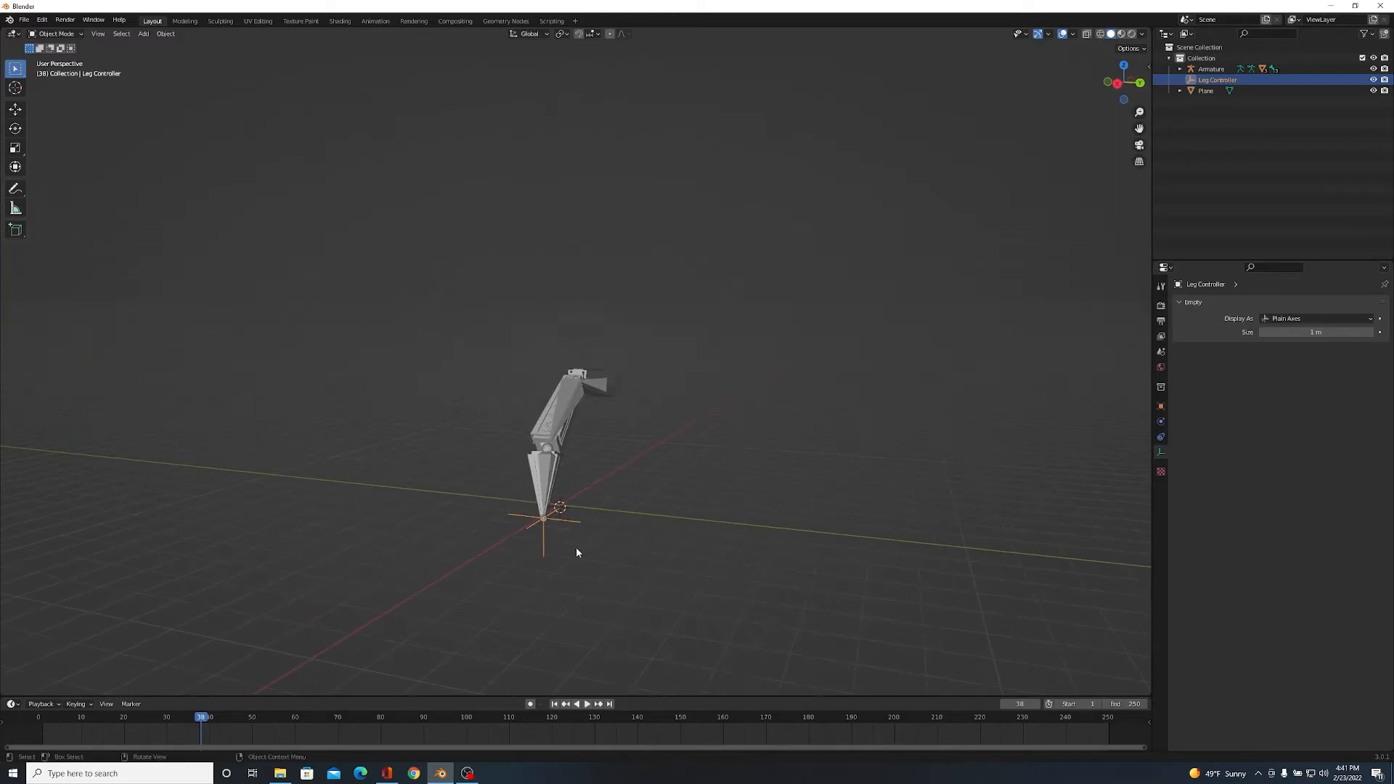
- Snap the Leg Controller onto the origin marker and select the new Bezier circle path
click(142, 34)
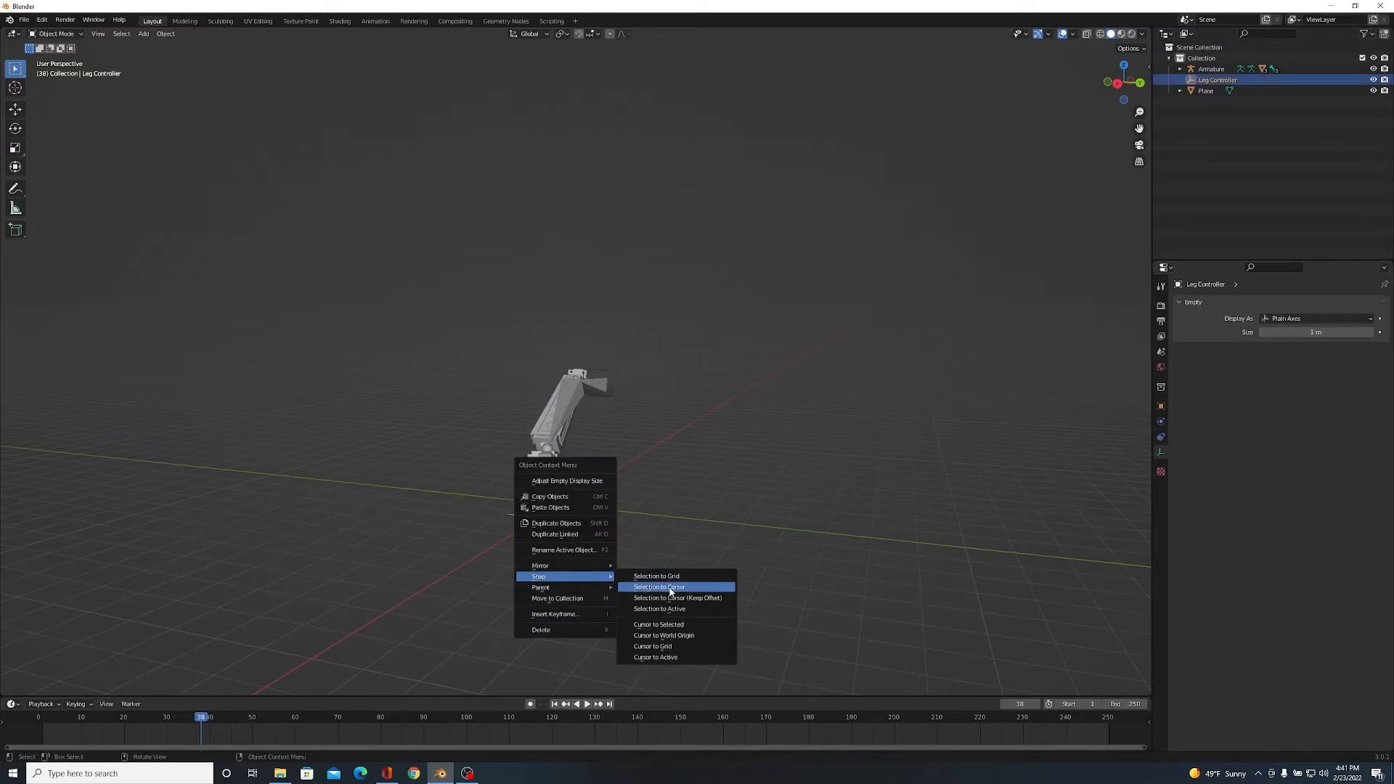
click(658, 586)
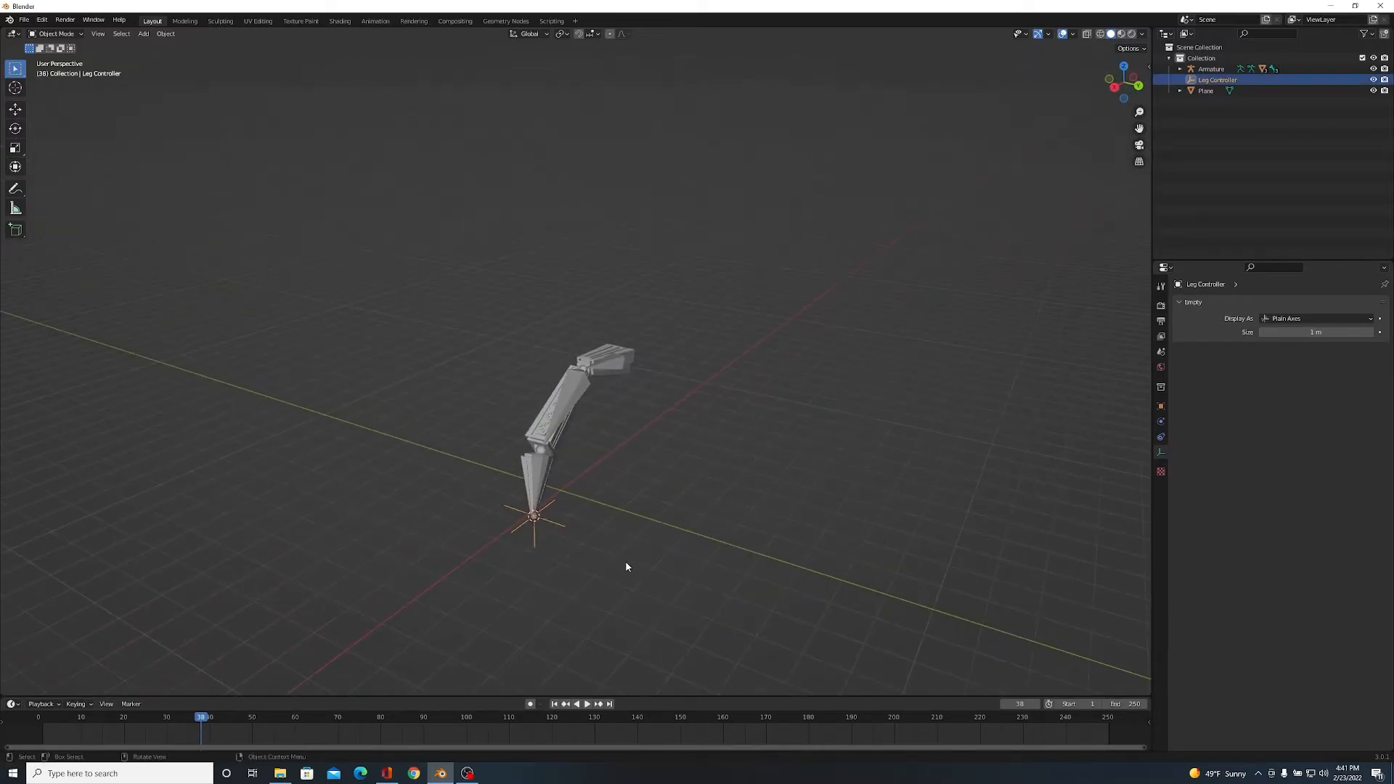
click(142, 34)
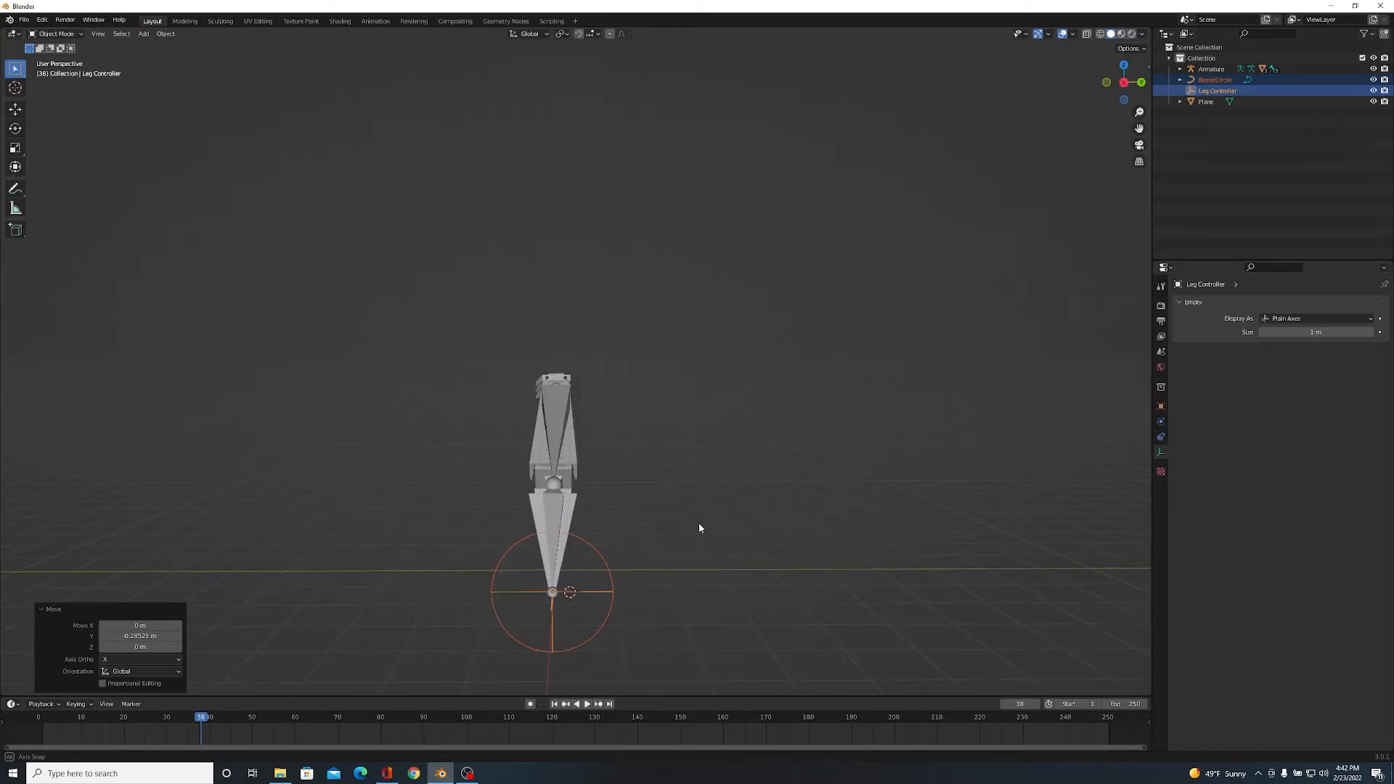
click(1215, 79)
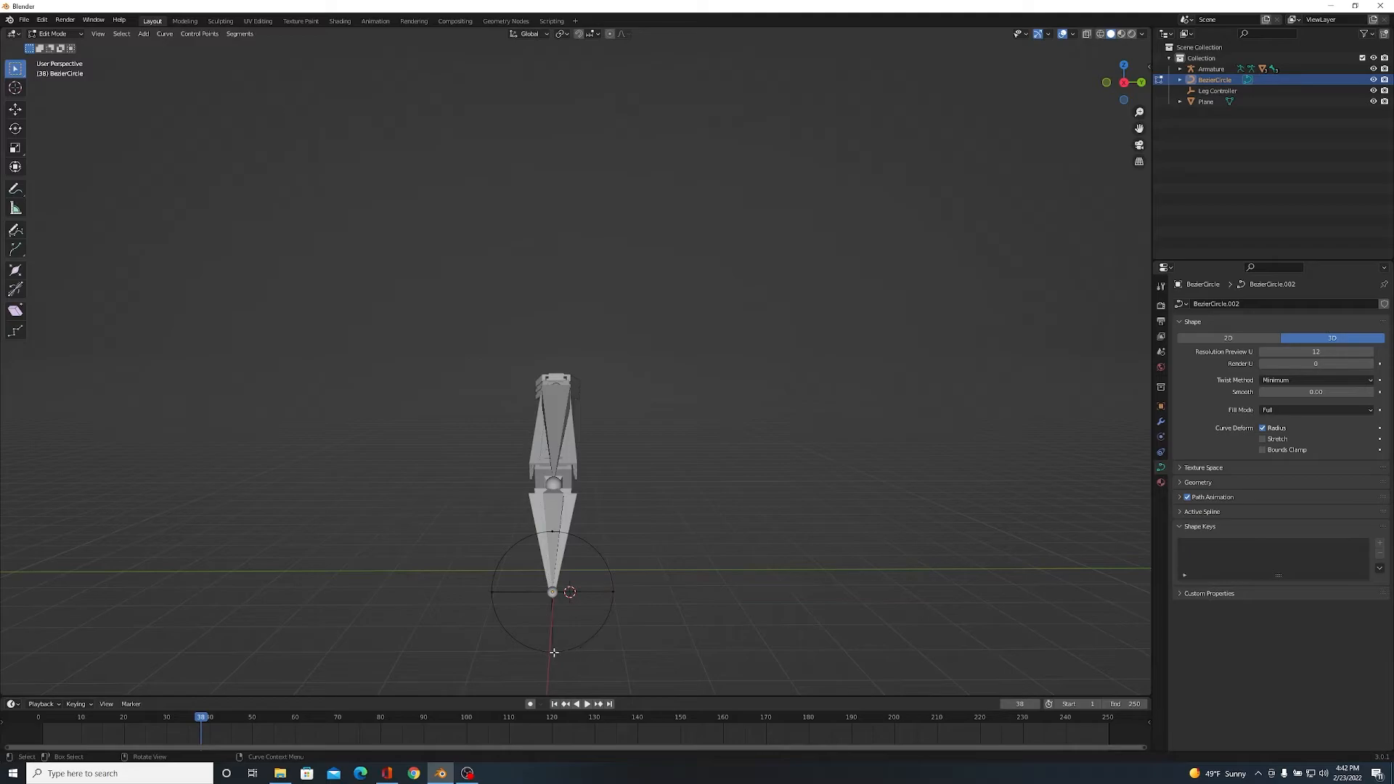
- Give the circle's side points sharp vector handles and scale them outward to widen the path
key(g)
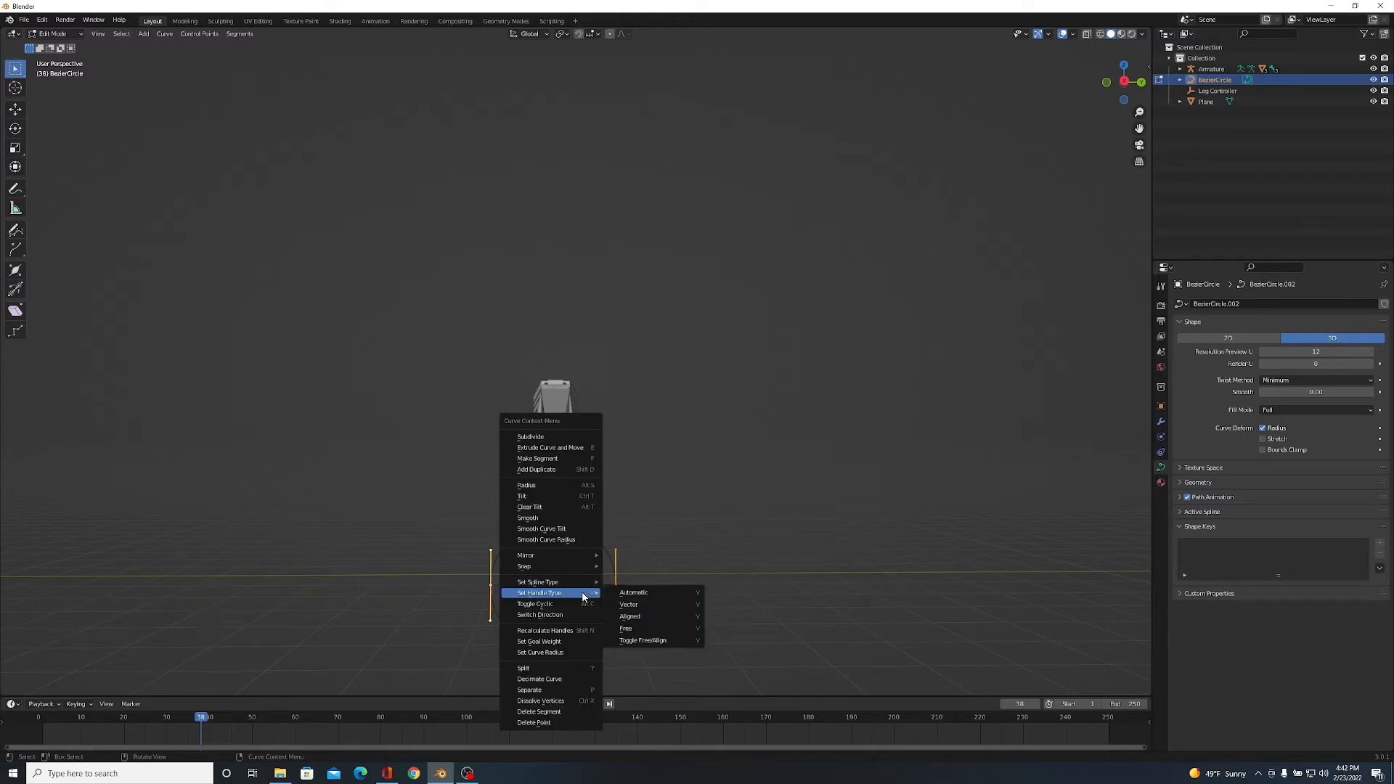
mouse_move(648, 604)
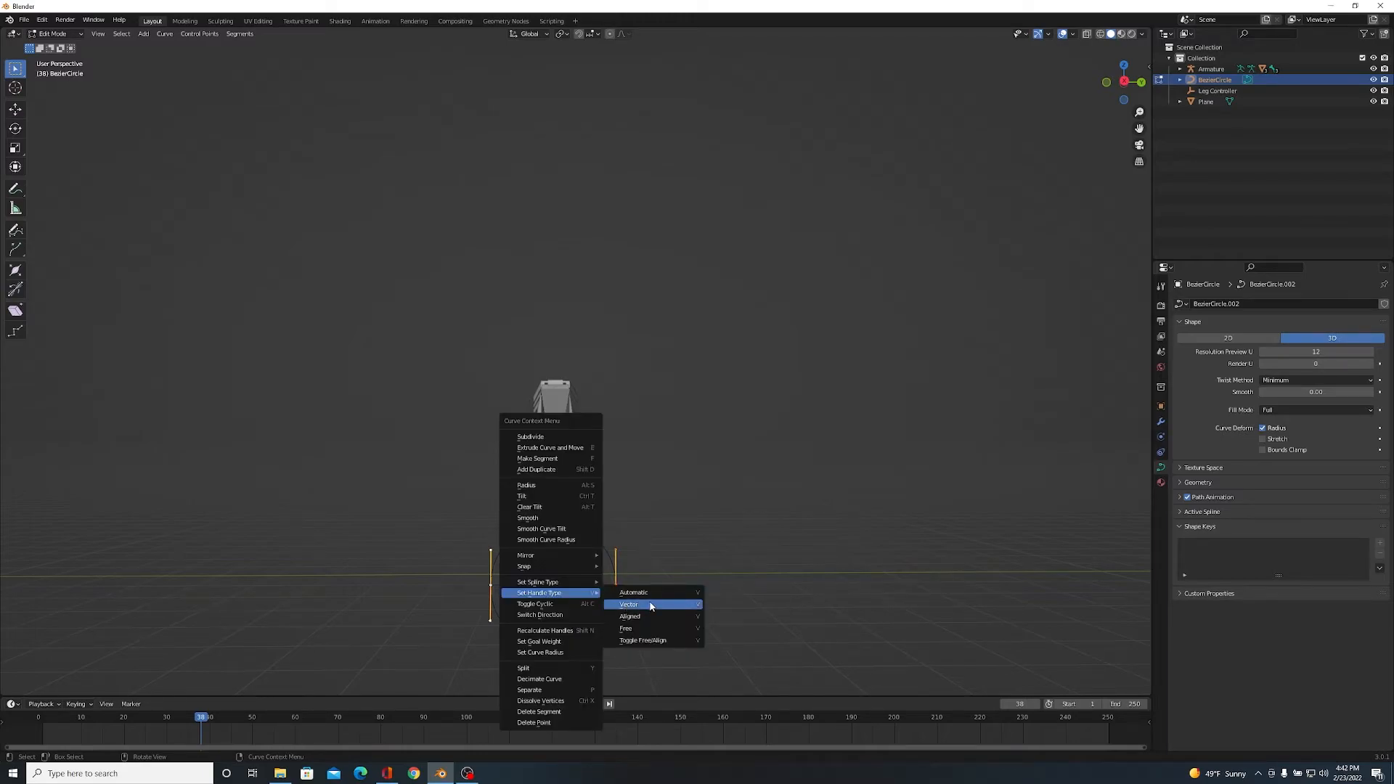
click(627, 604)
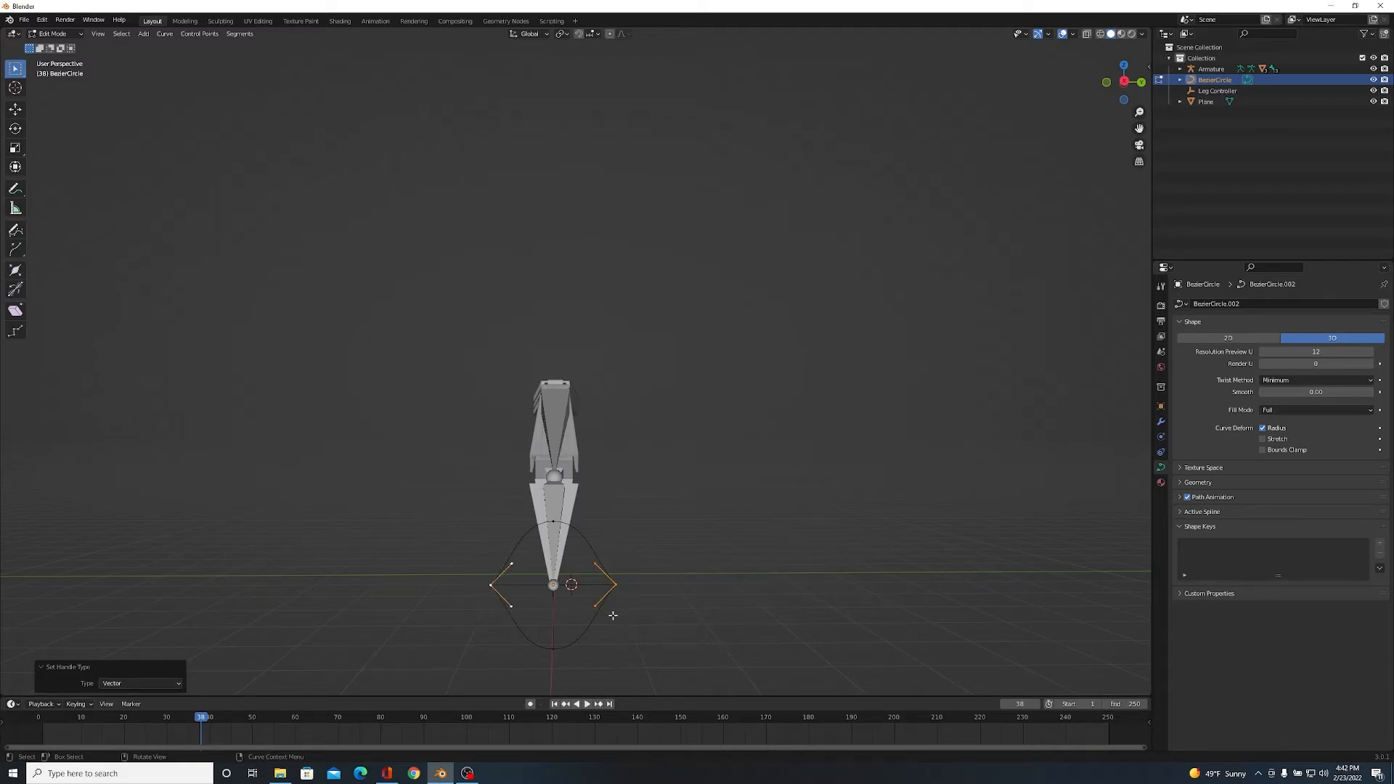
key(s)
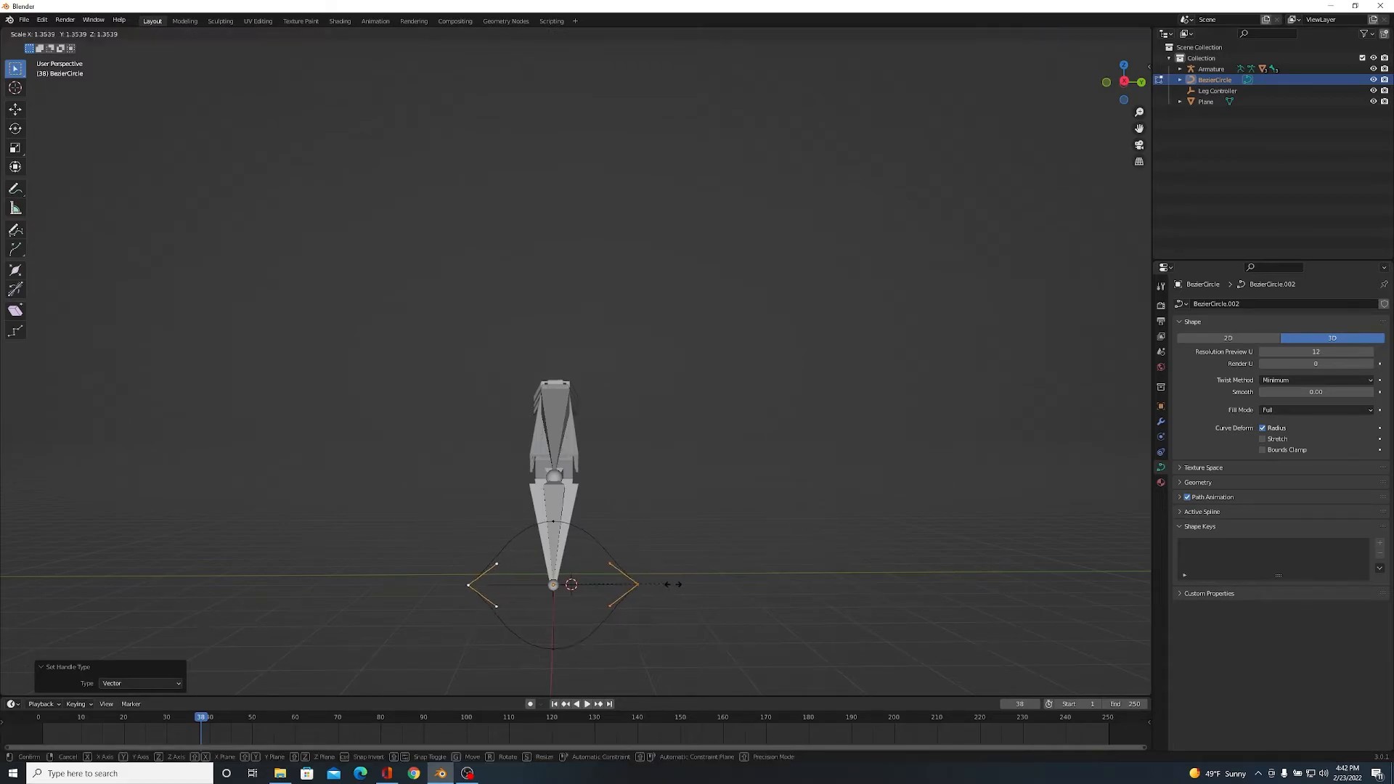
drag(569, 583, 653, 584)
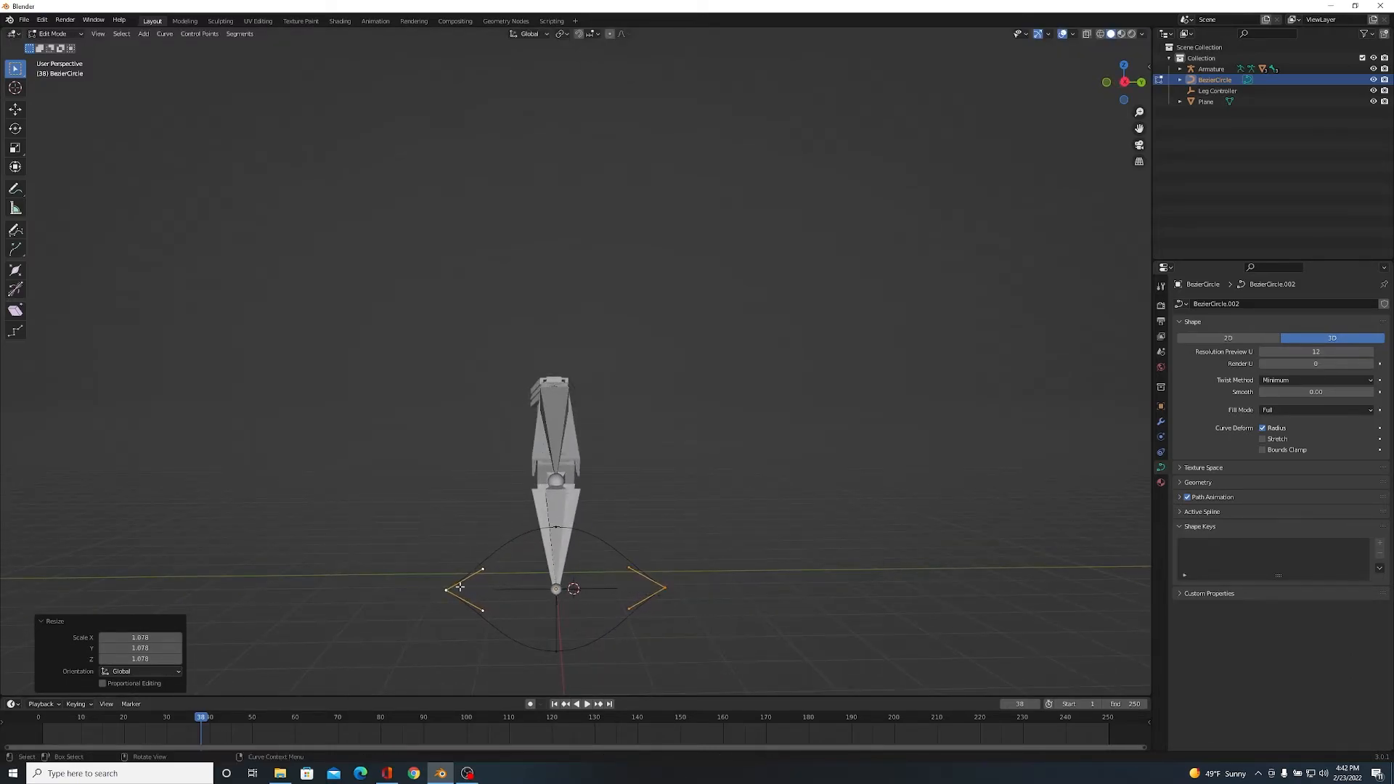
mouse_move(551, 652)
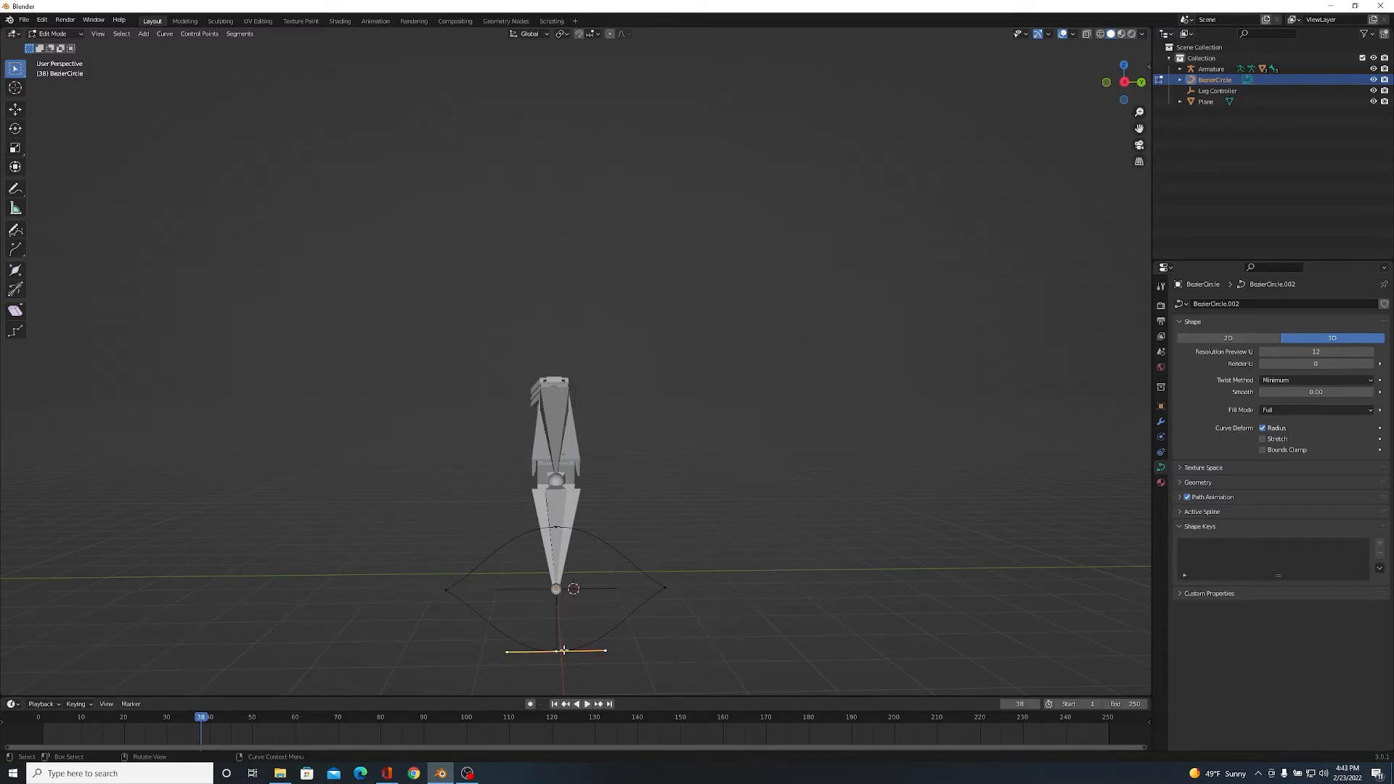
- Raise the circle's bottom point along Z to flatten it into an arch
key(g)
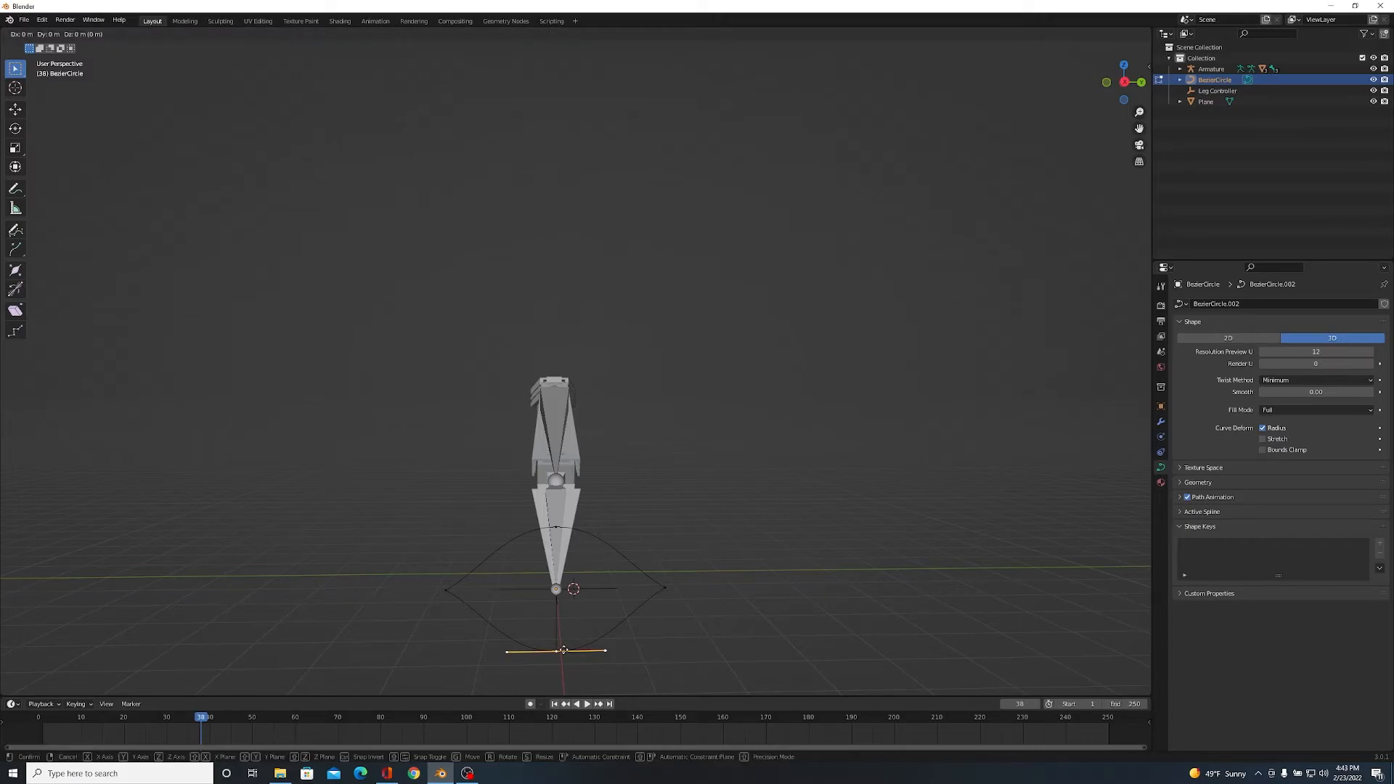
key(z)
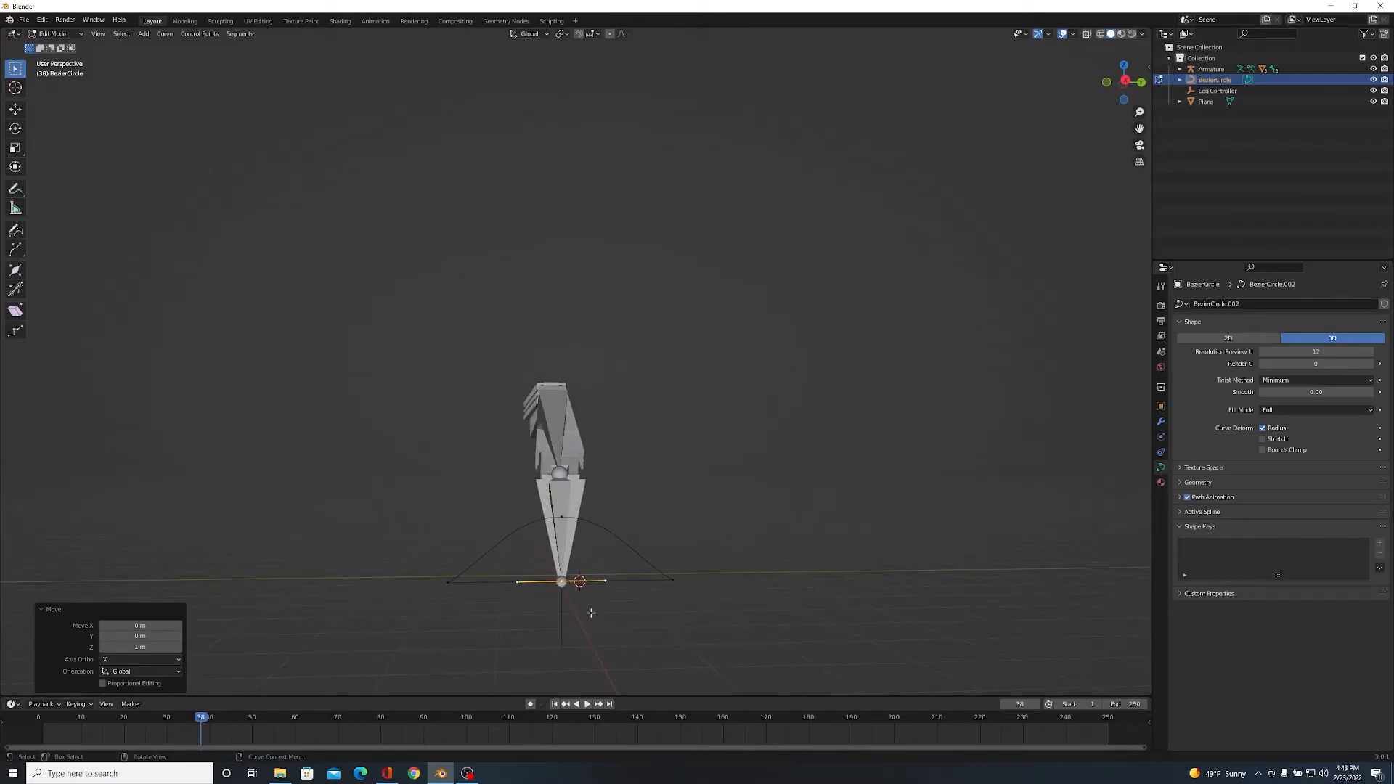
key(g)
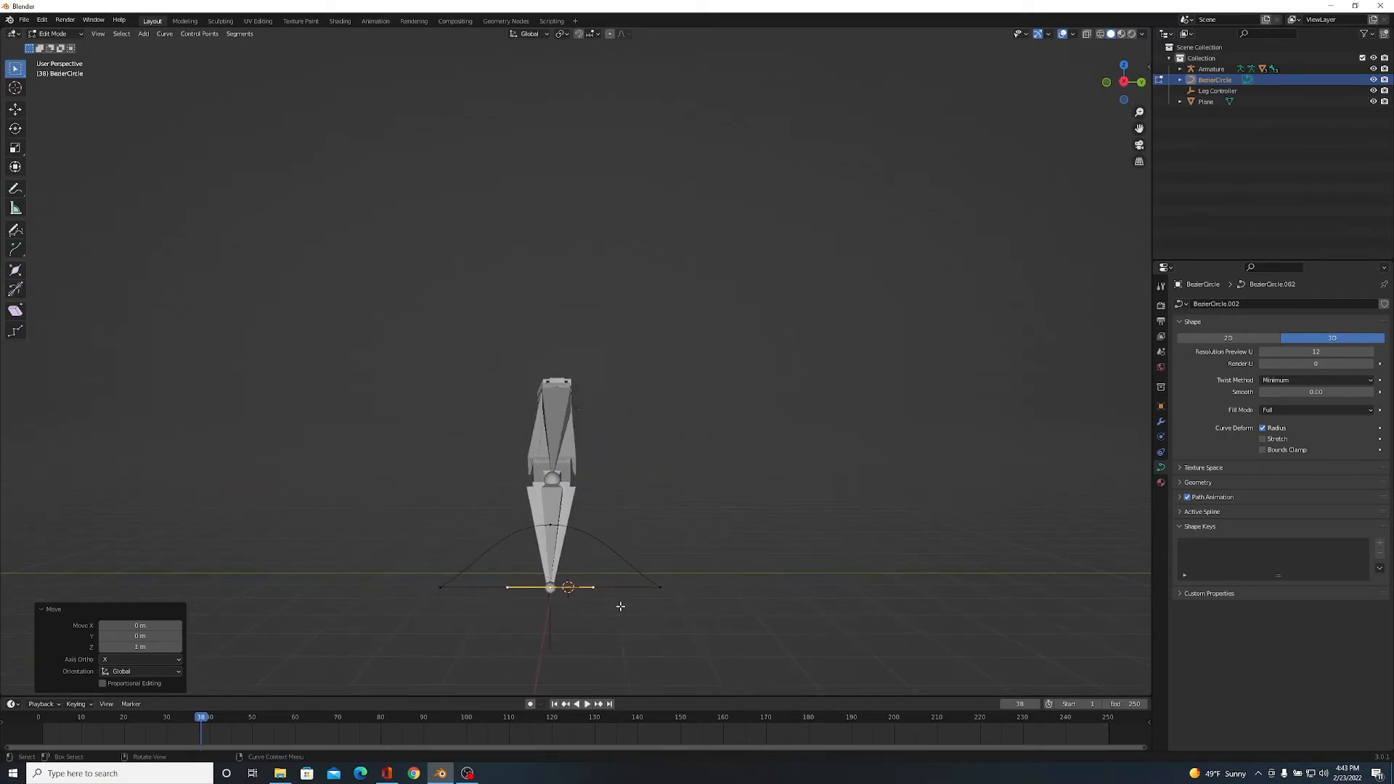
mouse_move(682, 618)
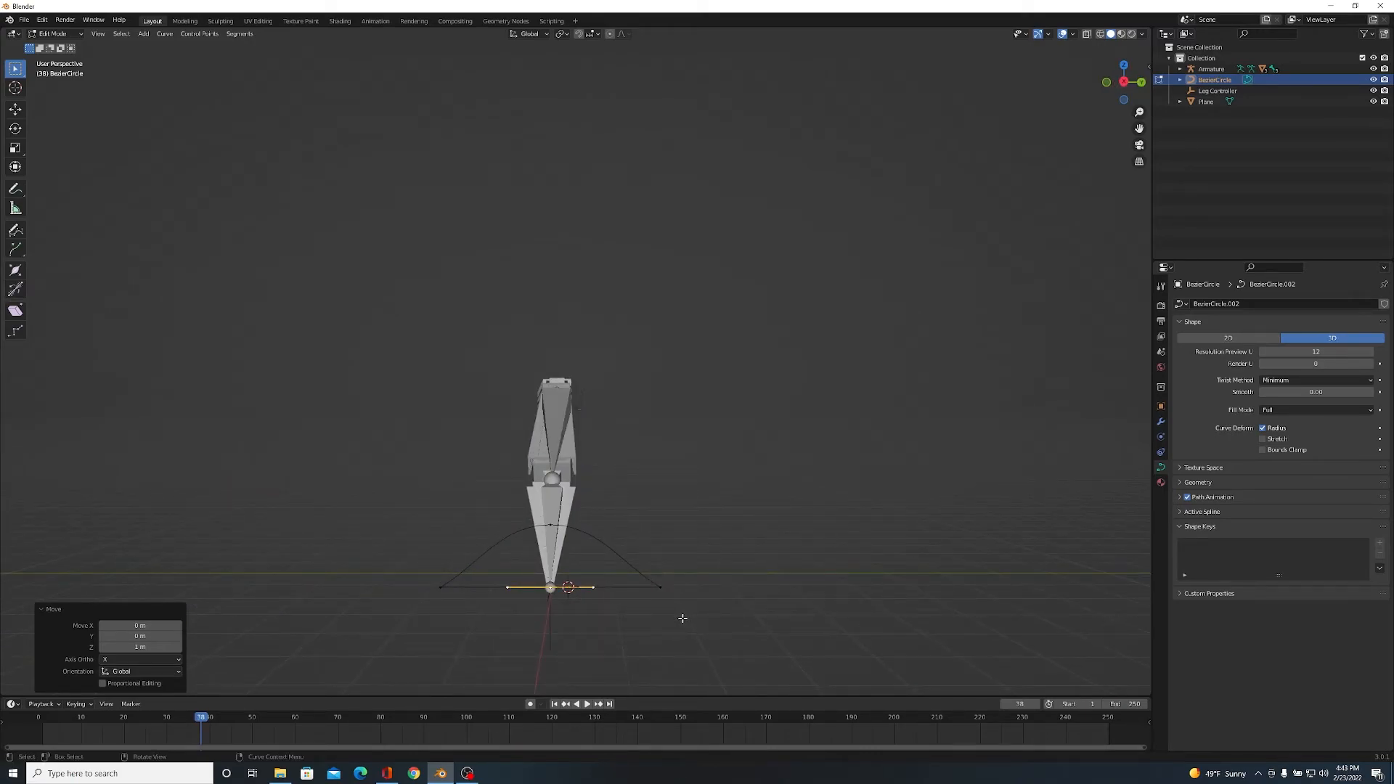
mouse_move(744, 569)
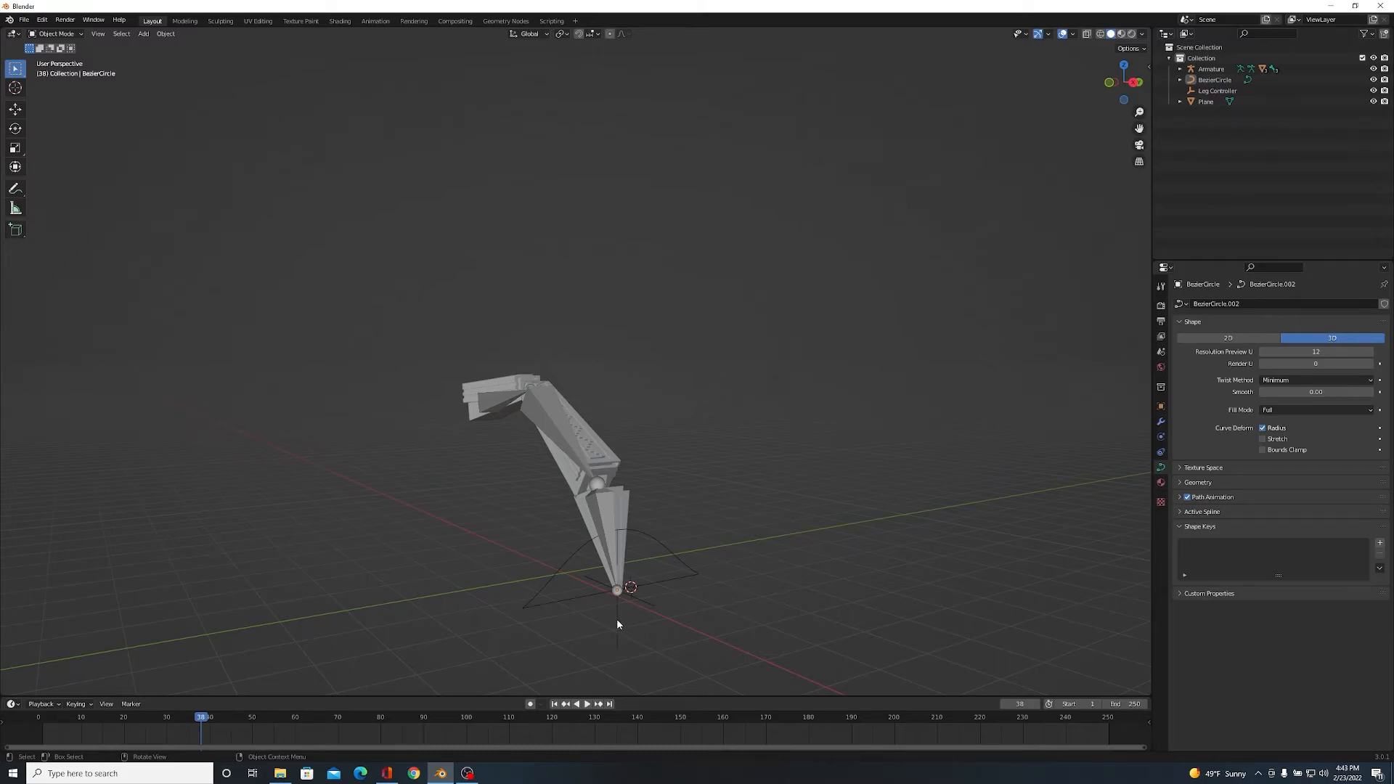
- Add a Follow Path constraint to Leg Controller targeting BezierCircle, then edit its offset
click(1216, 90)
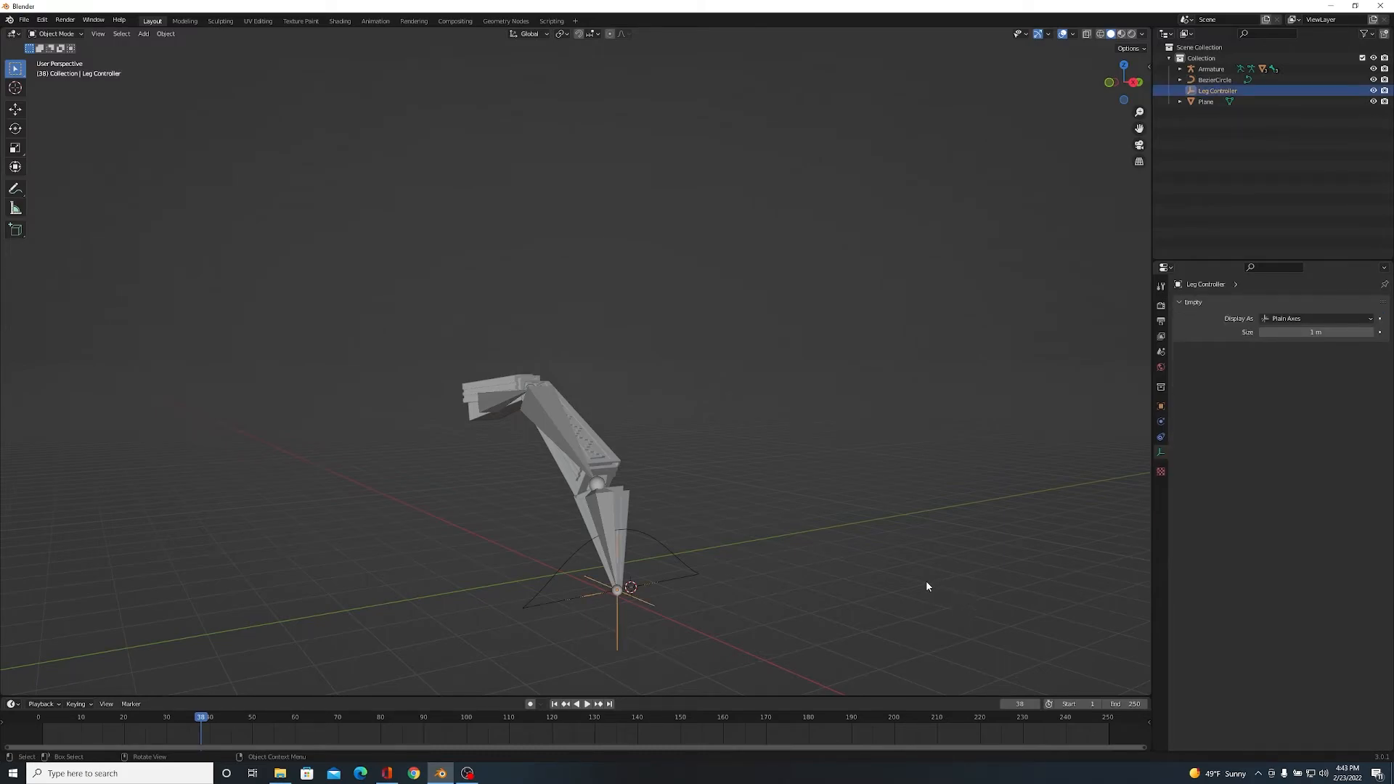
mouse_move(1160, 435)
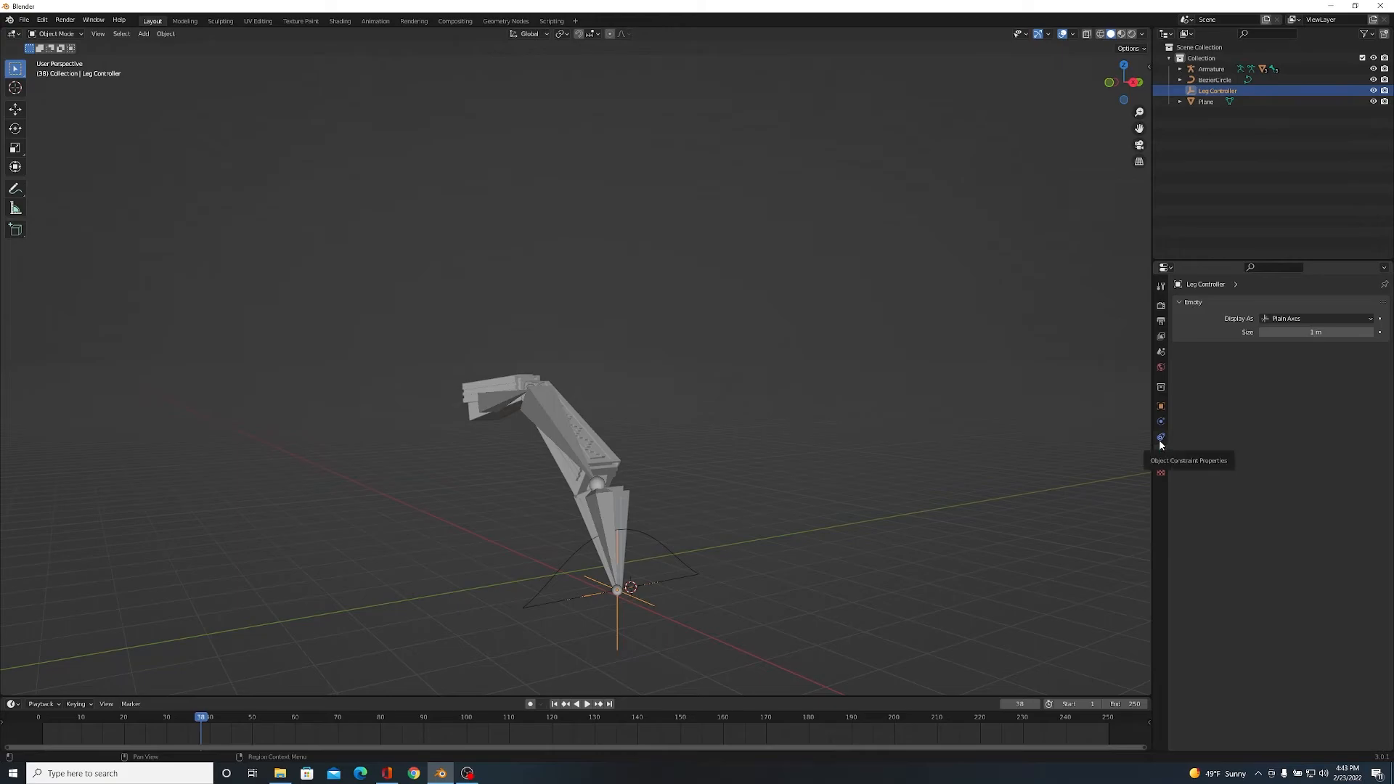
click(1160, 436)
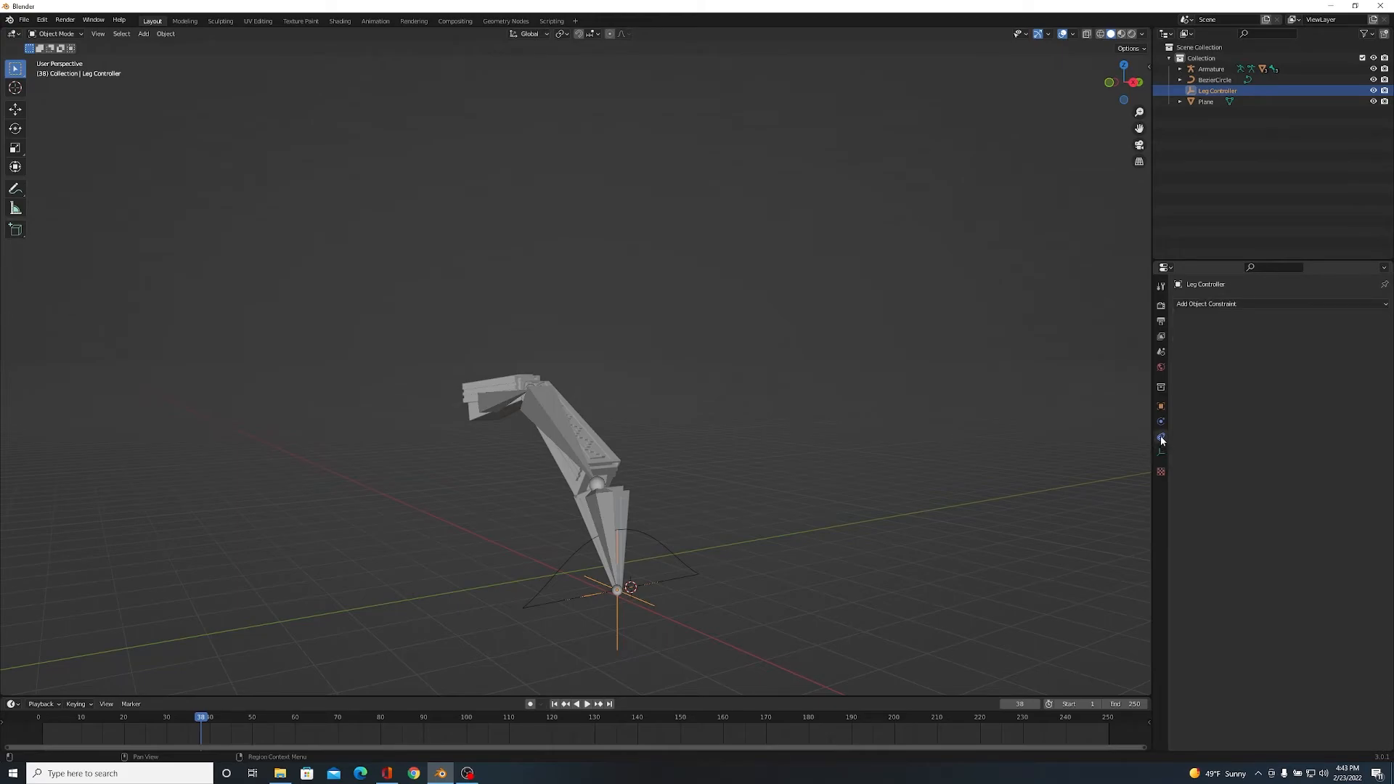
mouse_move(1251, 304)
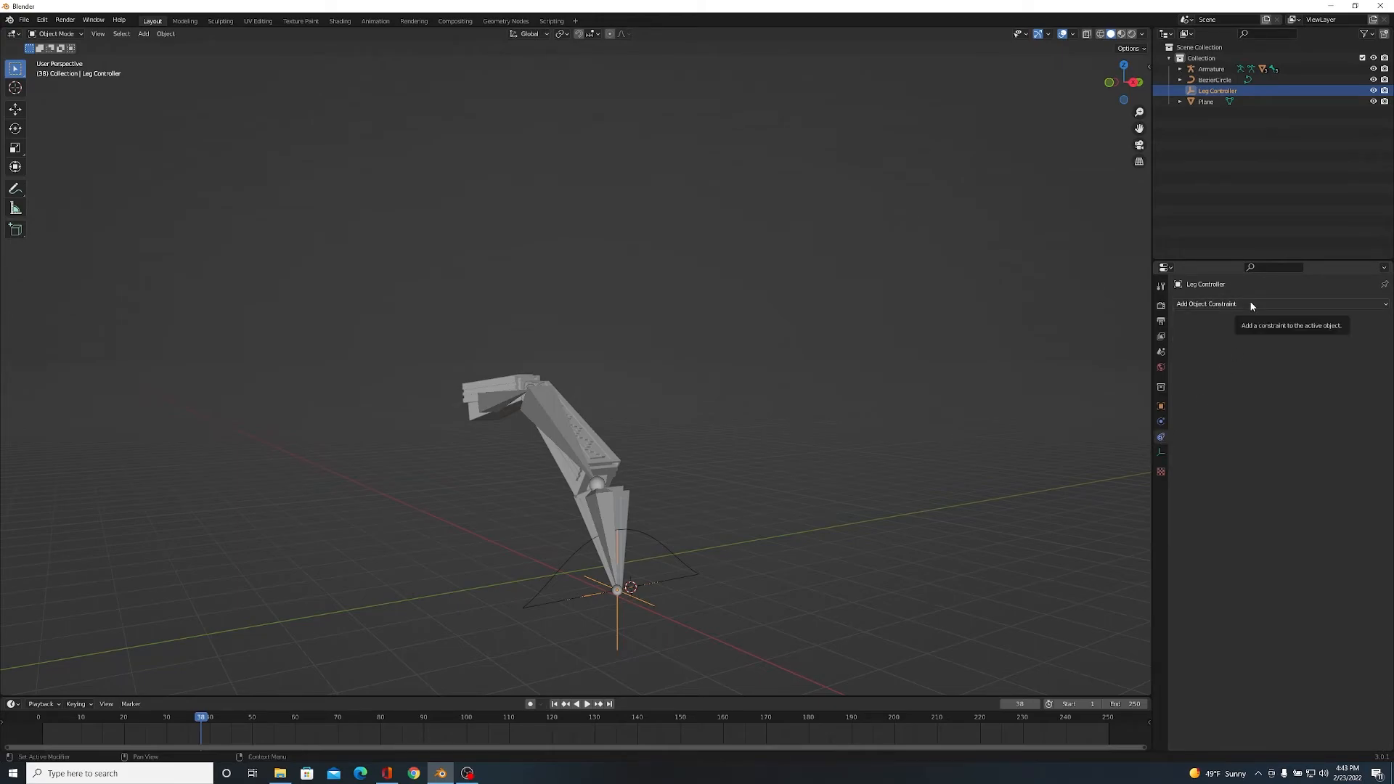
click(1207, 304)
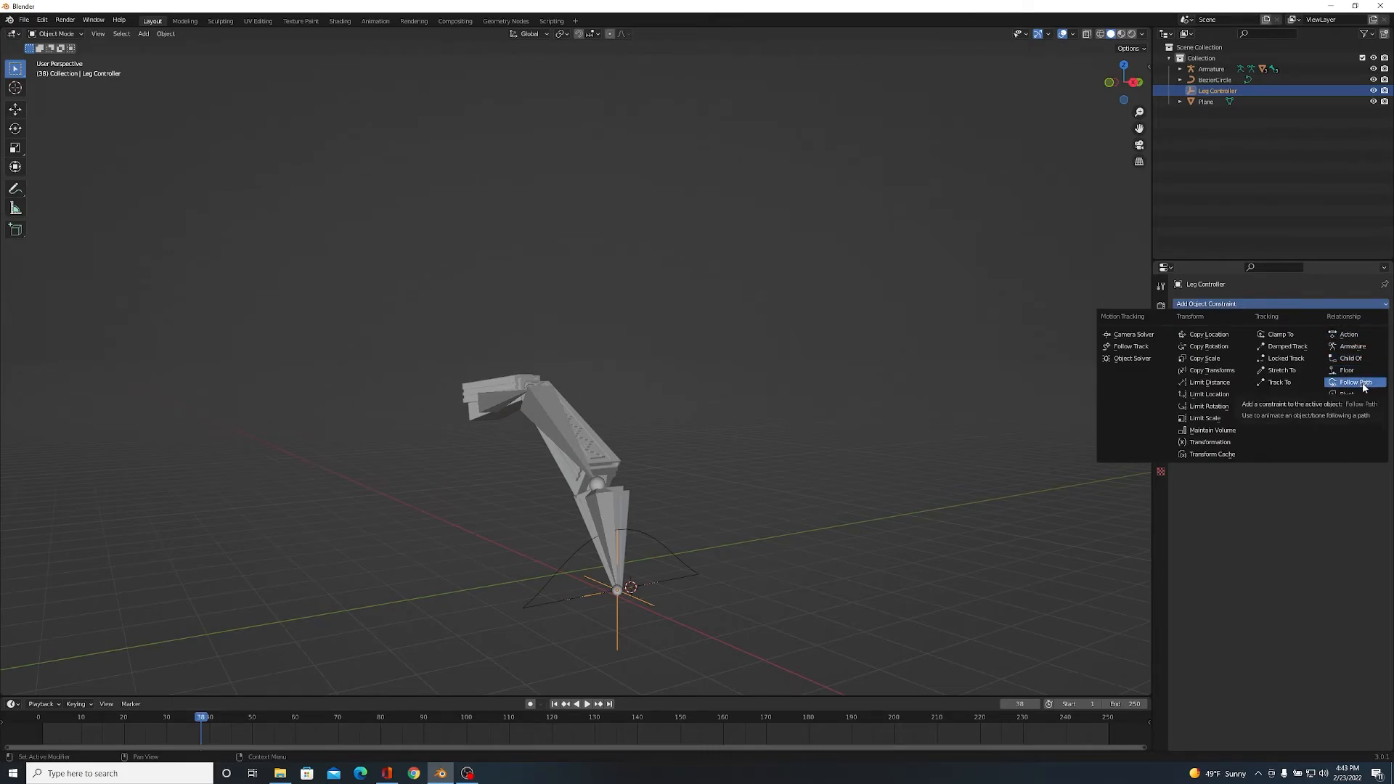
click(1354, 381)
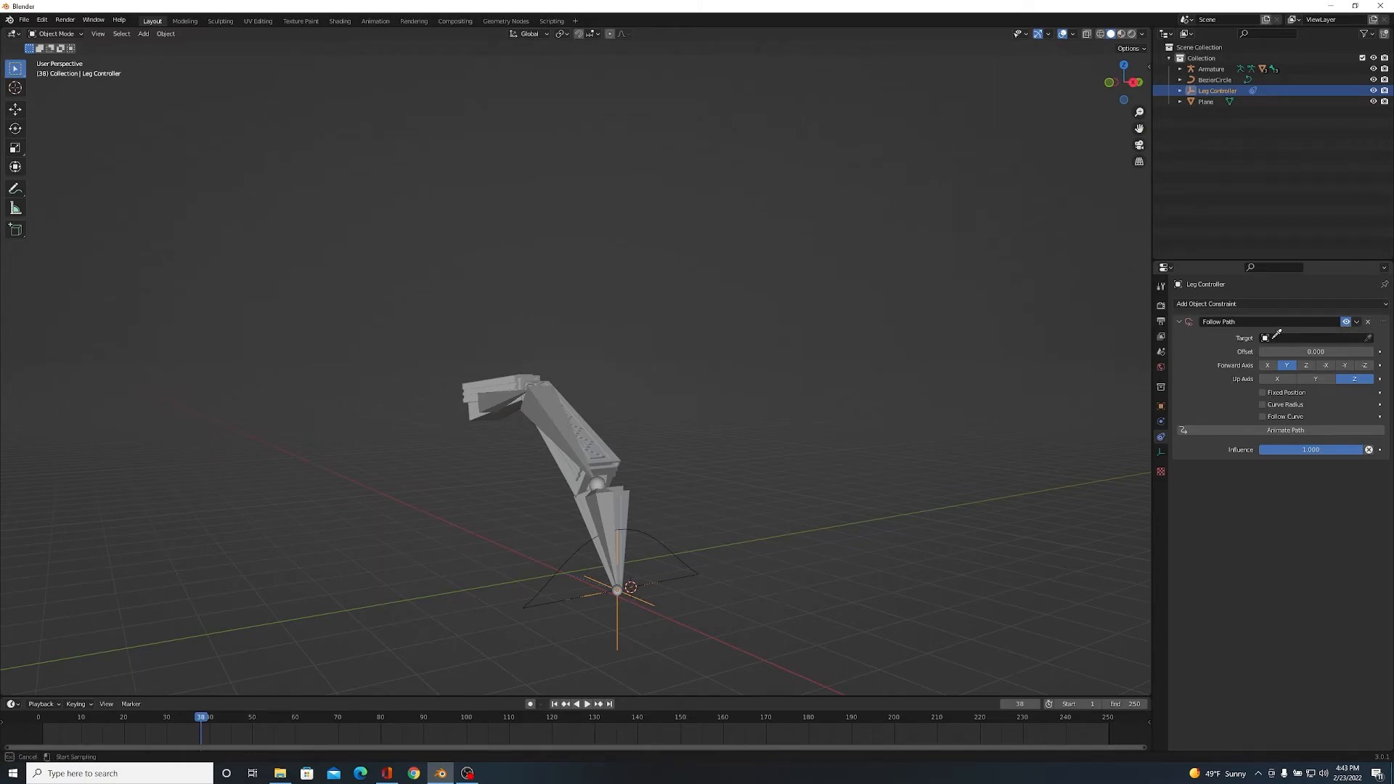
click(1315, 338)
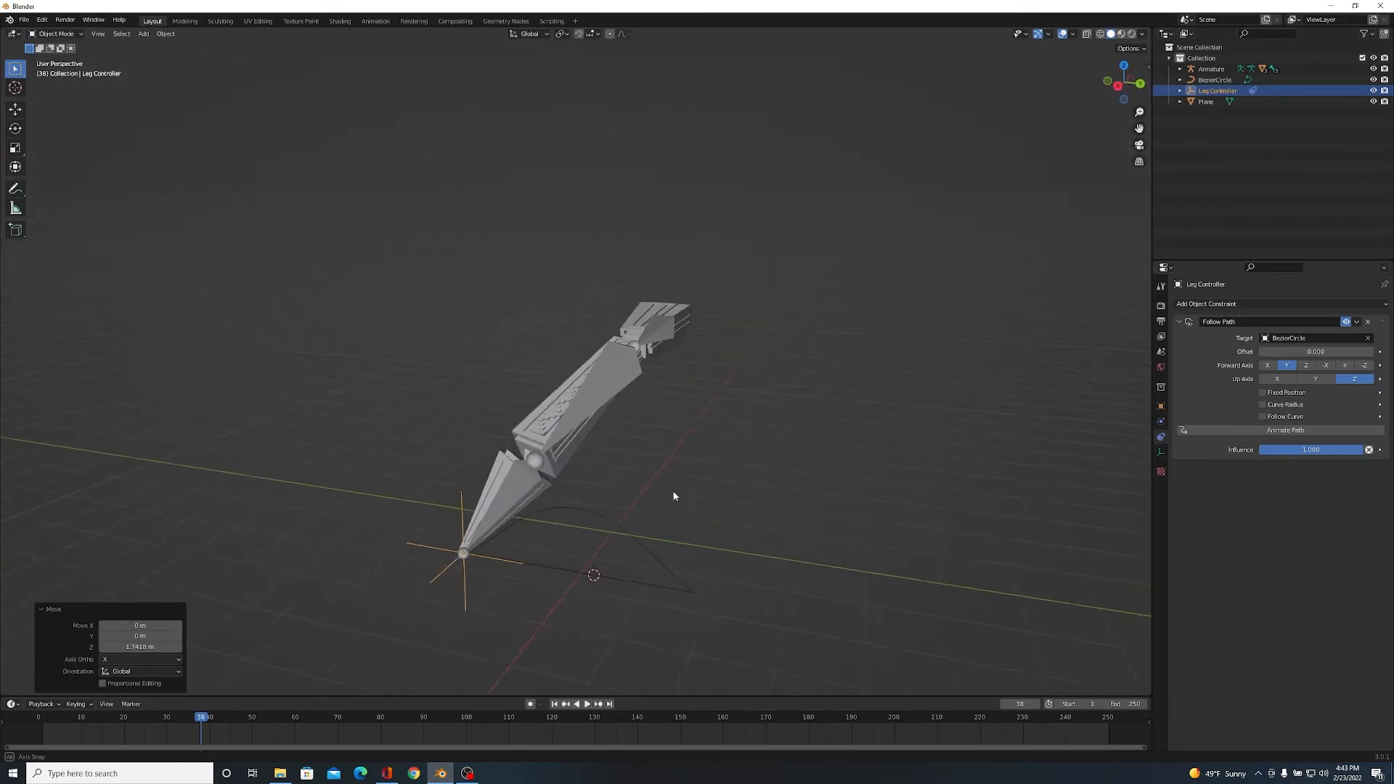
drag(674, 496, 791, 447)
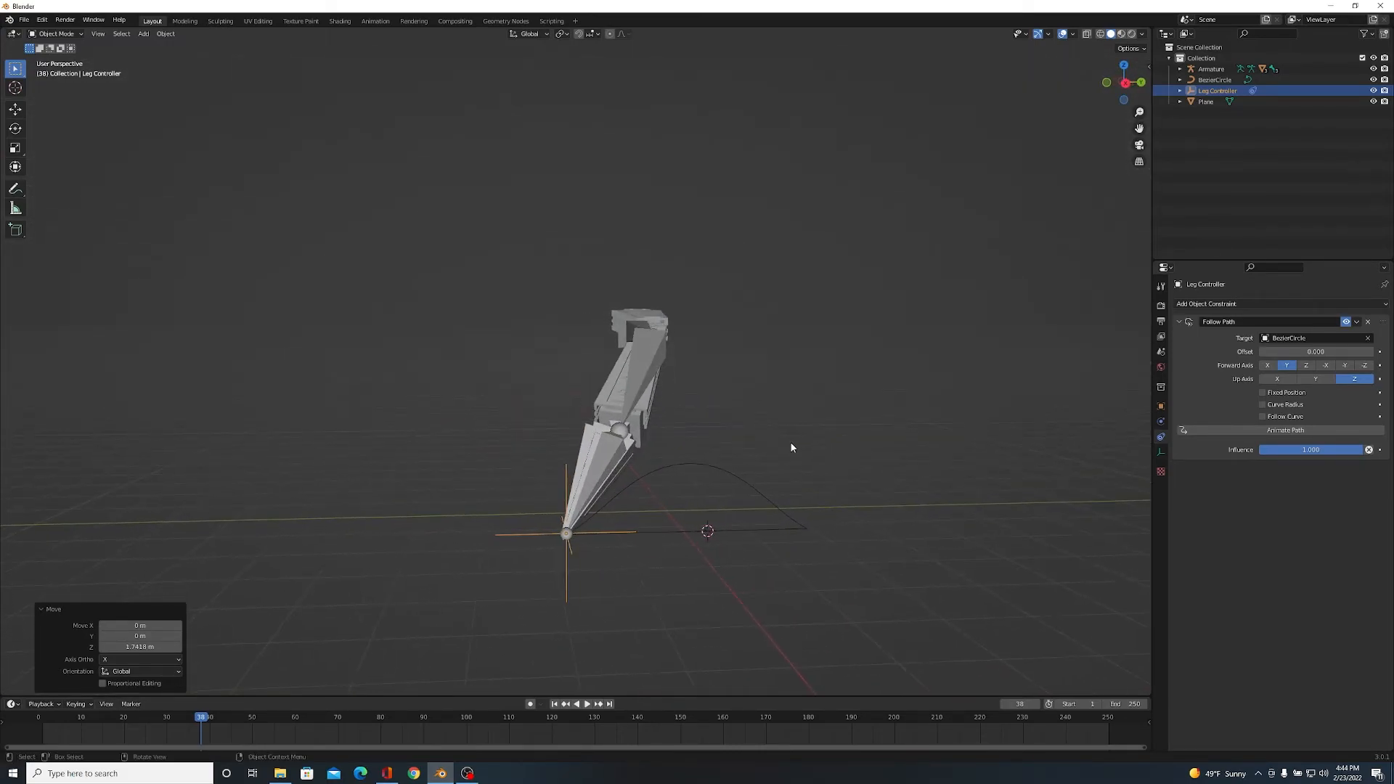
drag(791, 447, 723, 502)
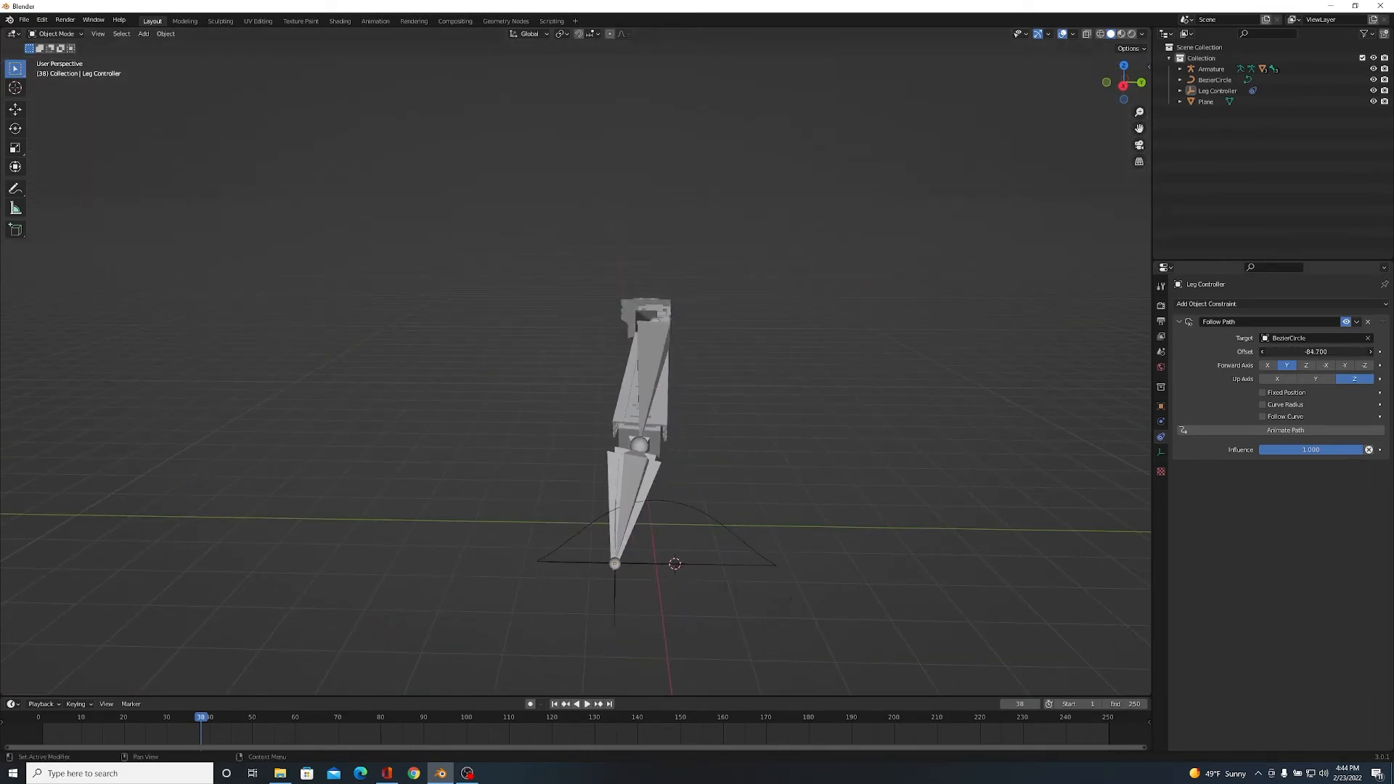
double_click(1314, 351)
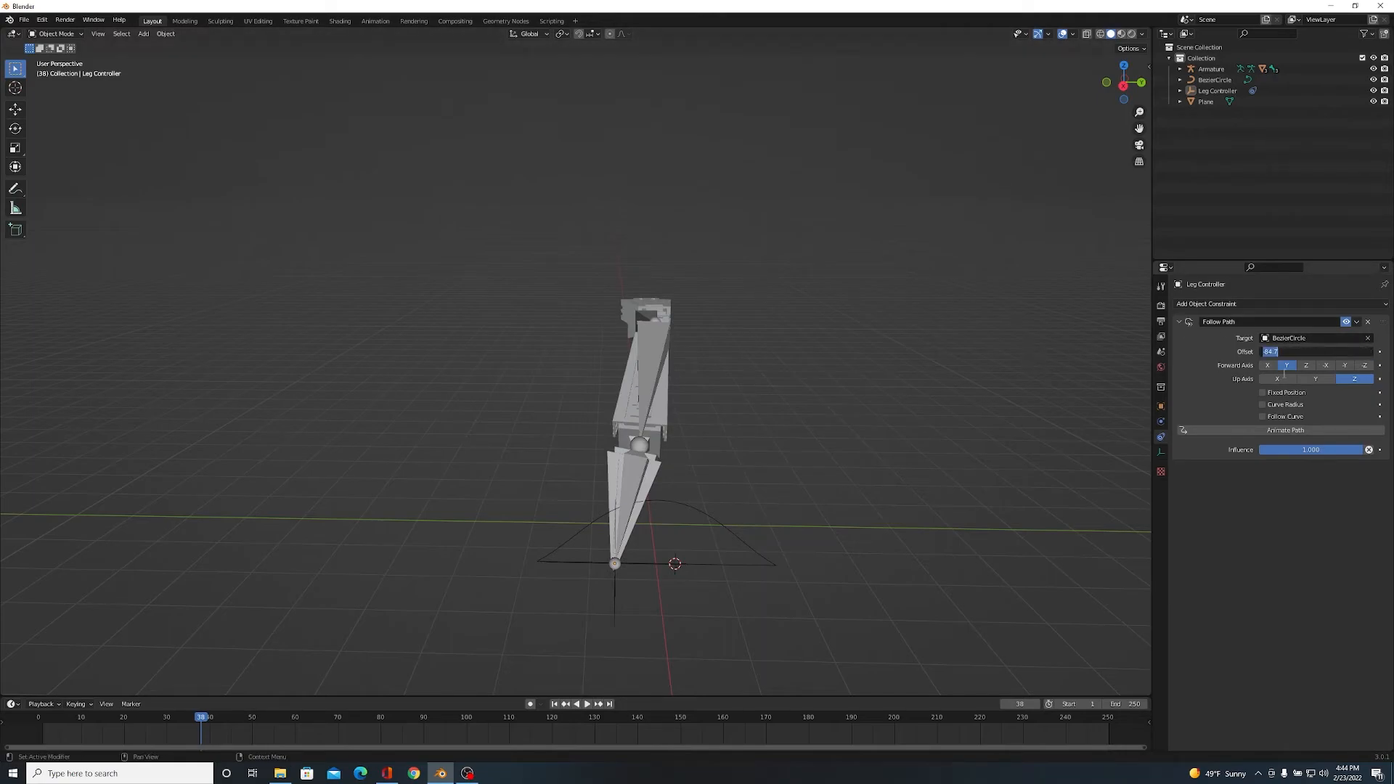
- Reset the Follow Path offset to 0
click(1314, 351)
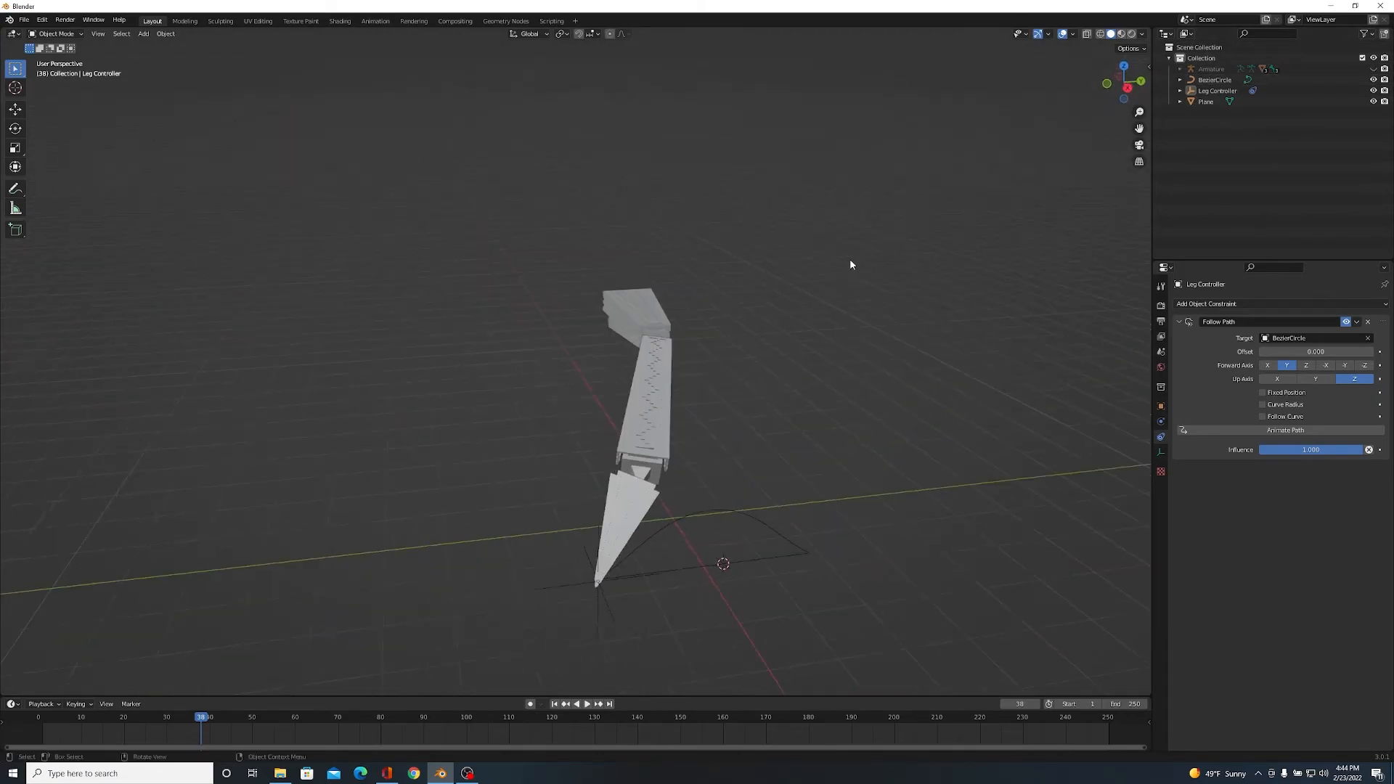
mouse_move(563, 562)
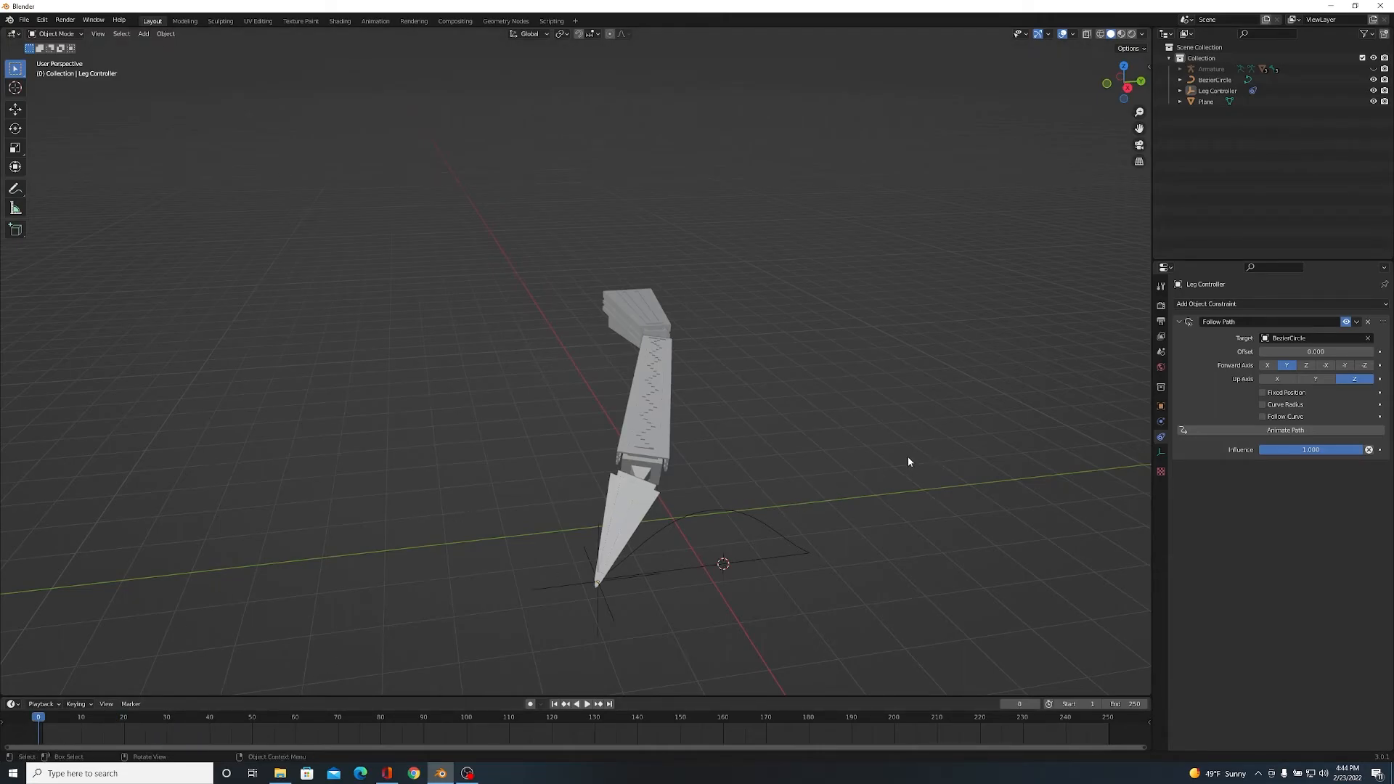
mouse_move(733, 470)
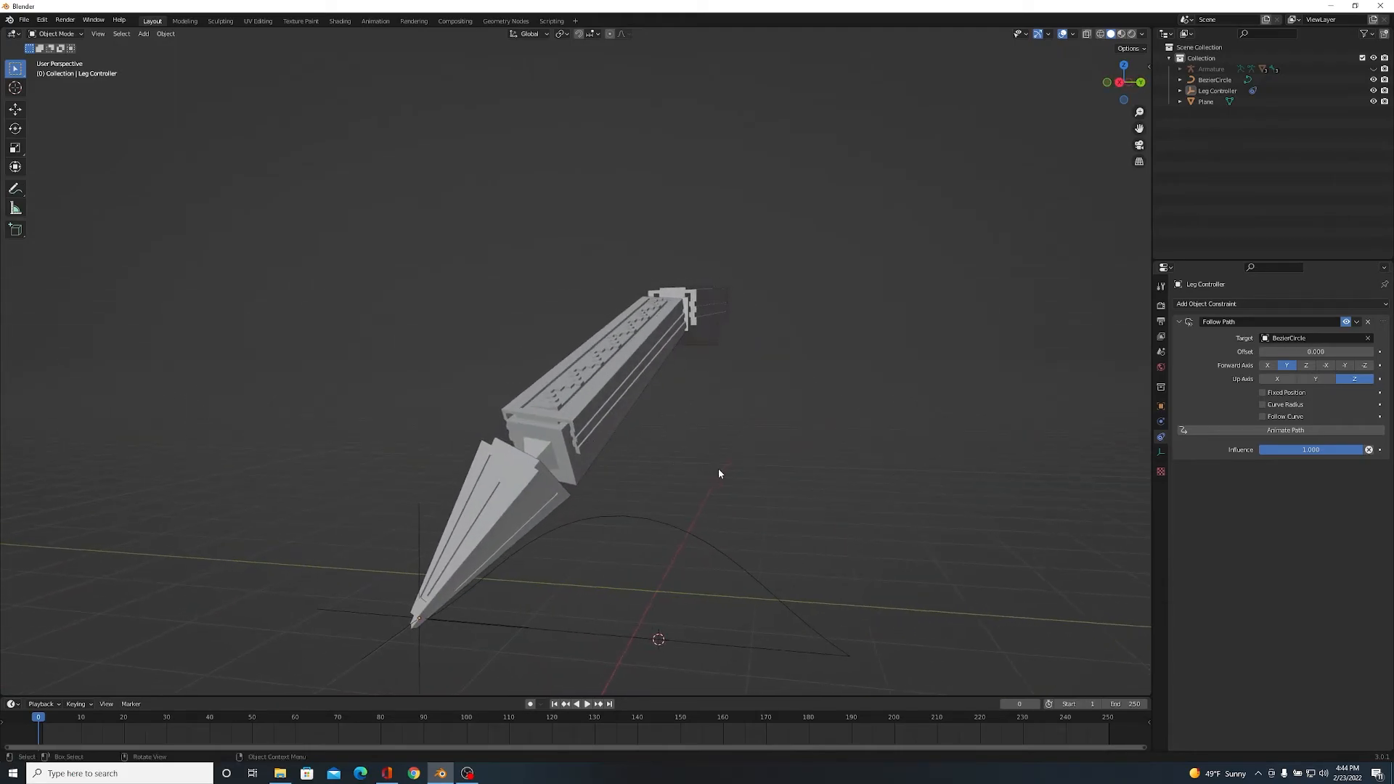
mouse_move(389, 652)
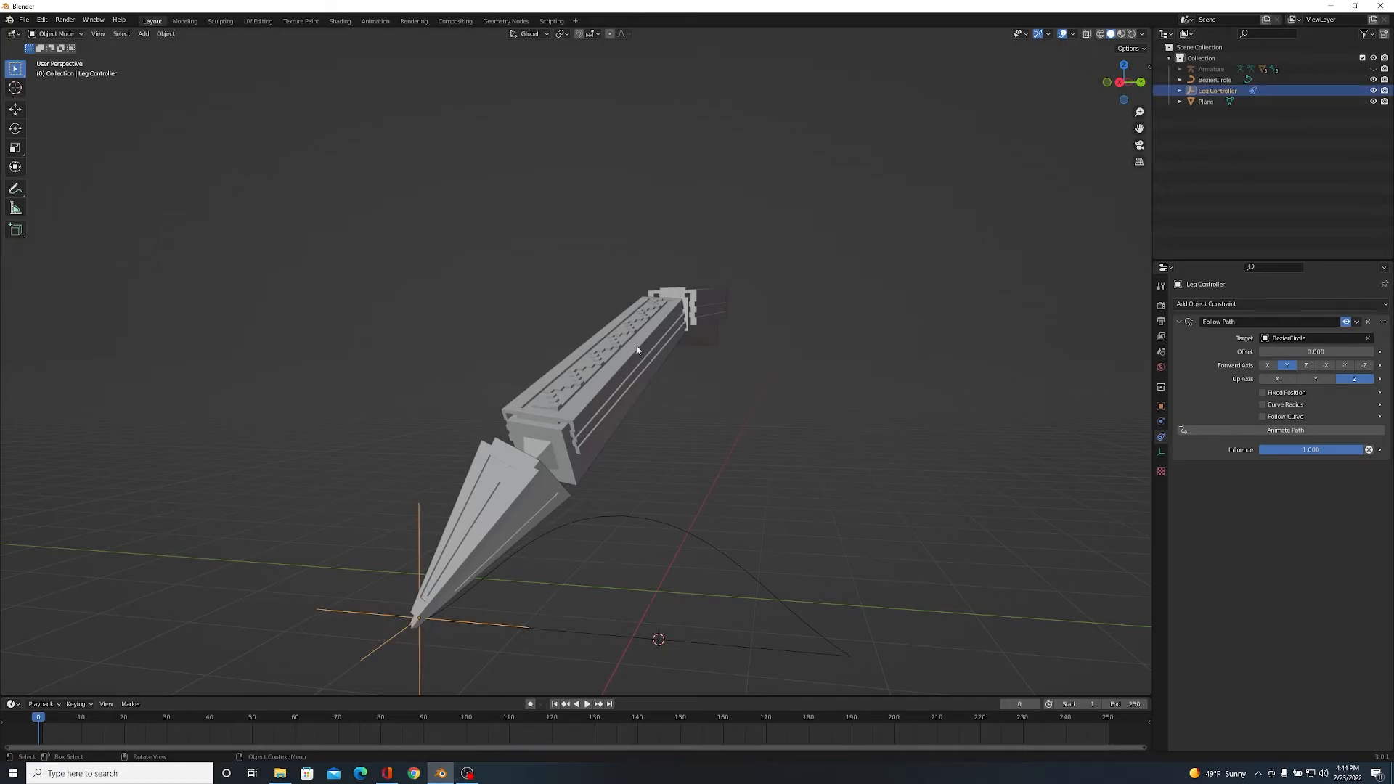
mouse_move(462, 597)
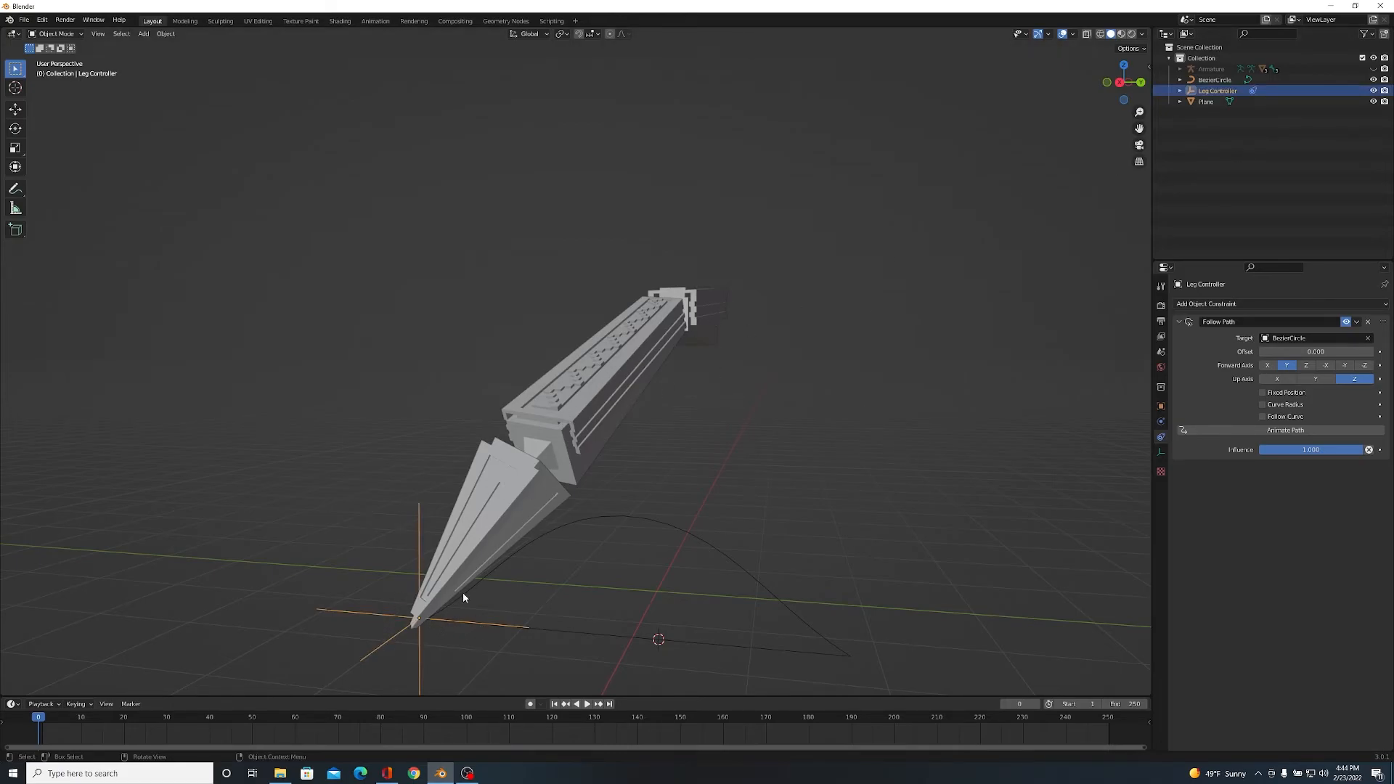
mouse_move(820, 552)
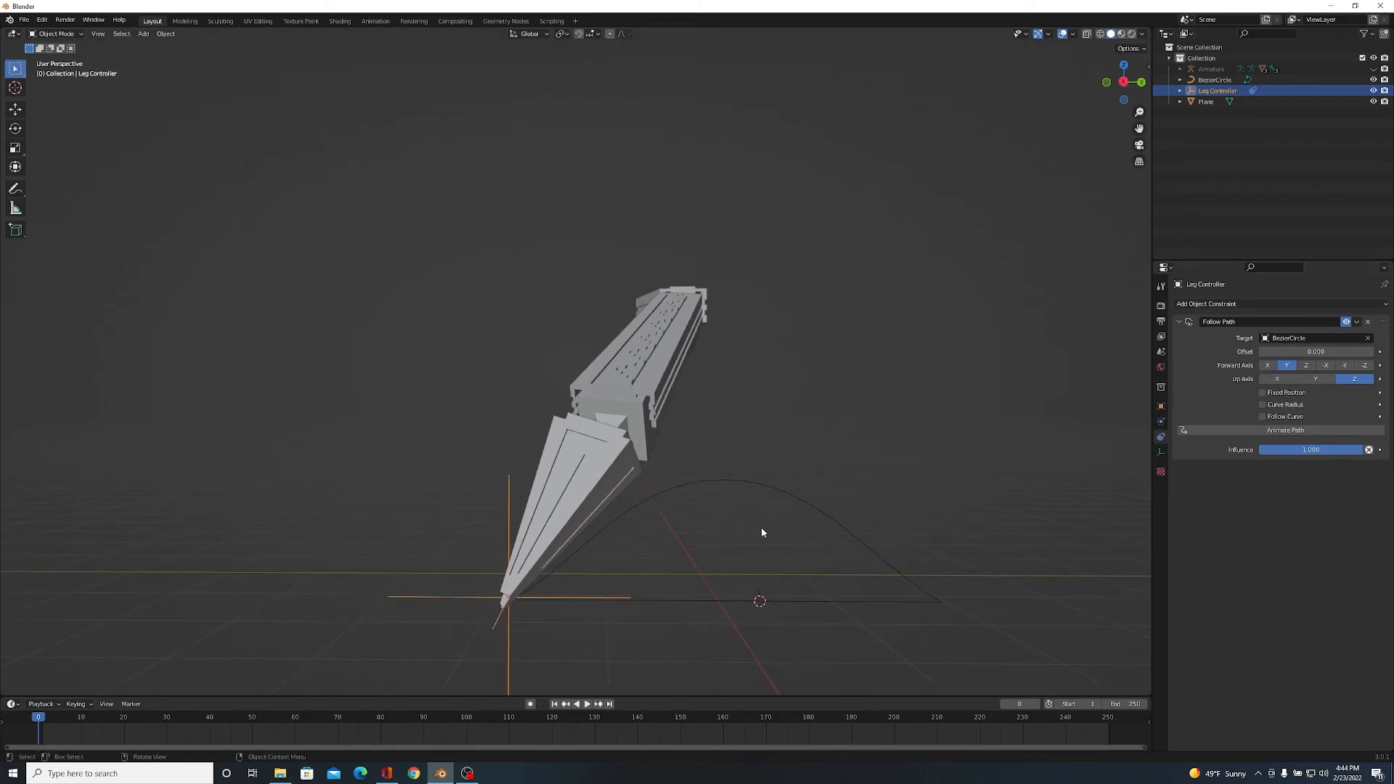
mouse_move(779, 521)
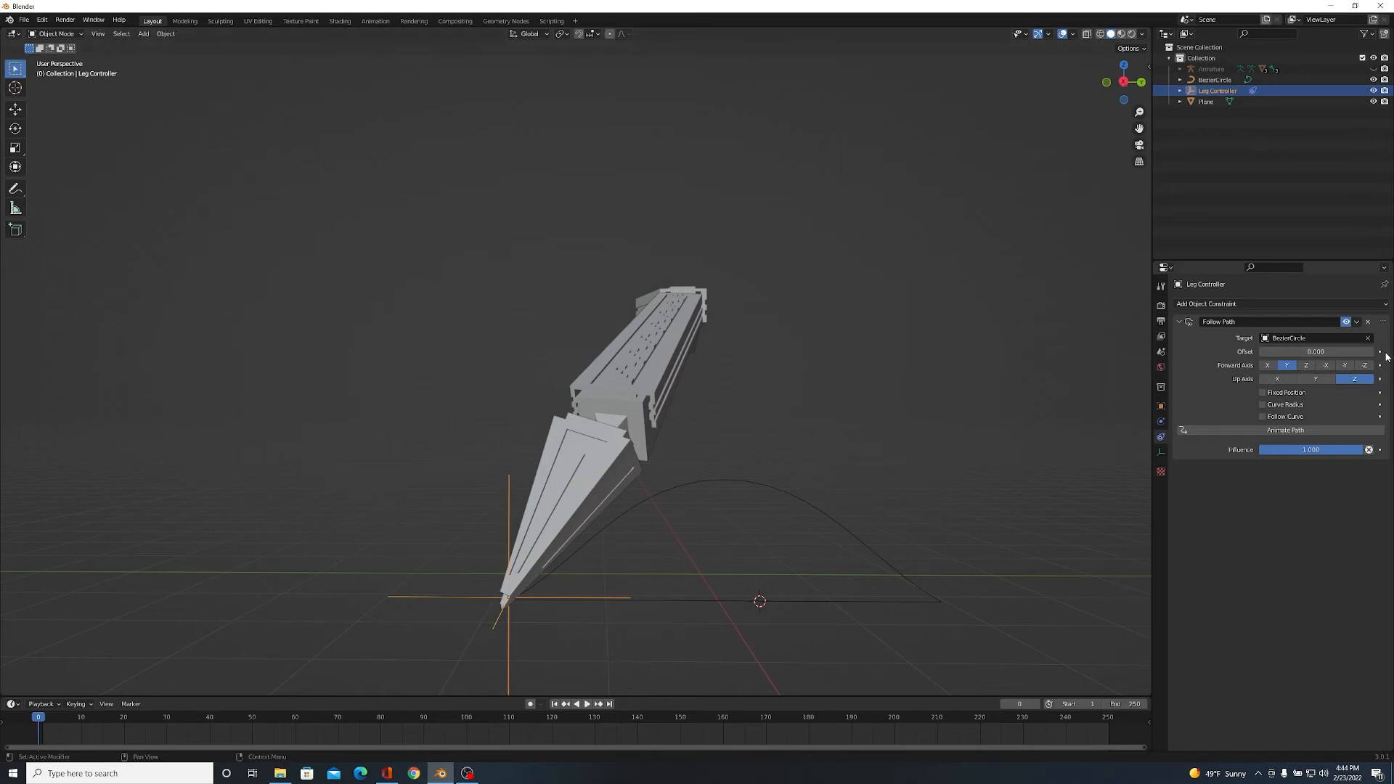
- Keyframe the path offset at frame 0 and add a second offset keyframe
click(575, 704)
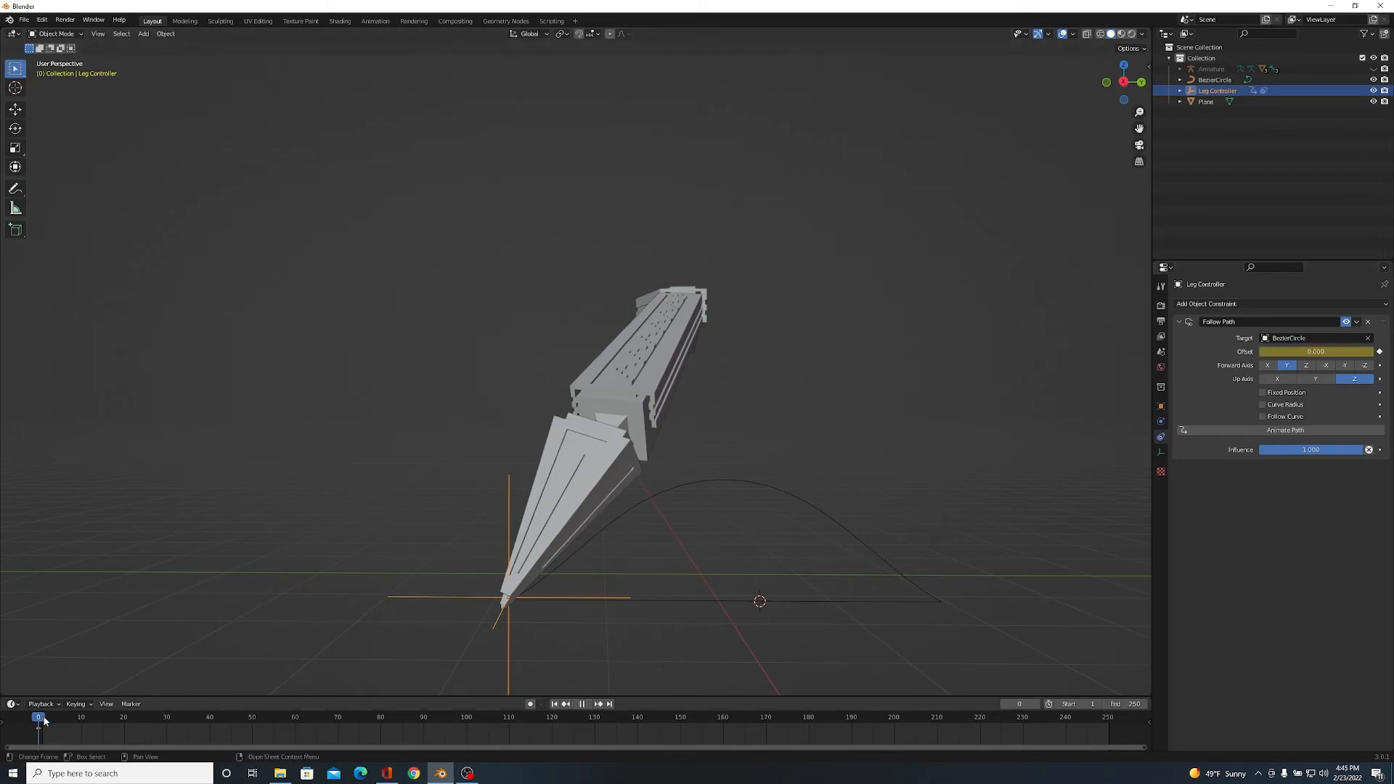
click(167, 716)
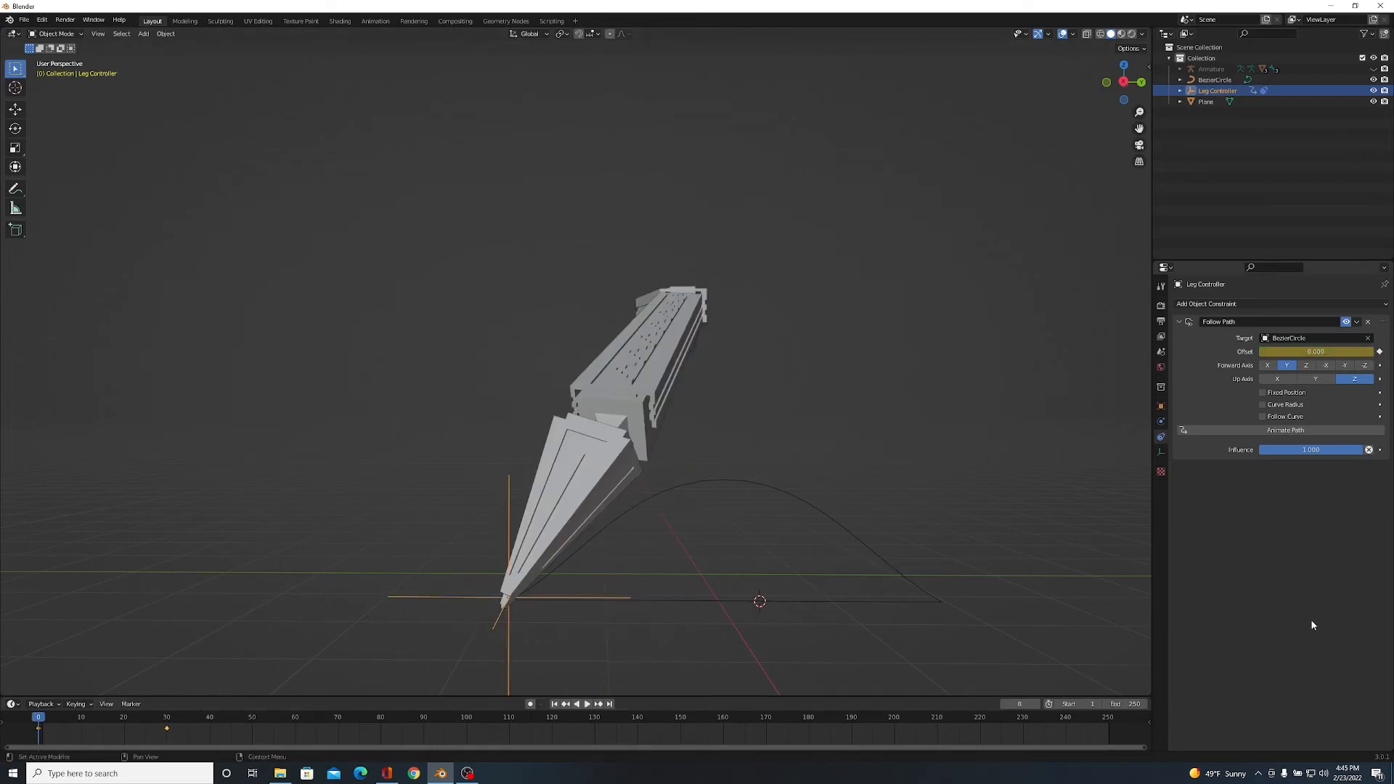
click(585, 704)
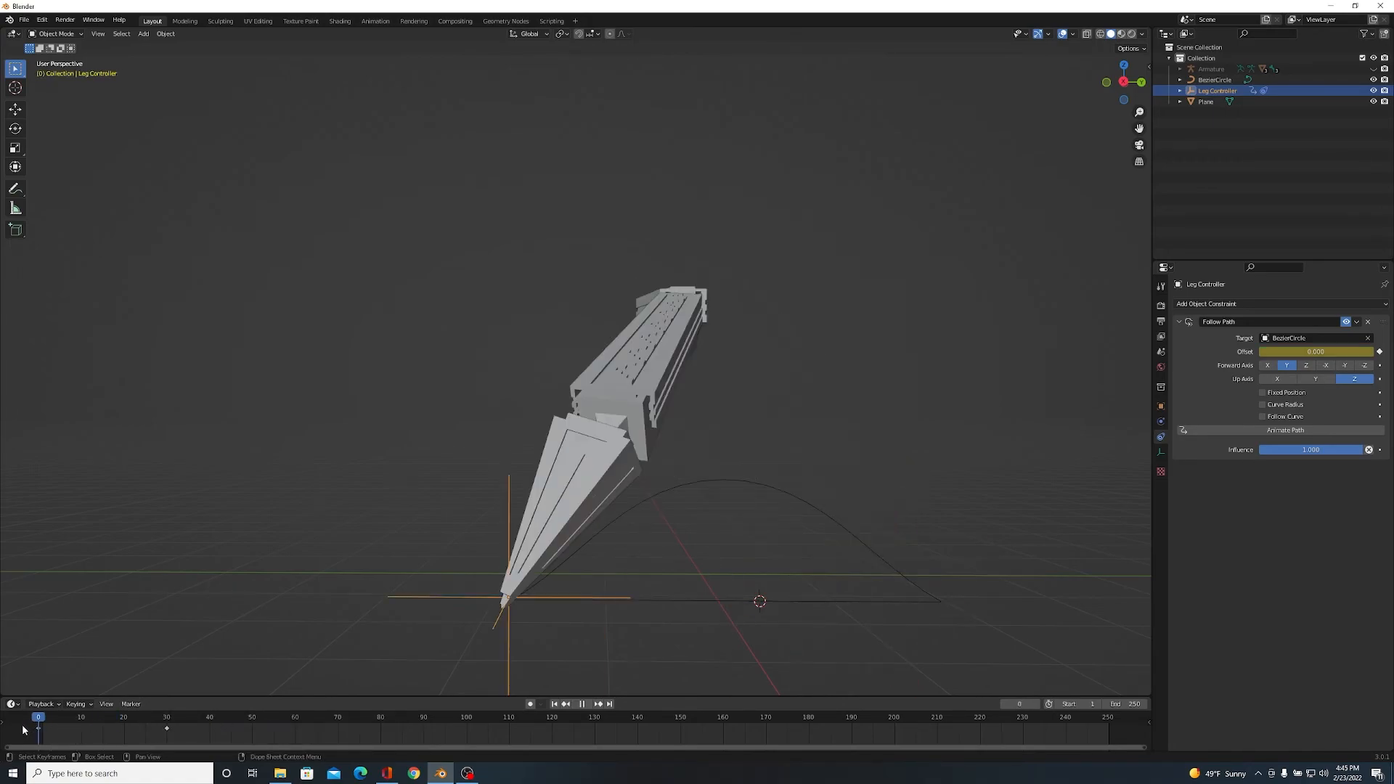
- Play the walk animation, rewind to the first frame, and play it again
click(582, 703)
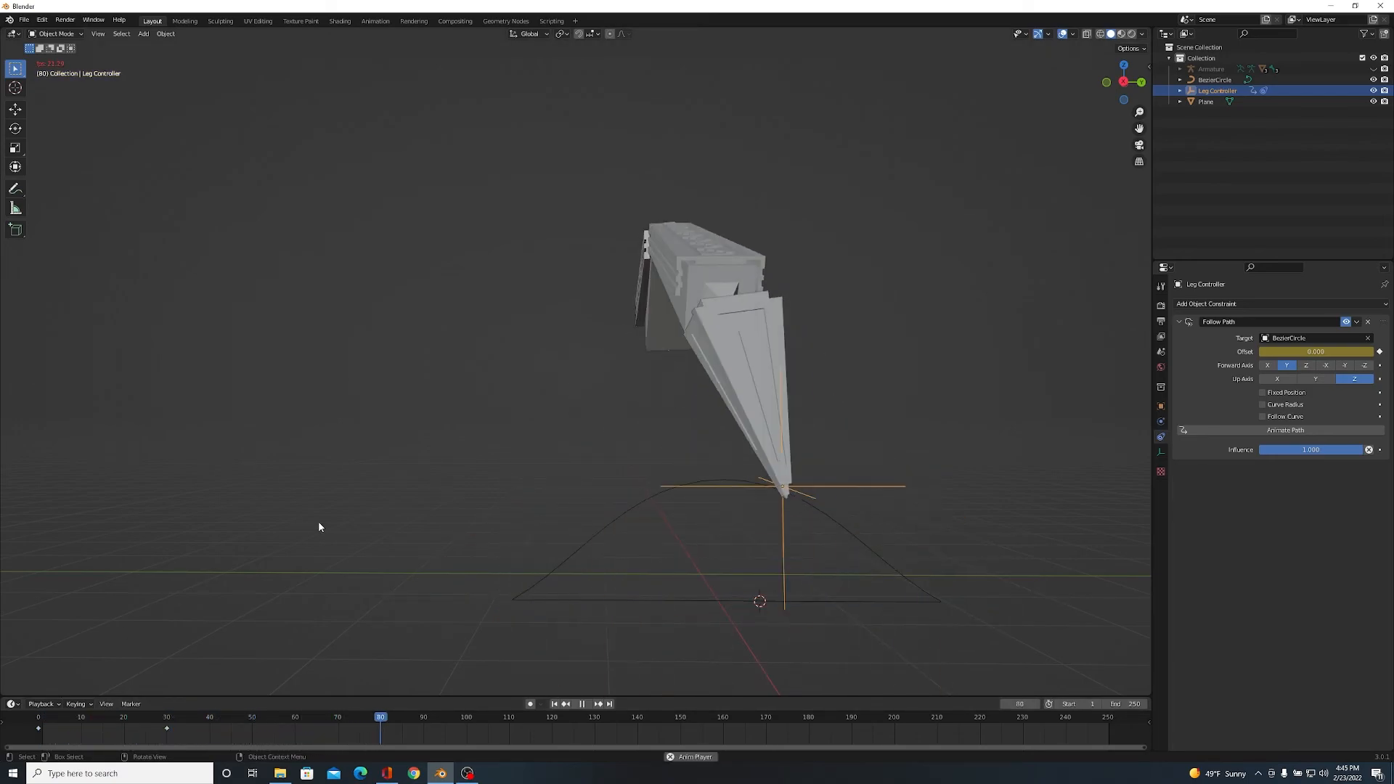
click(562, 717)
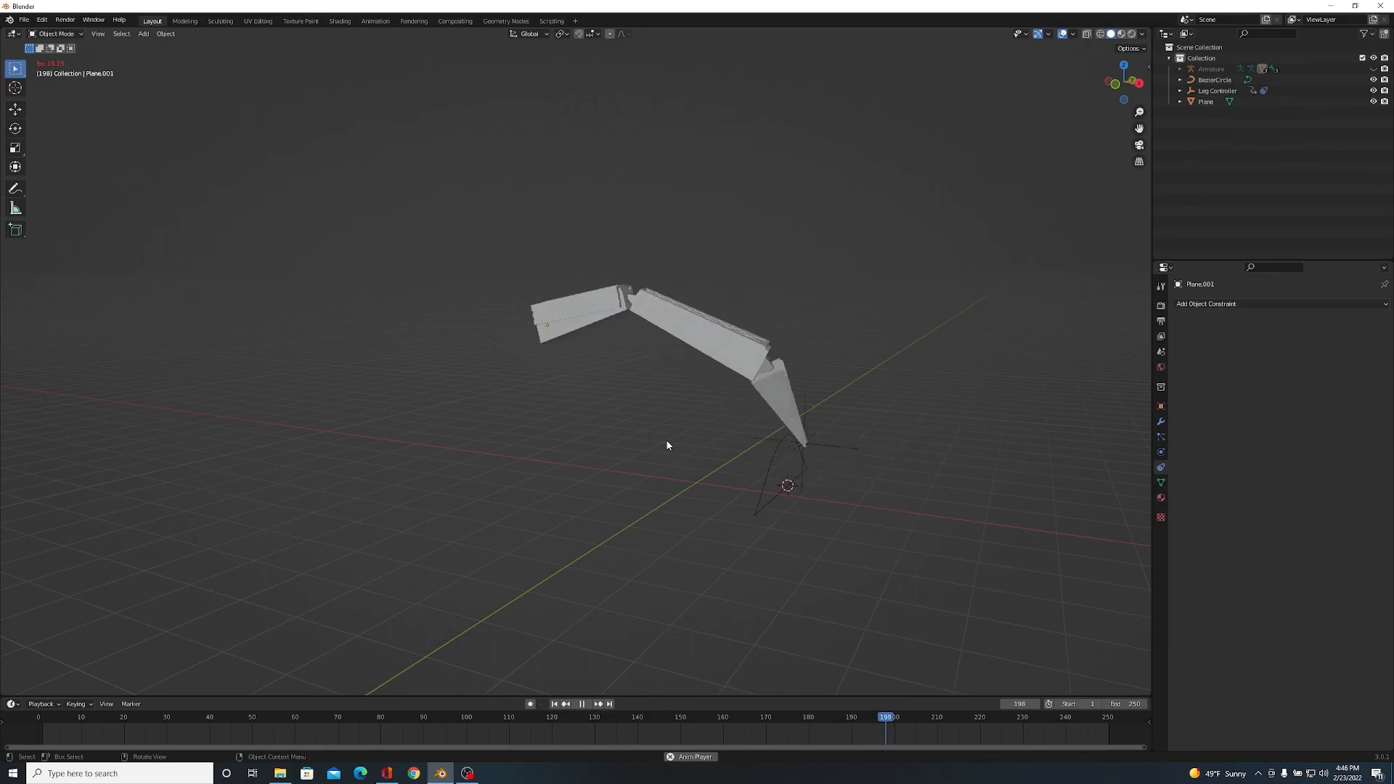
click(908, 717)
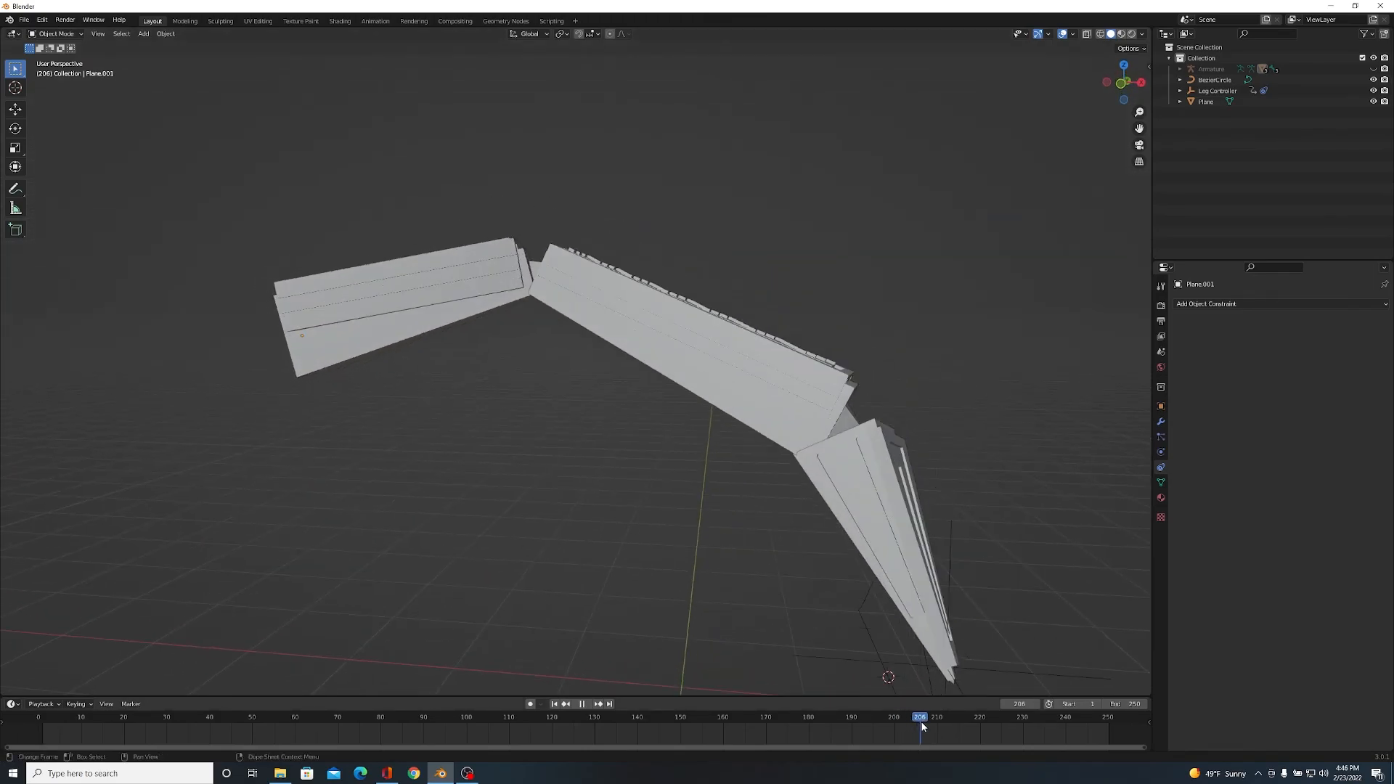
click(426, 716)
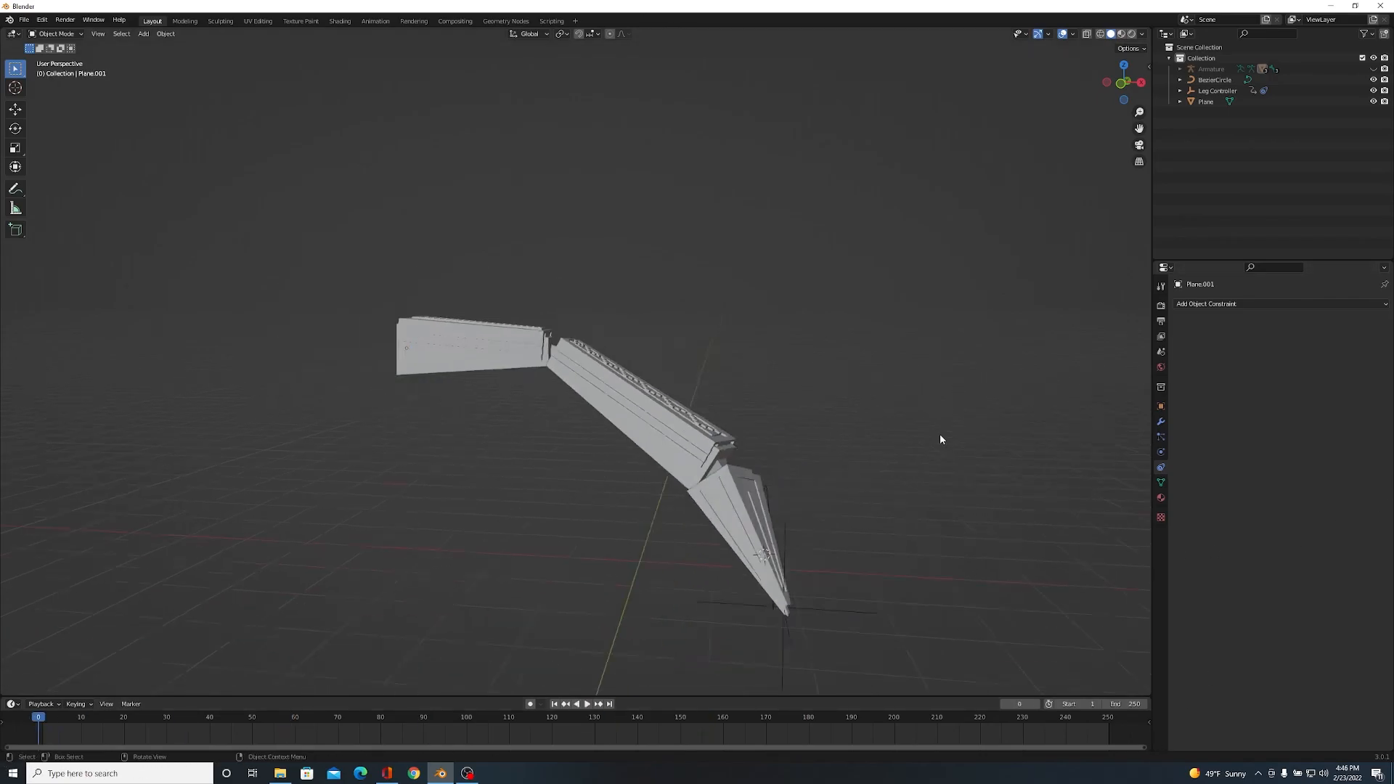
click(587, 704)
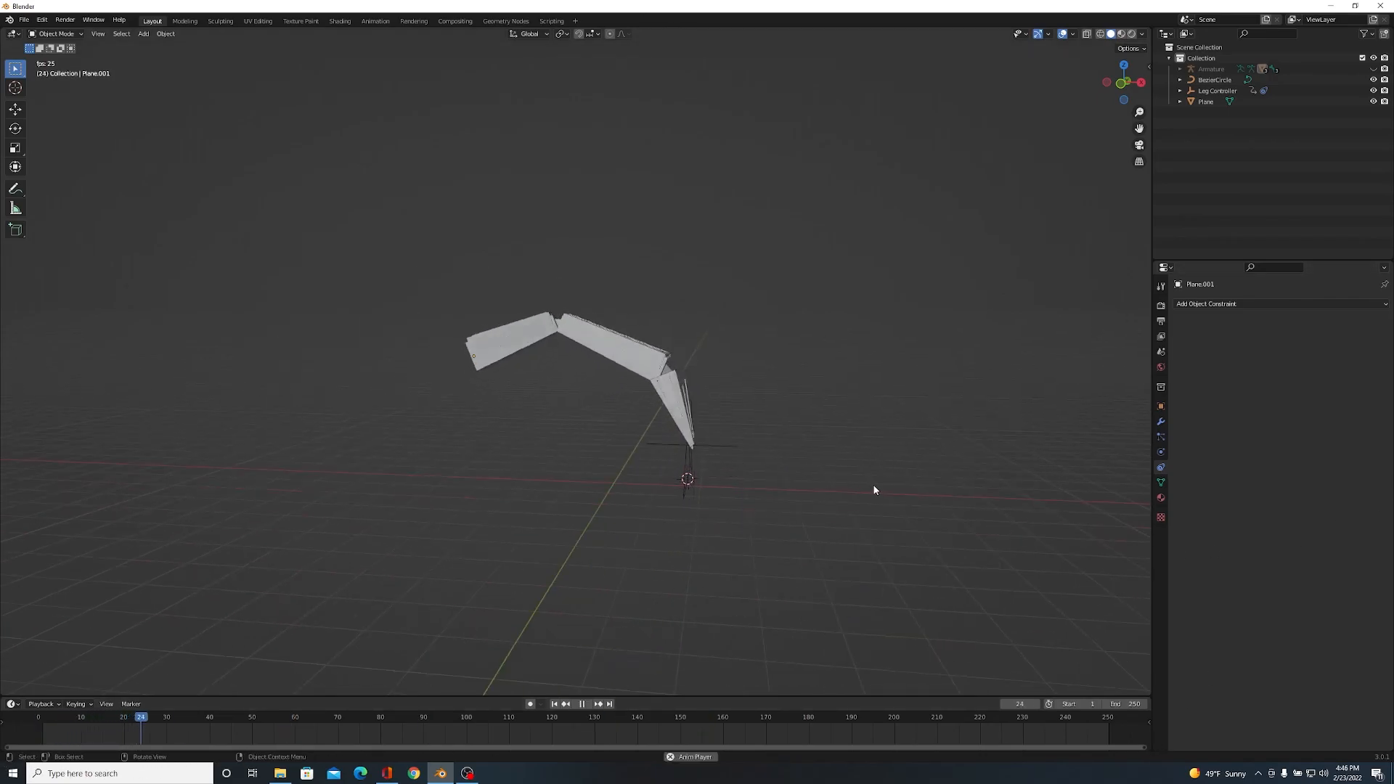